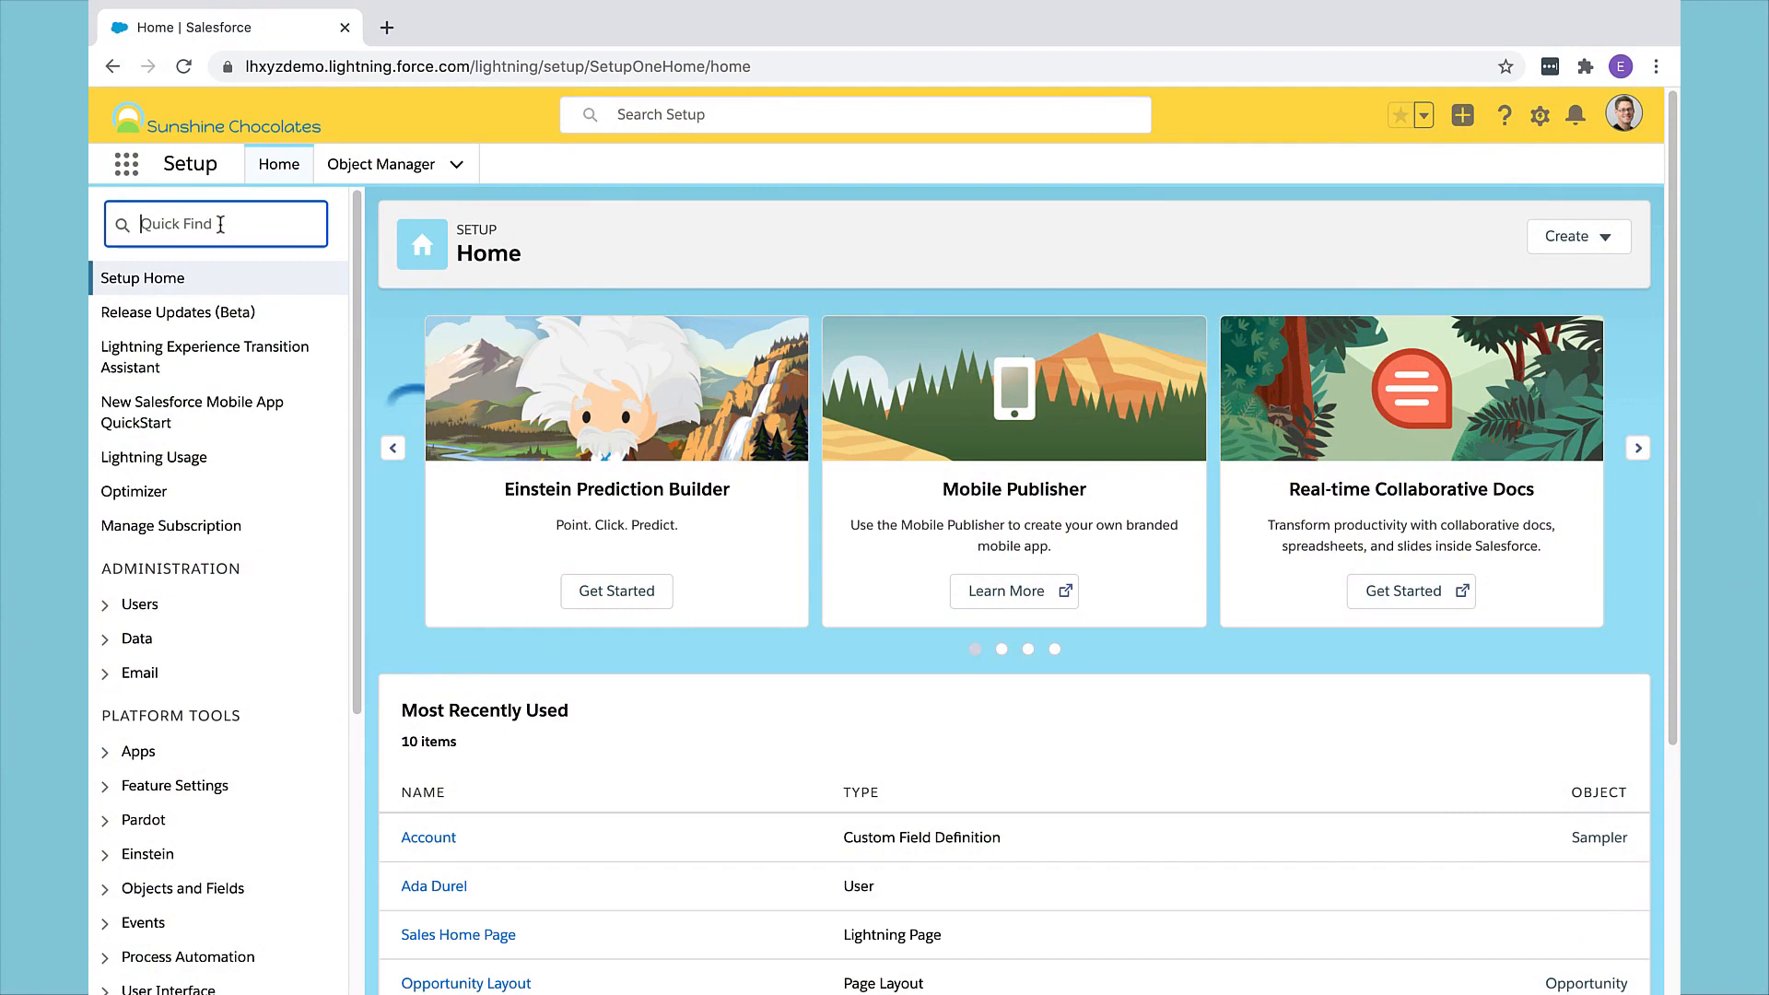
Step: Filter Setup's Quick Find to 'App' and go to the AppExchange Marketplace
text(App)
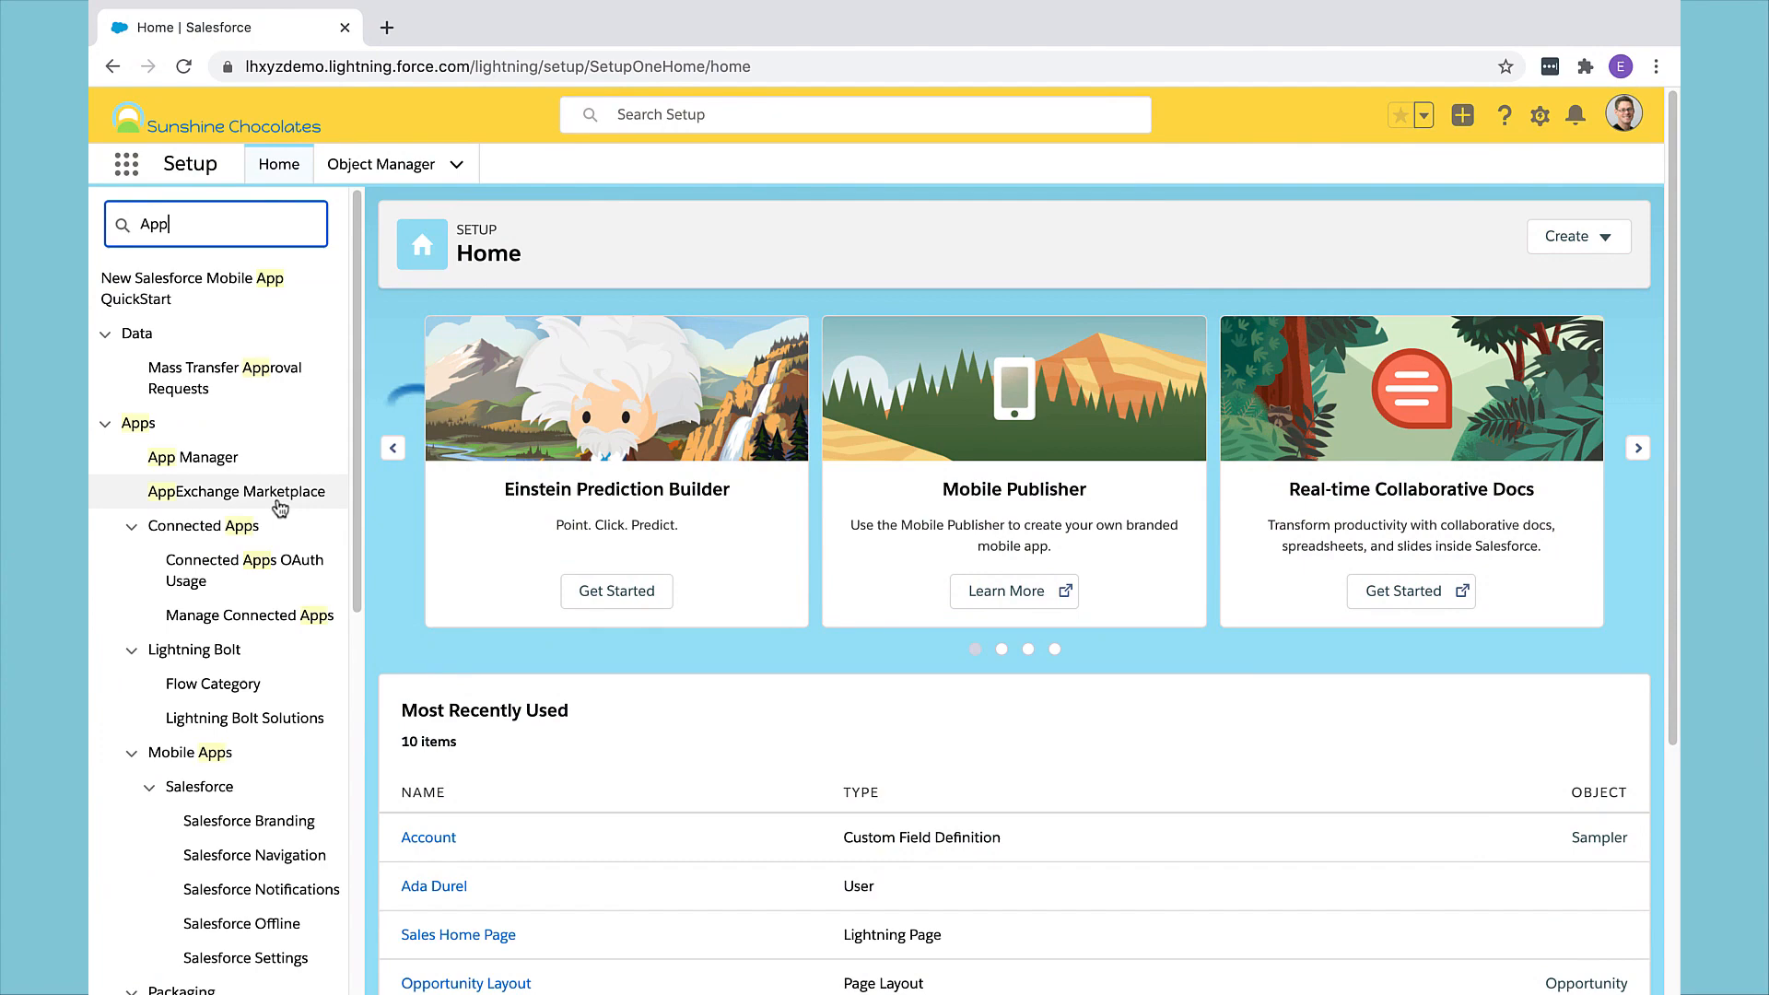
click(238, 490)
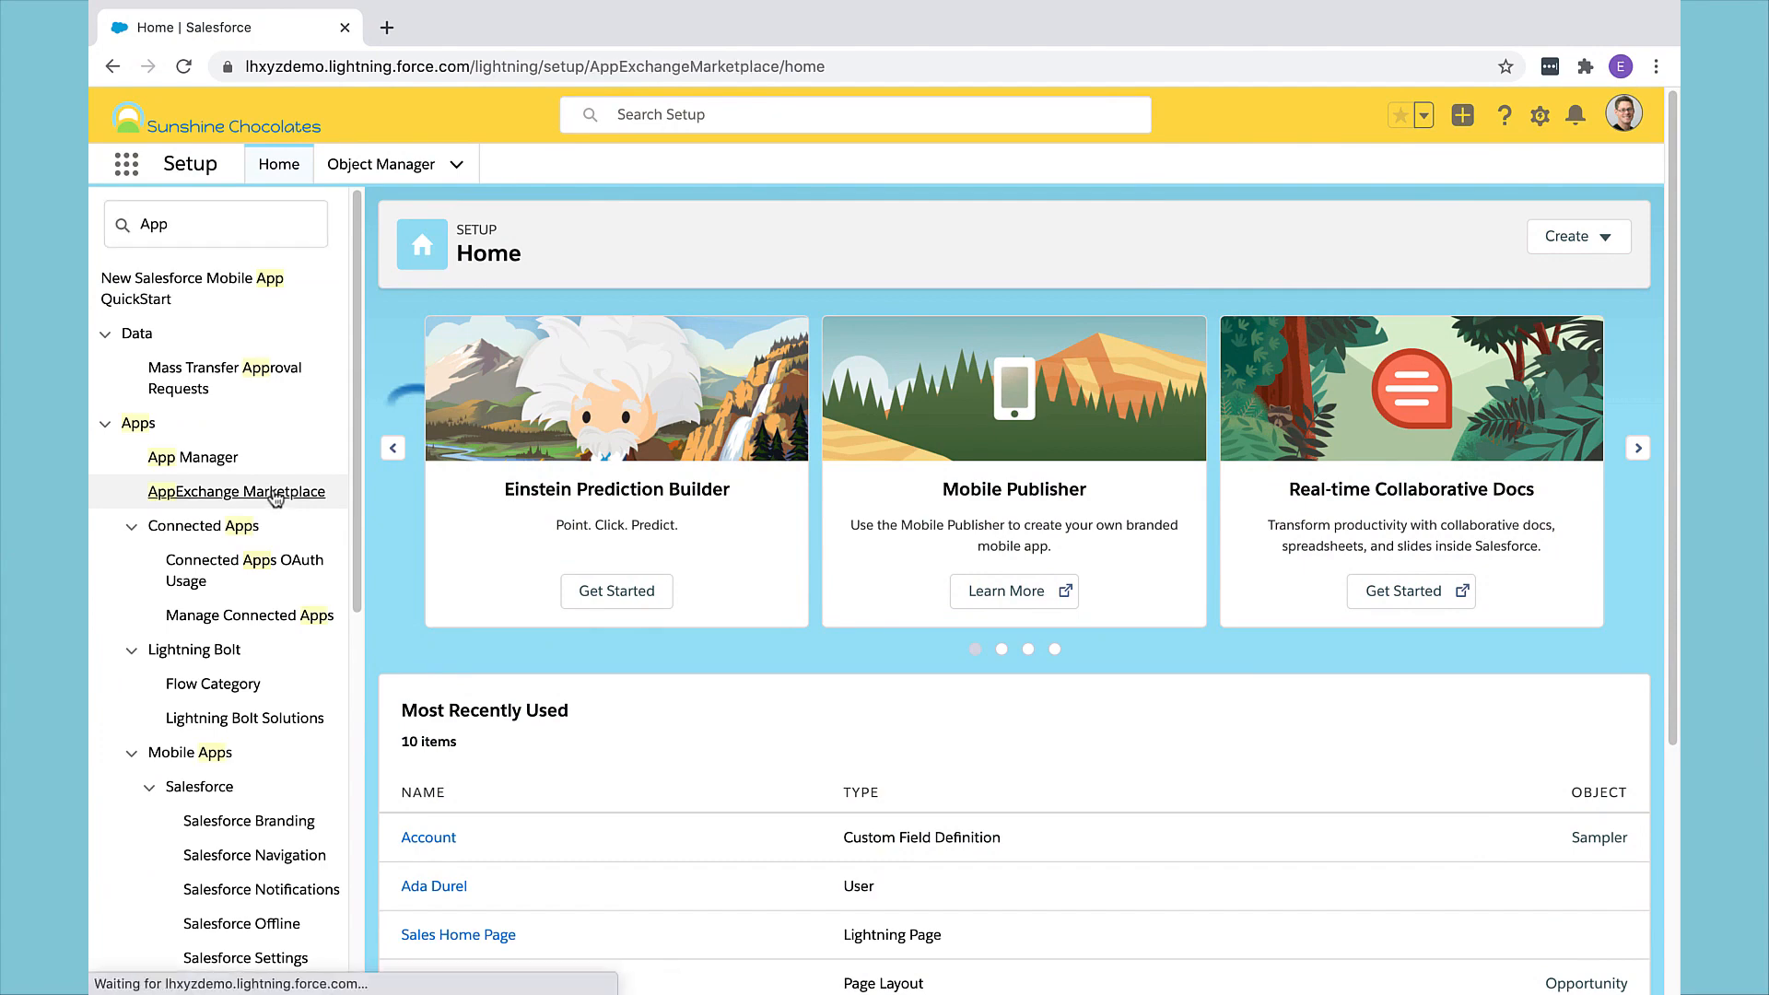
Step: Search the AppExchange store for 'Walkthrough', returning the matching apps
click(238, 490)
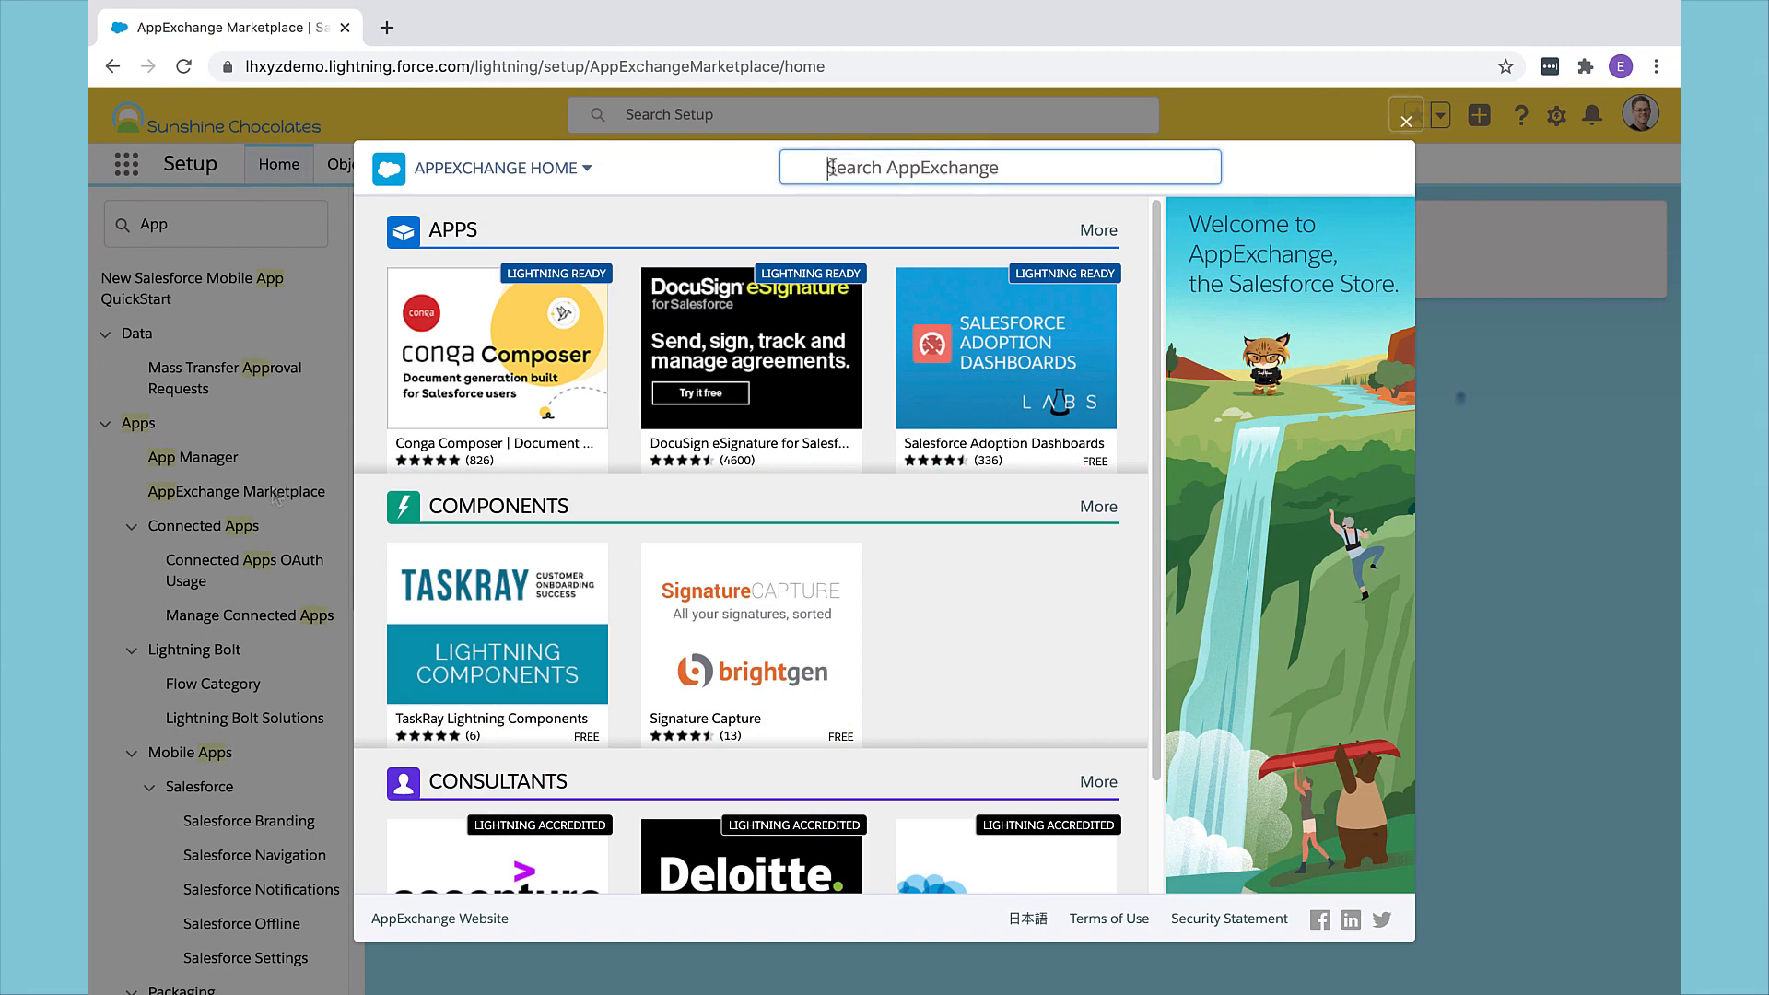
text(Walk)
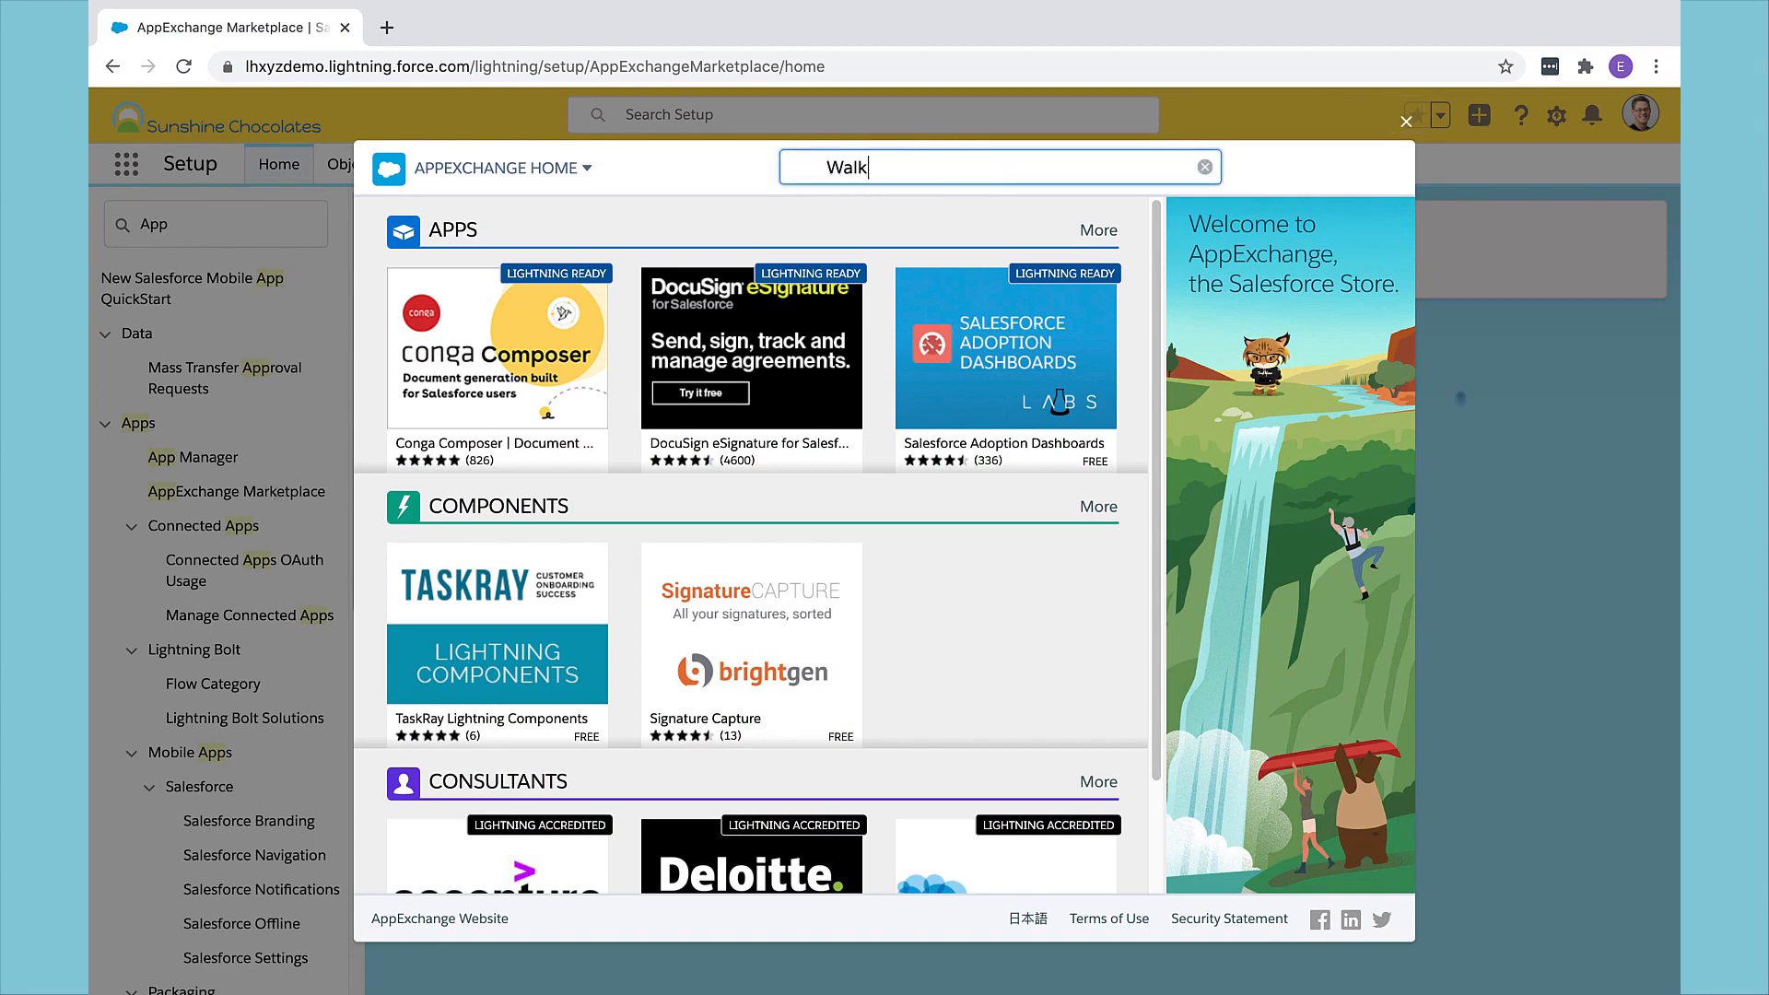
text(through)
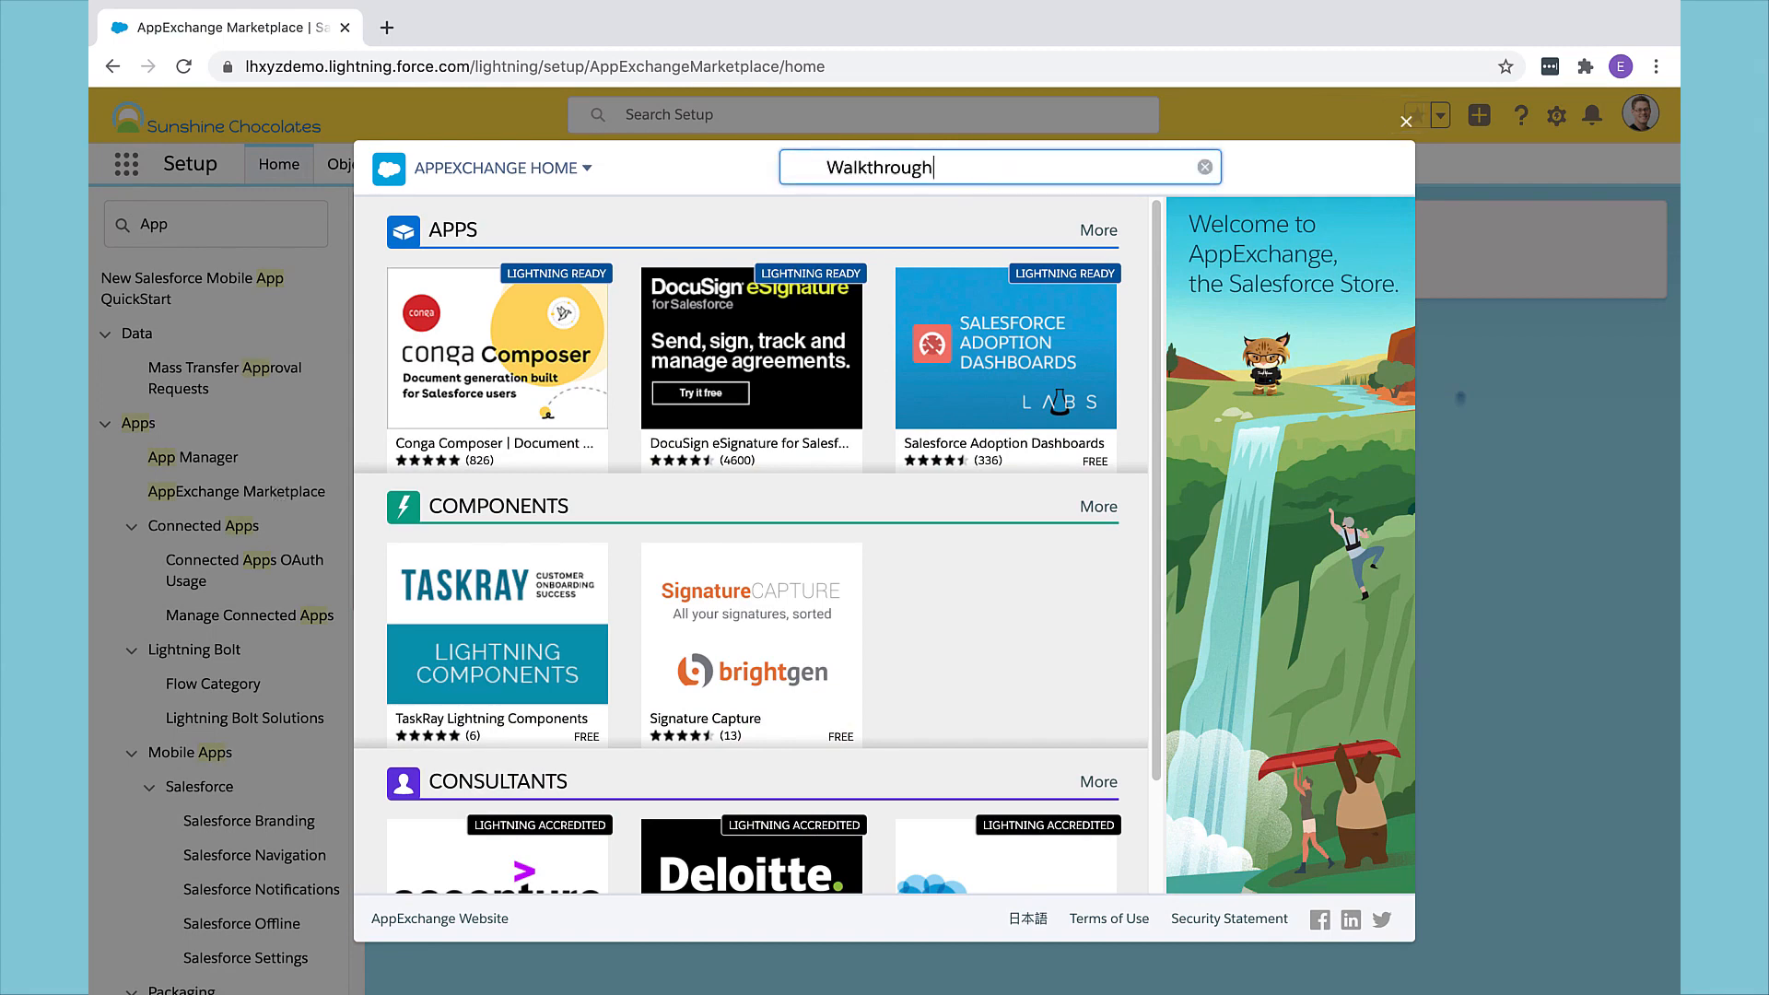
key(Enter)
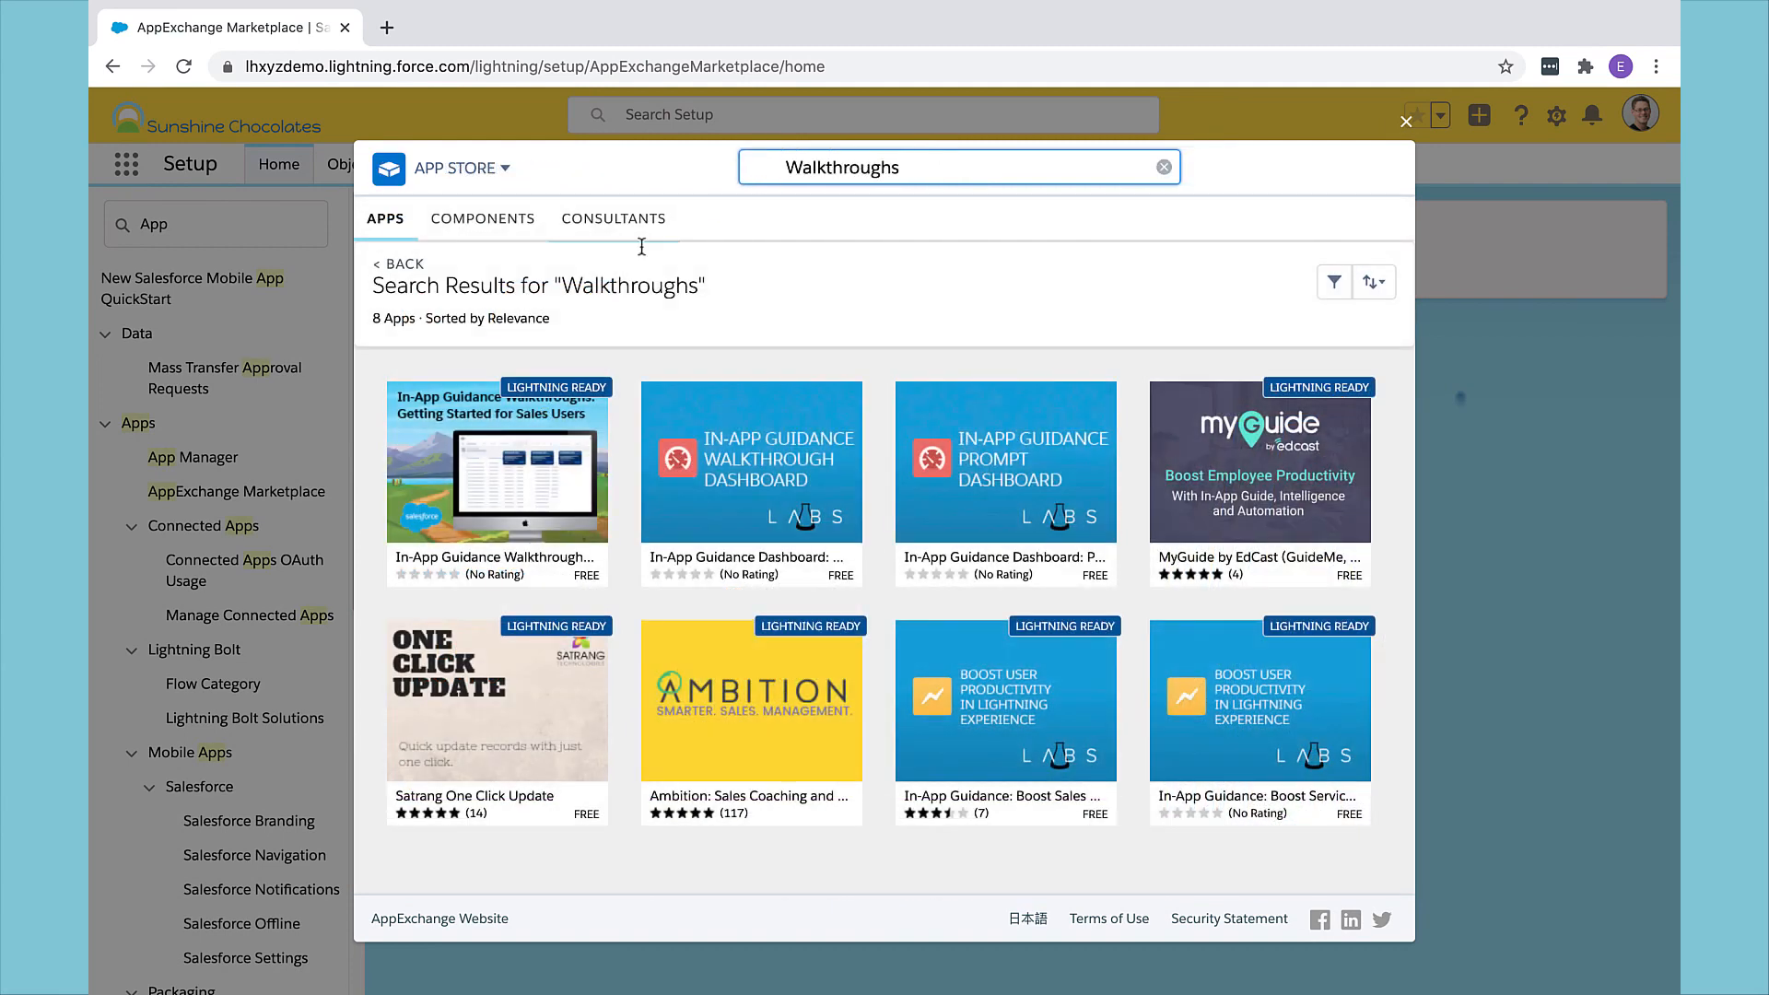
mouse_move(495, 484)
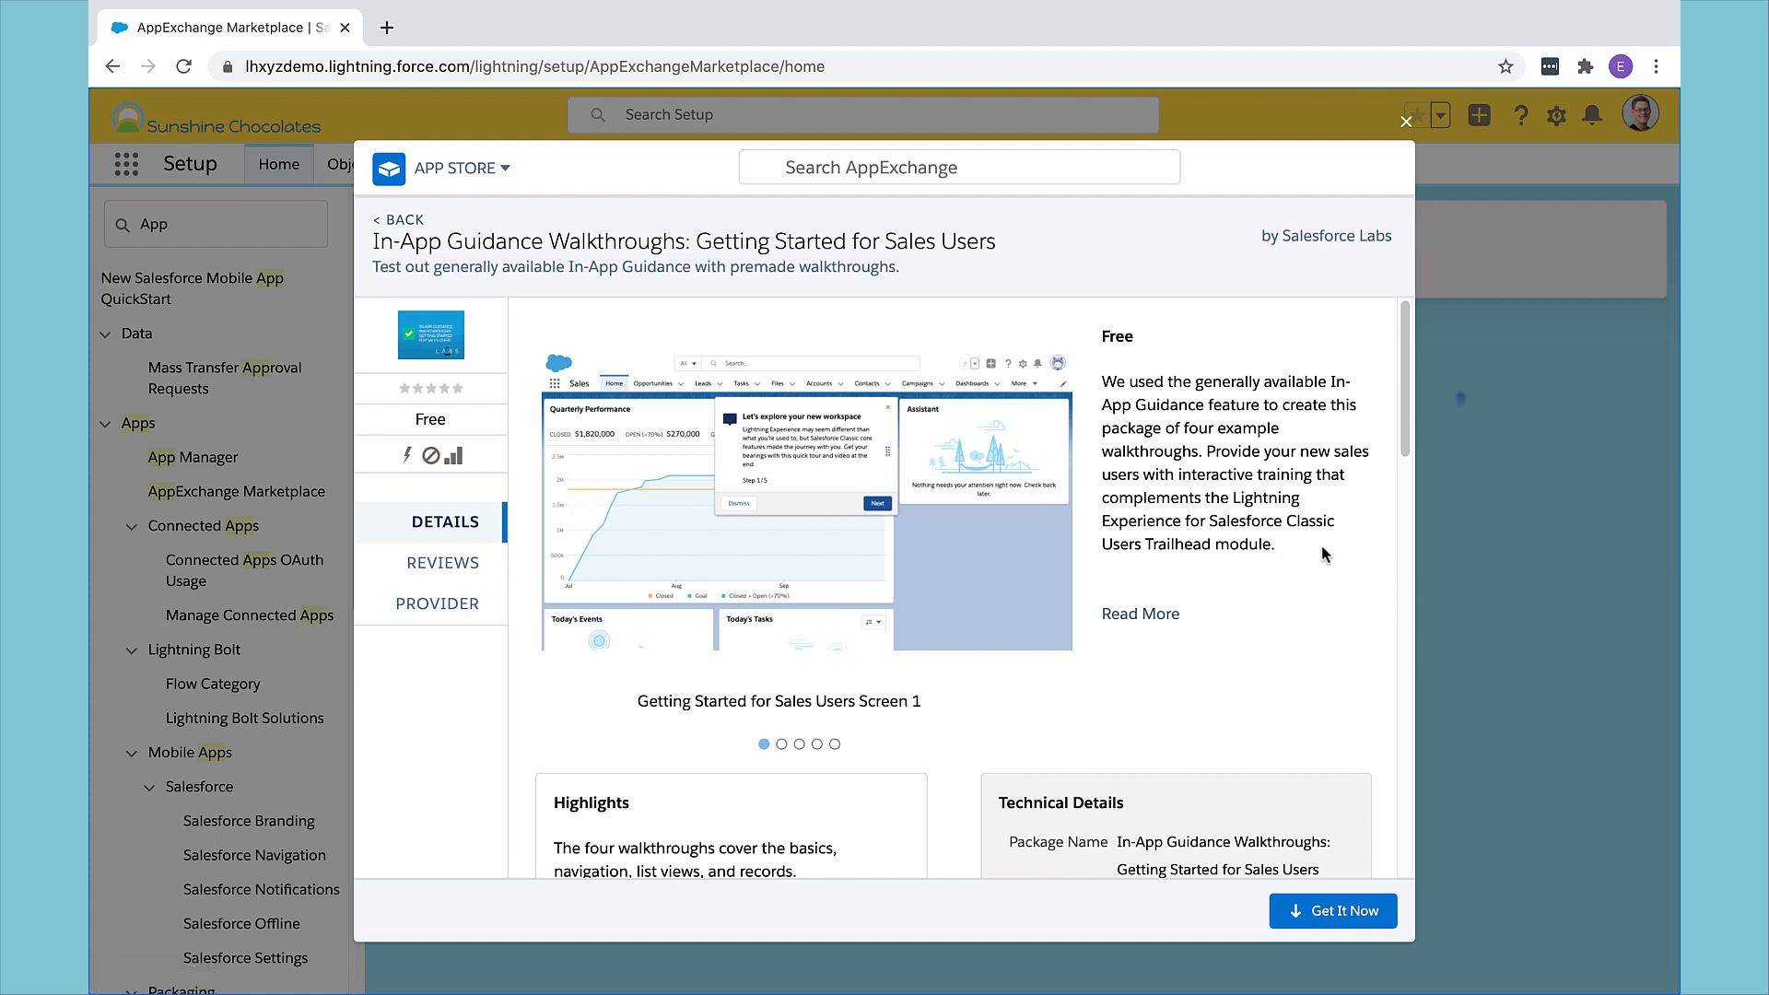
mouse_move(1286, 444)
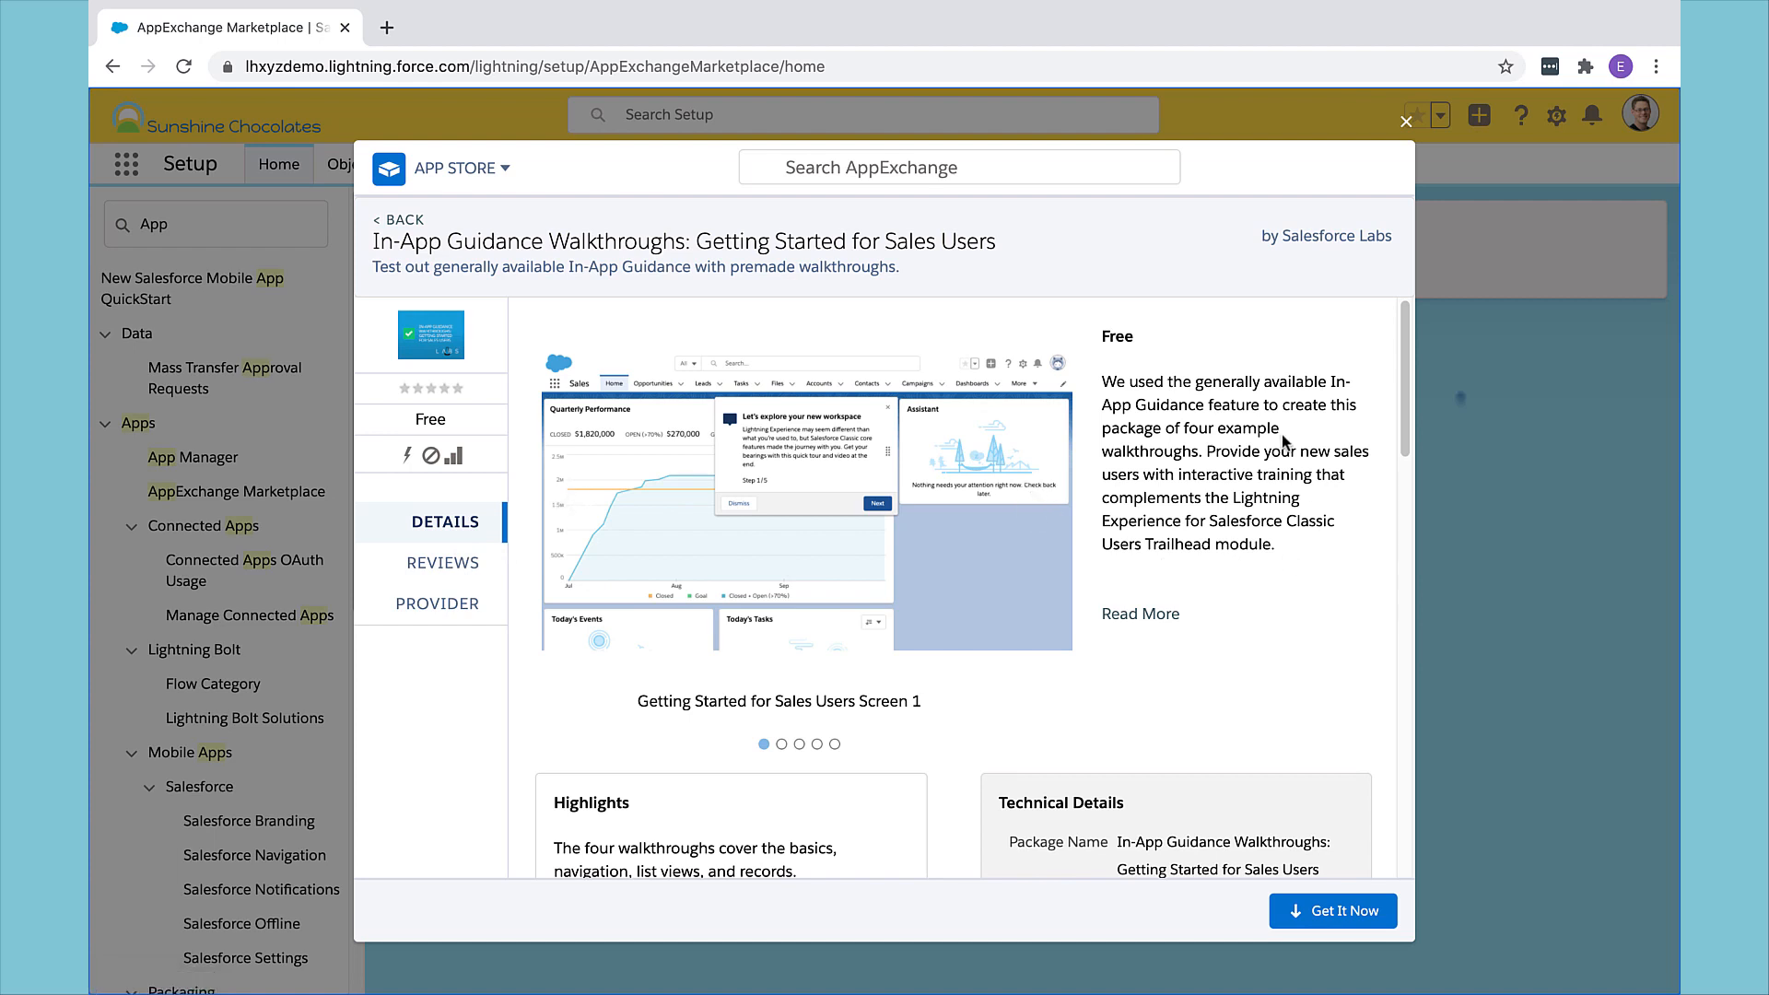
mouse_move(1351, 439)
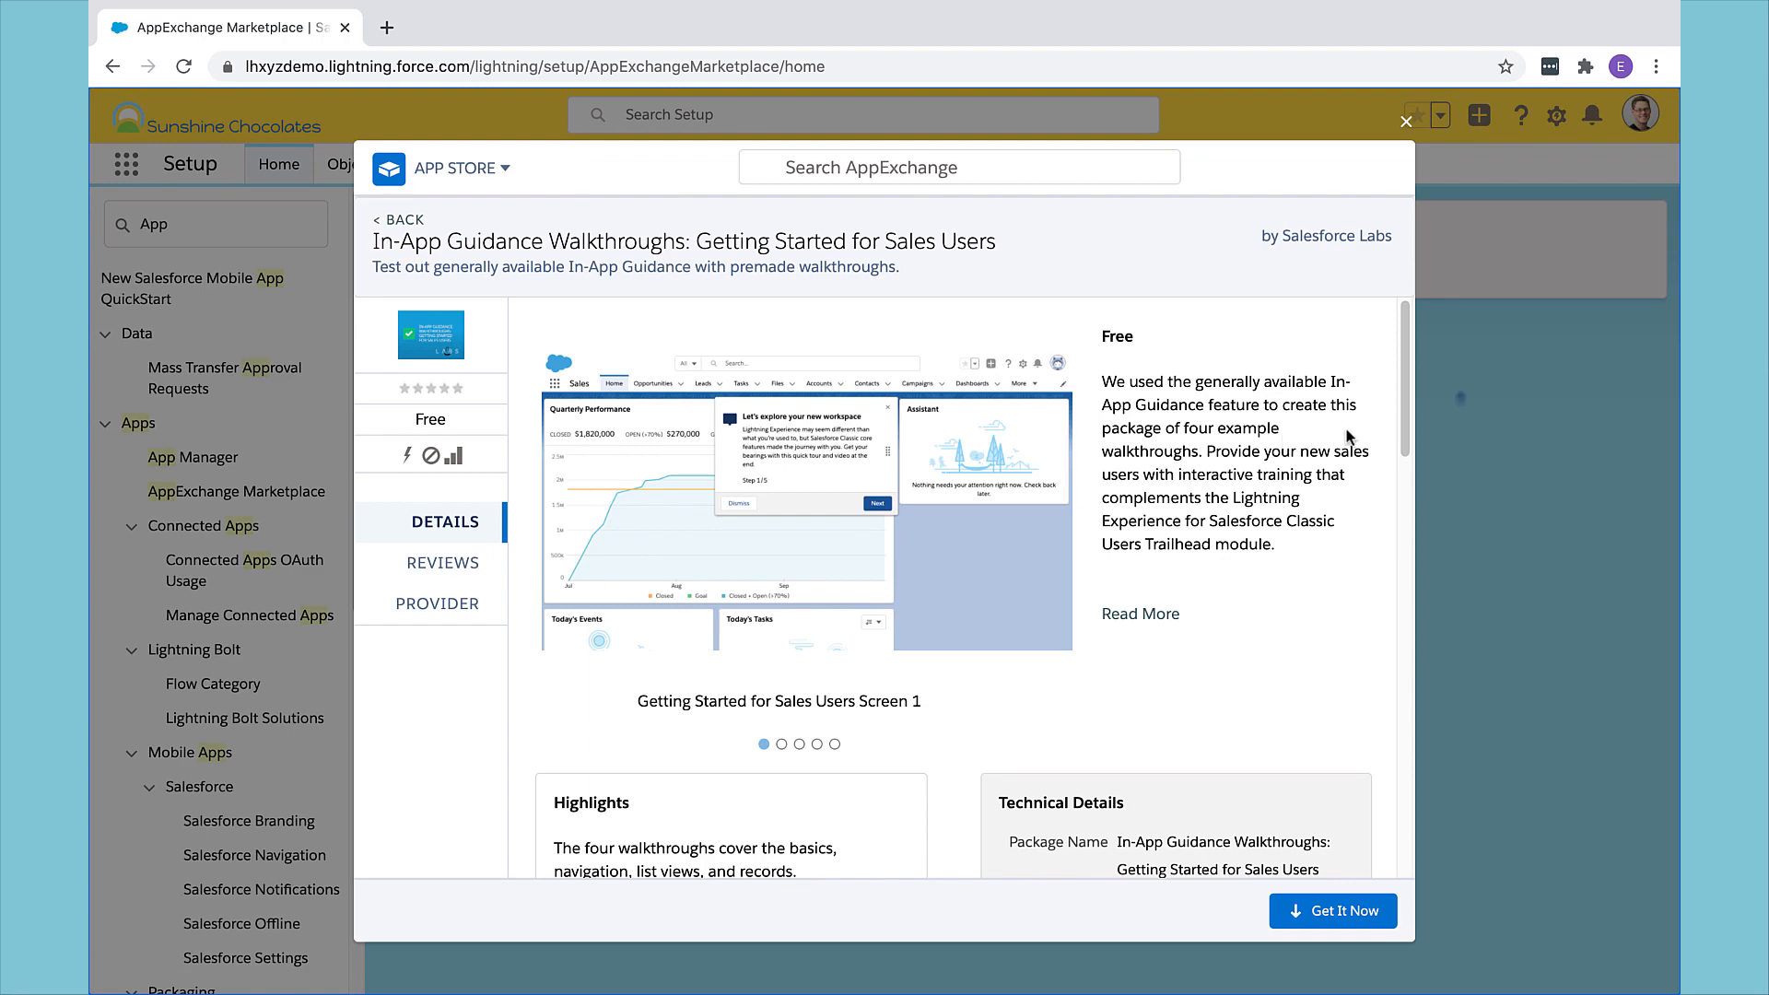
Step: Read through the Getting Started for Sales Users listing details and choose Get It Now
scroll(down, 3)
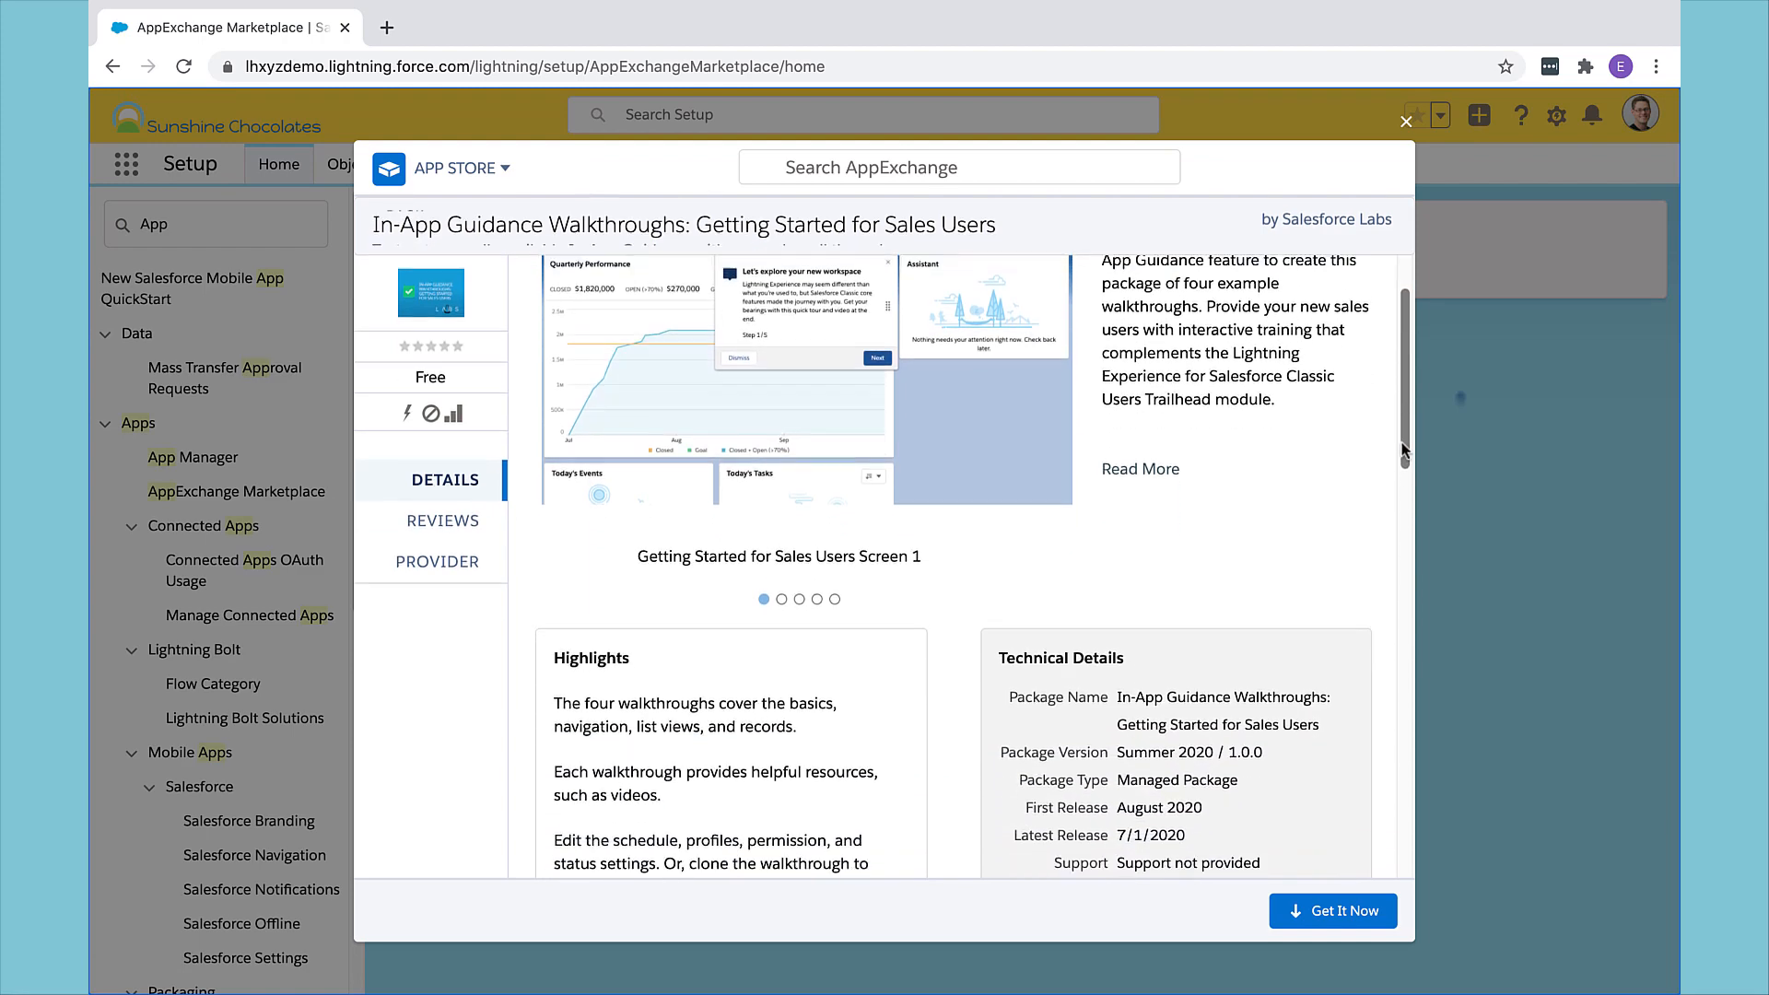
scroll(down, 3)
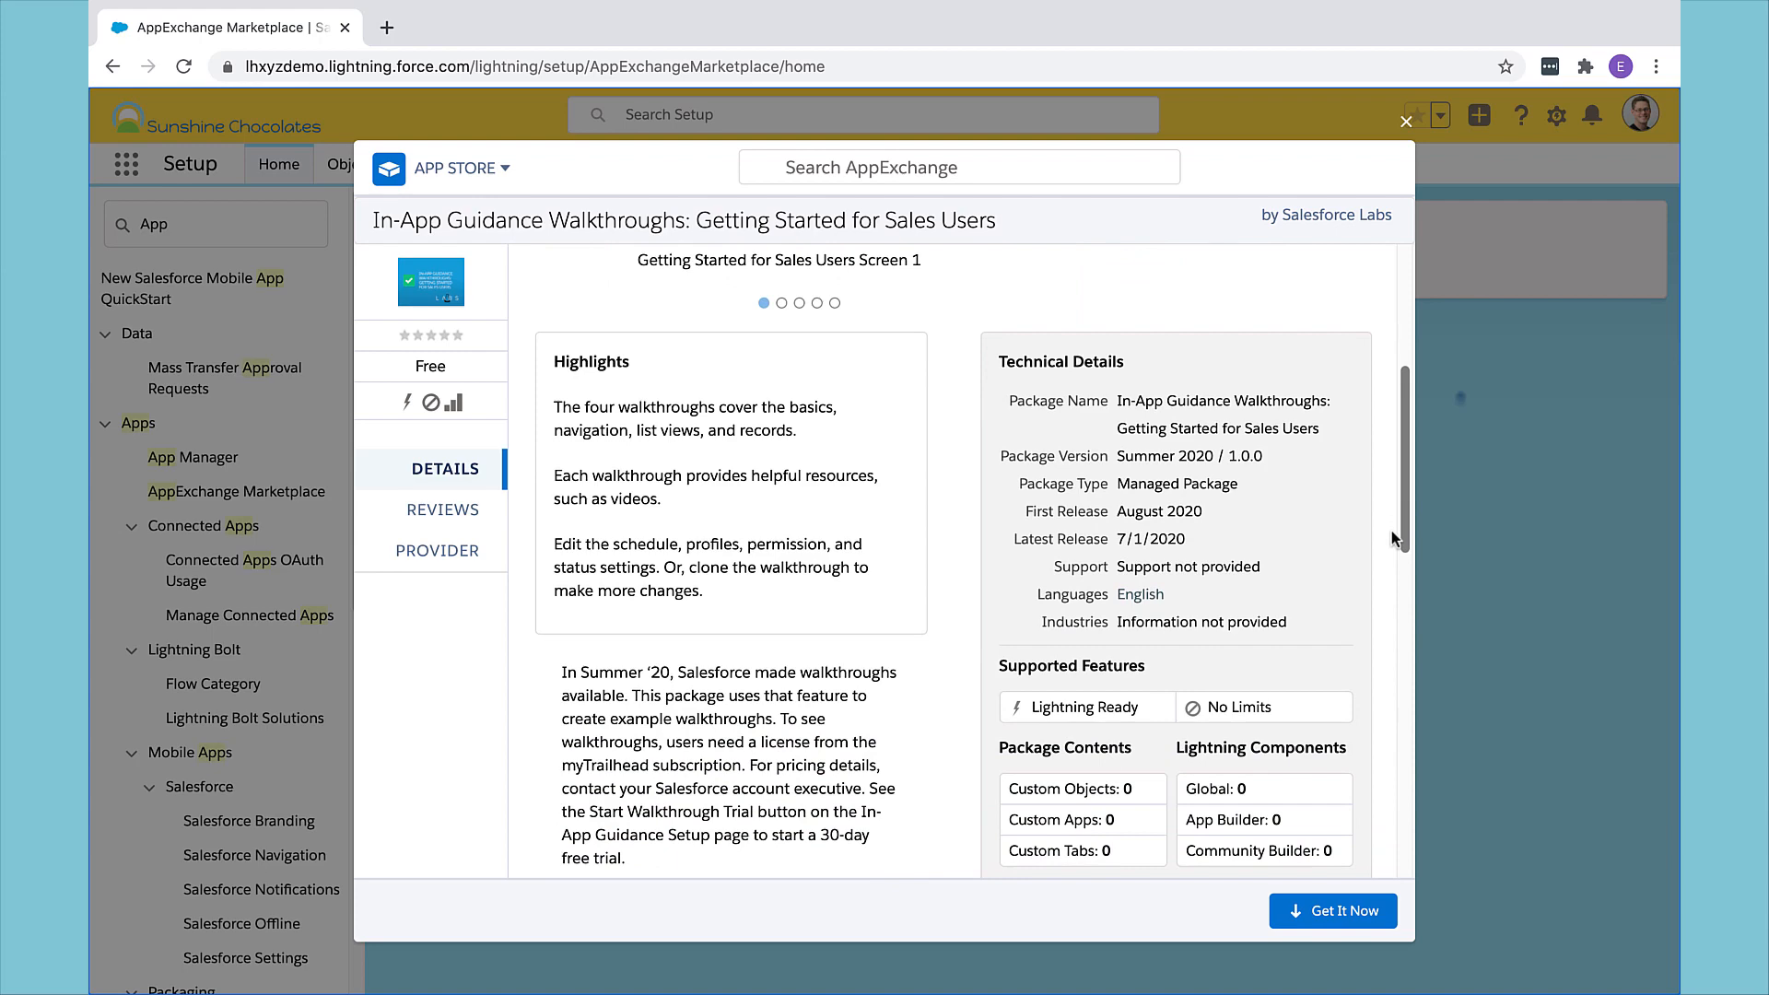
scroll(down, 3)
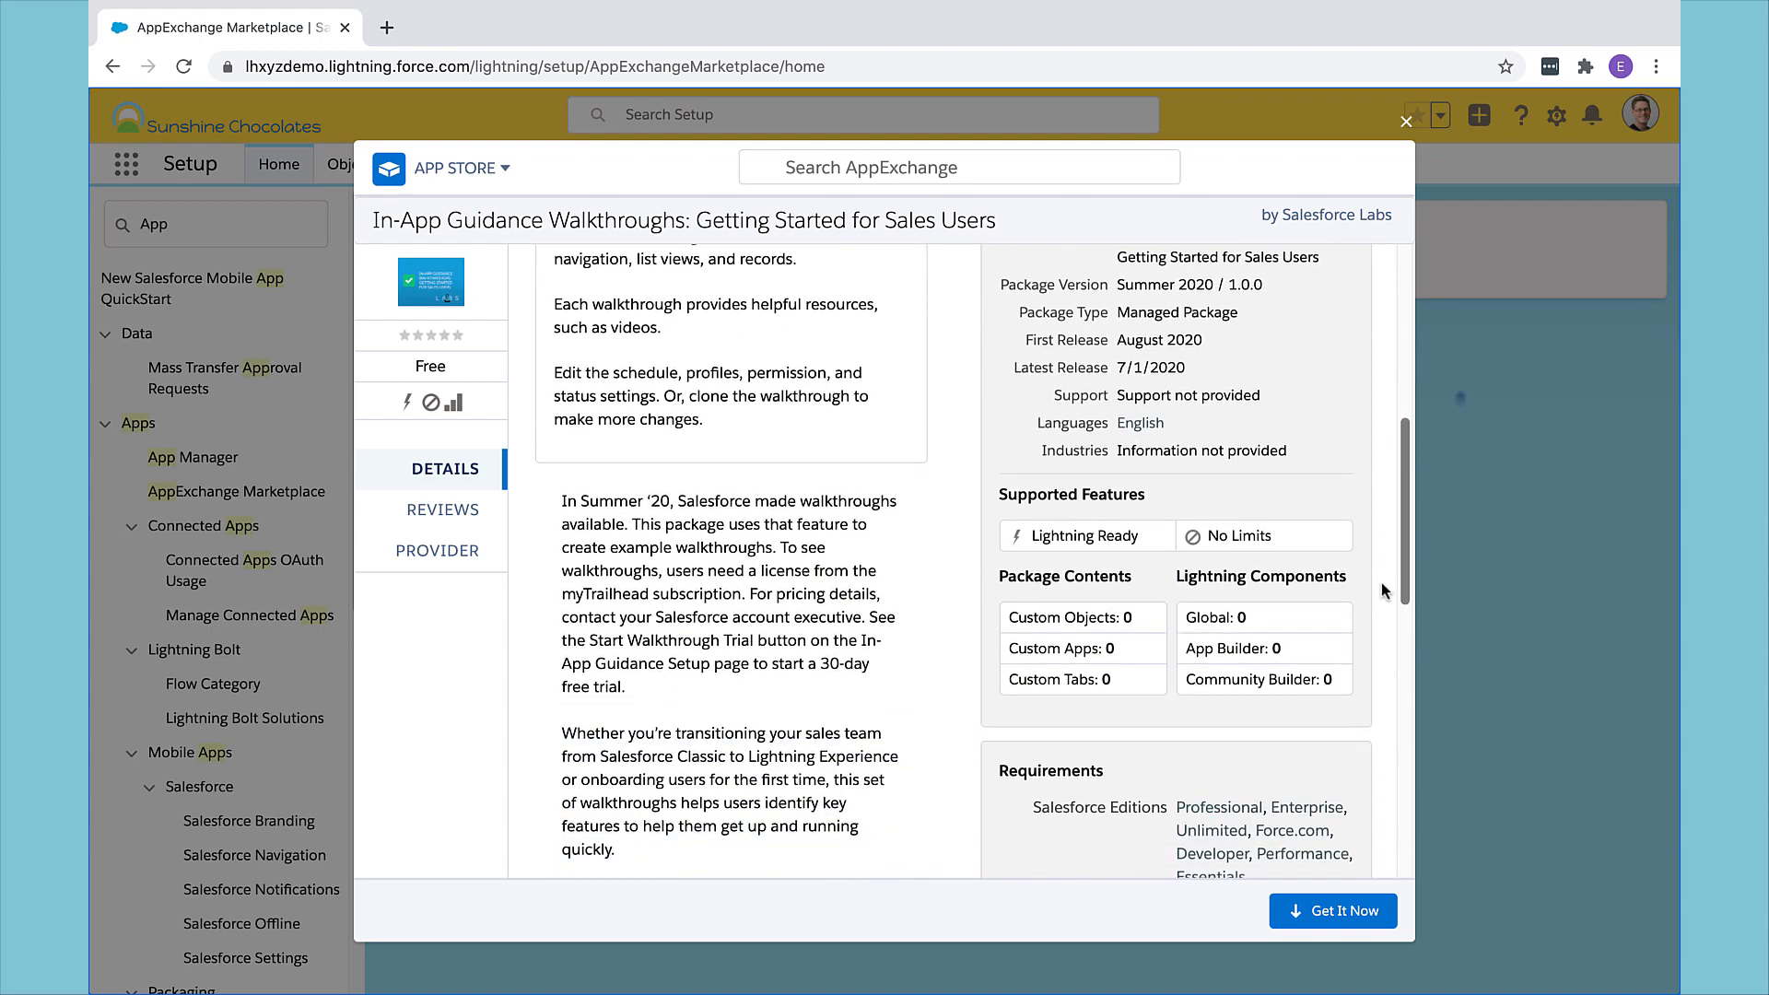
scroll(down, 3)
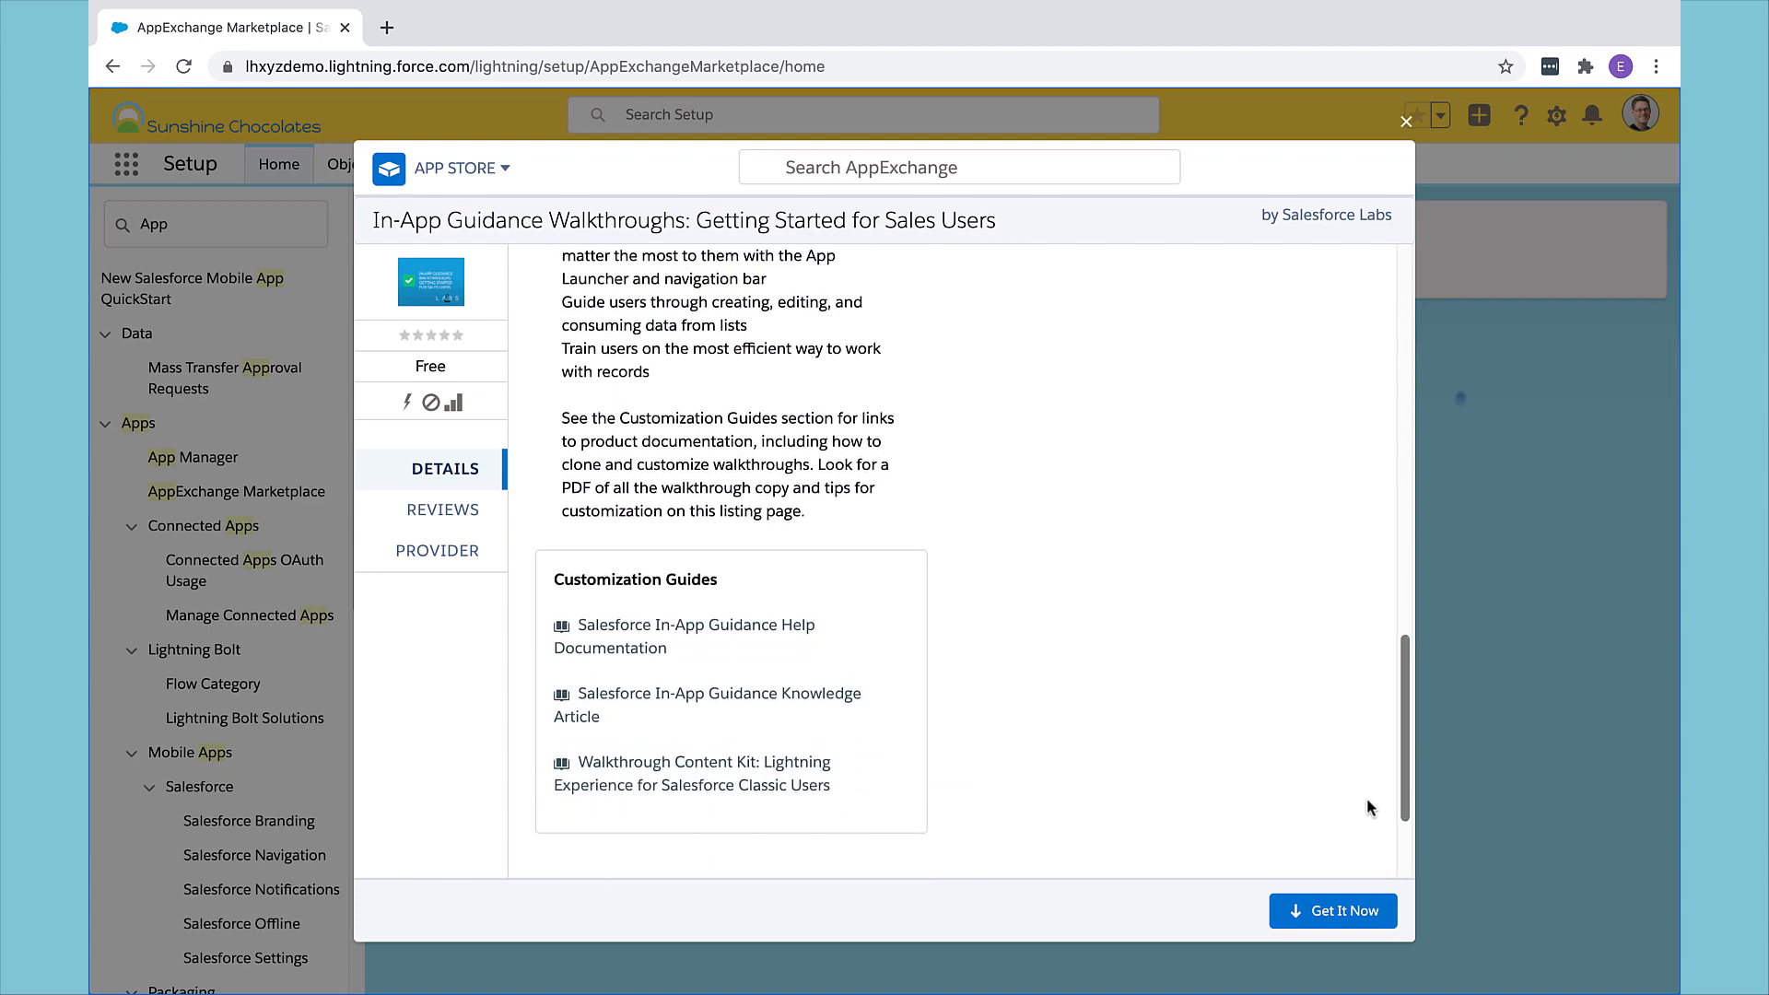
scroll(down, 3)
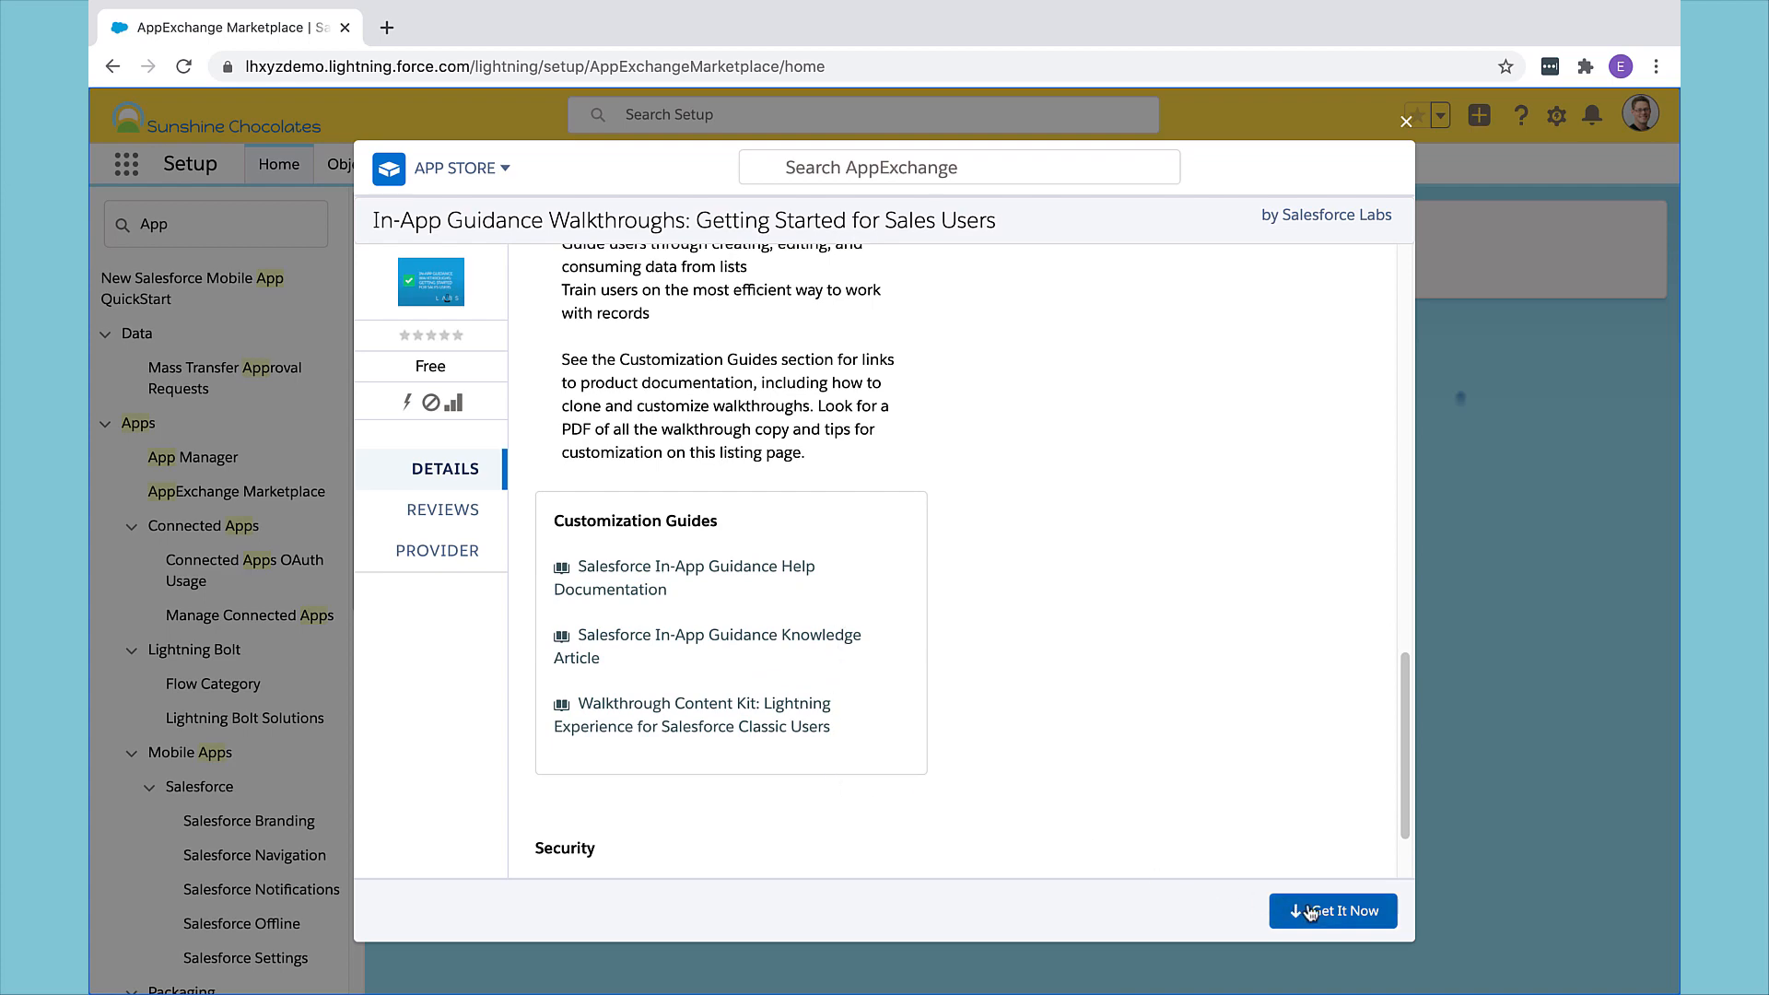
click(1332, 911)
text(In-)
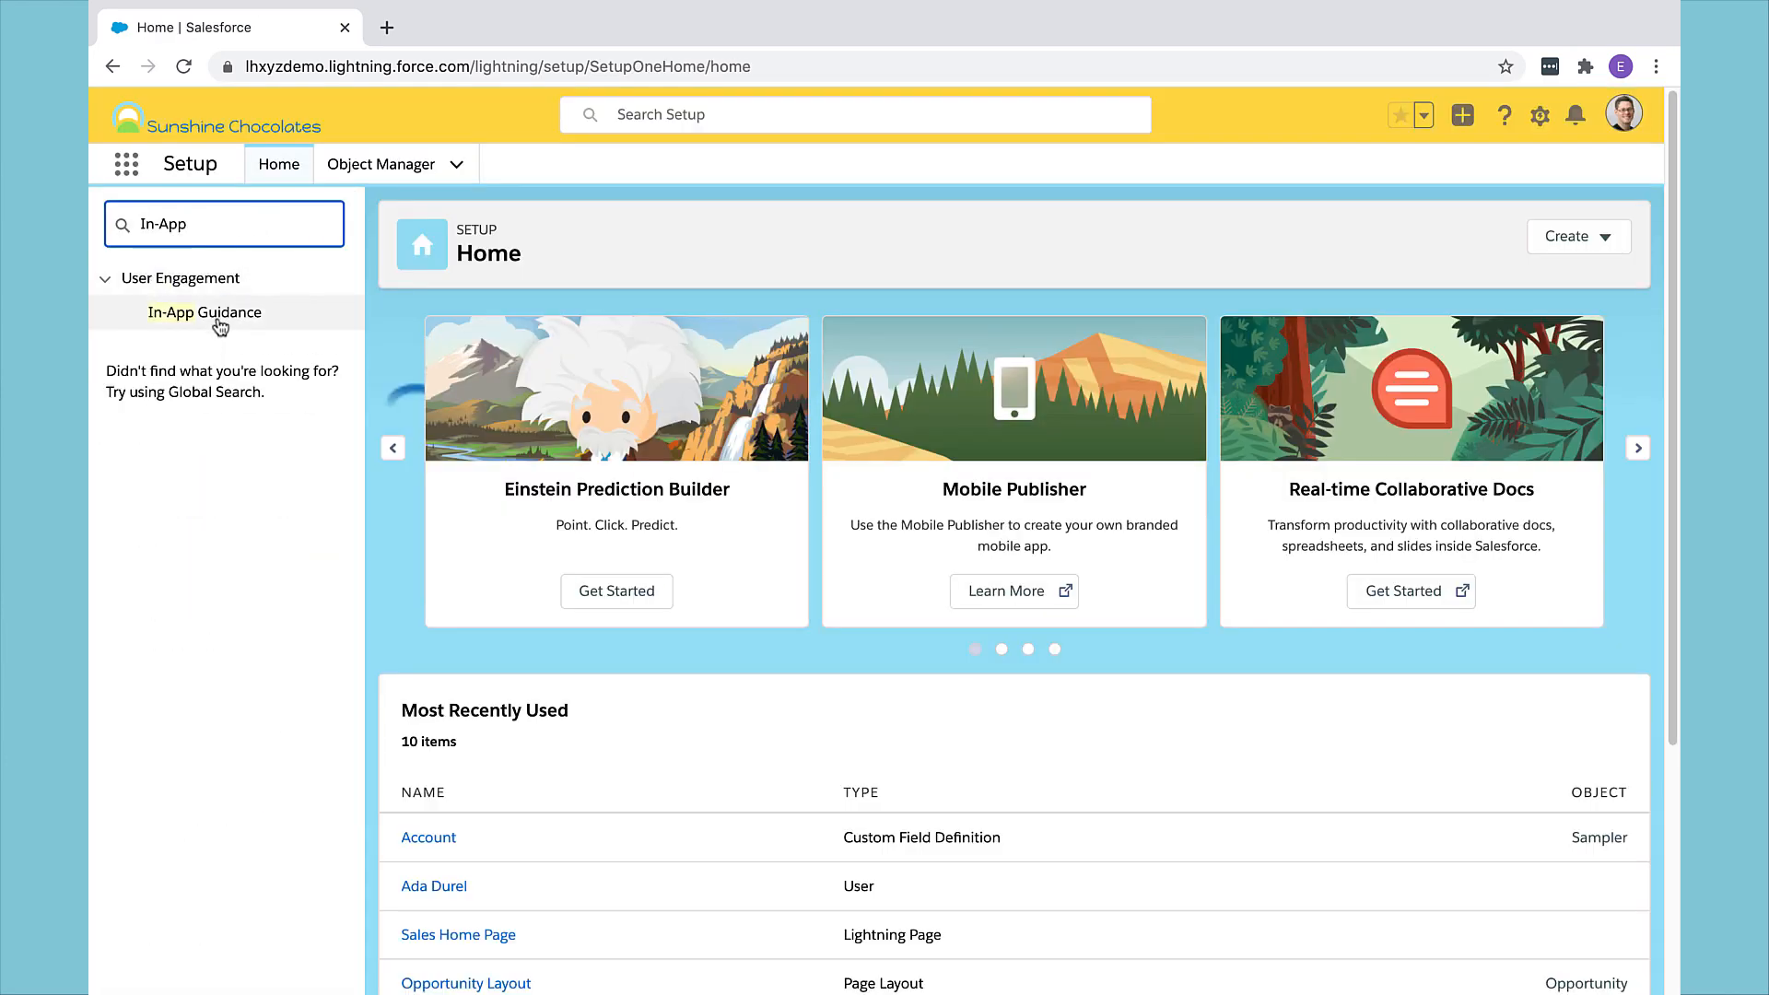
Step: Go to In-App Guidance and show the row 3 actions for the Lead List walkthrough
click(204, 313)
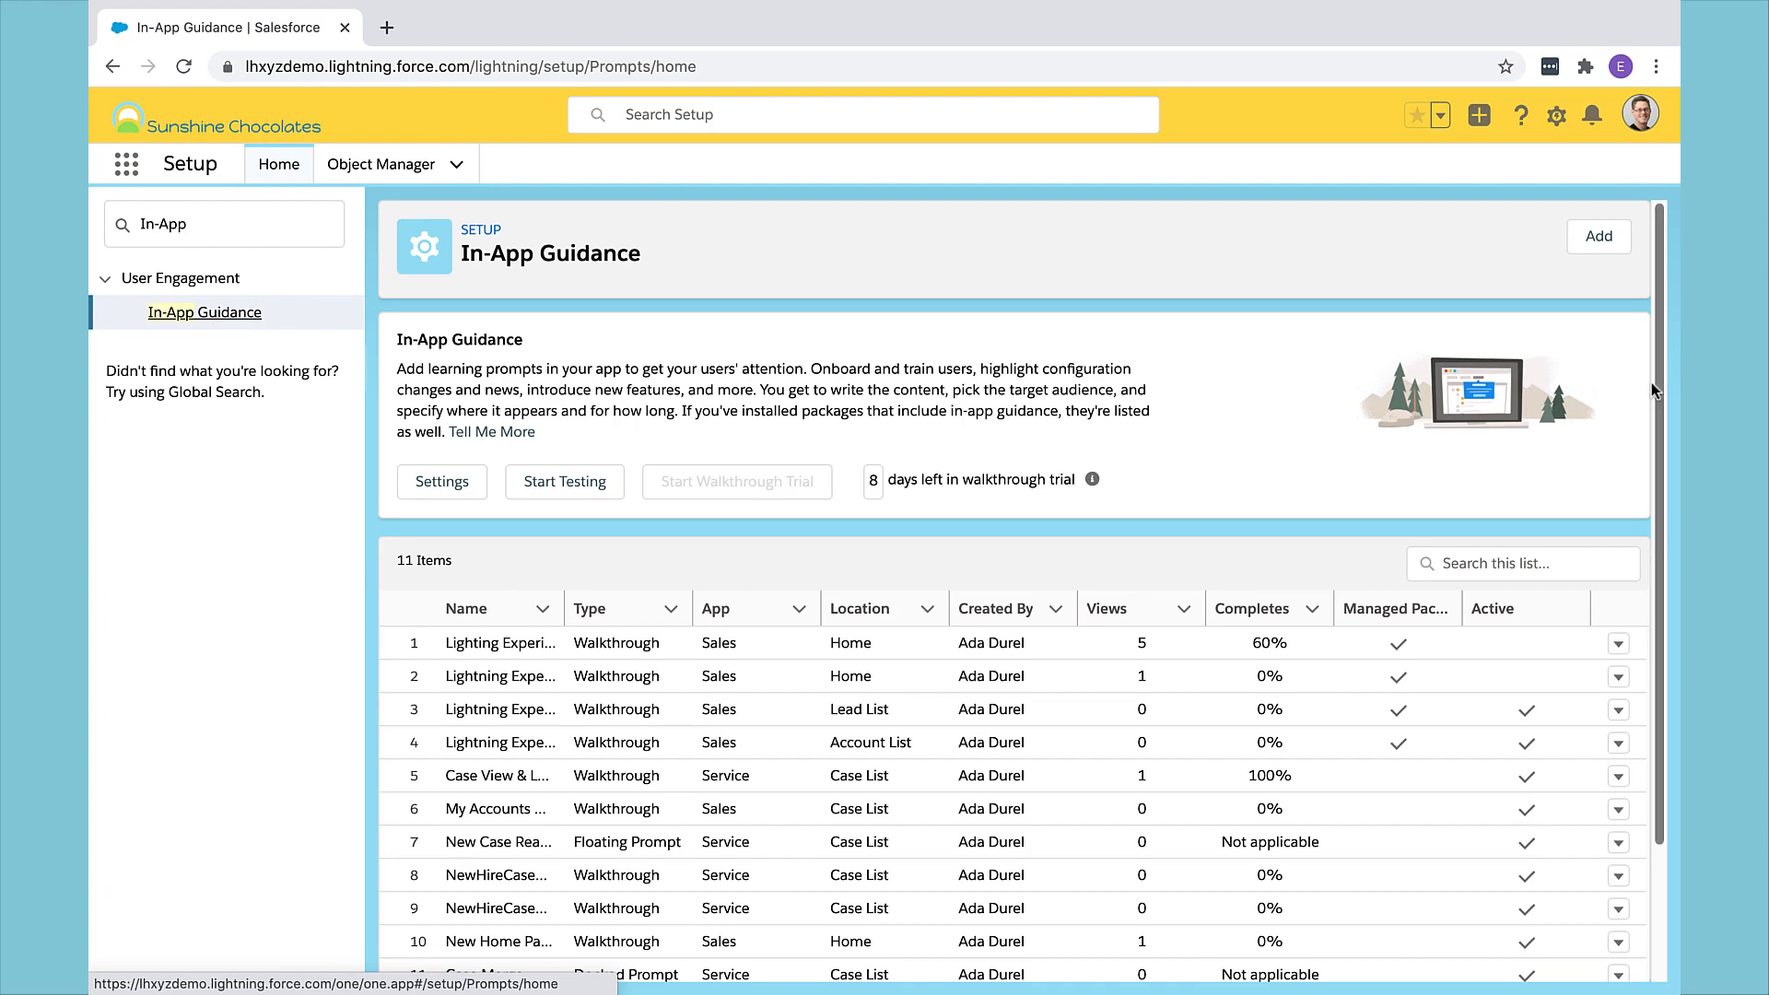
scroll(down, 3)
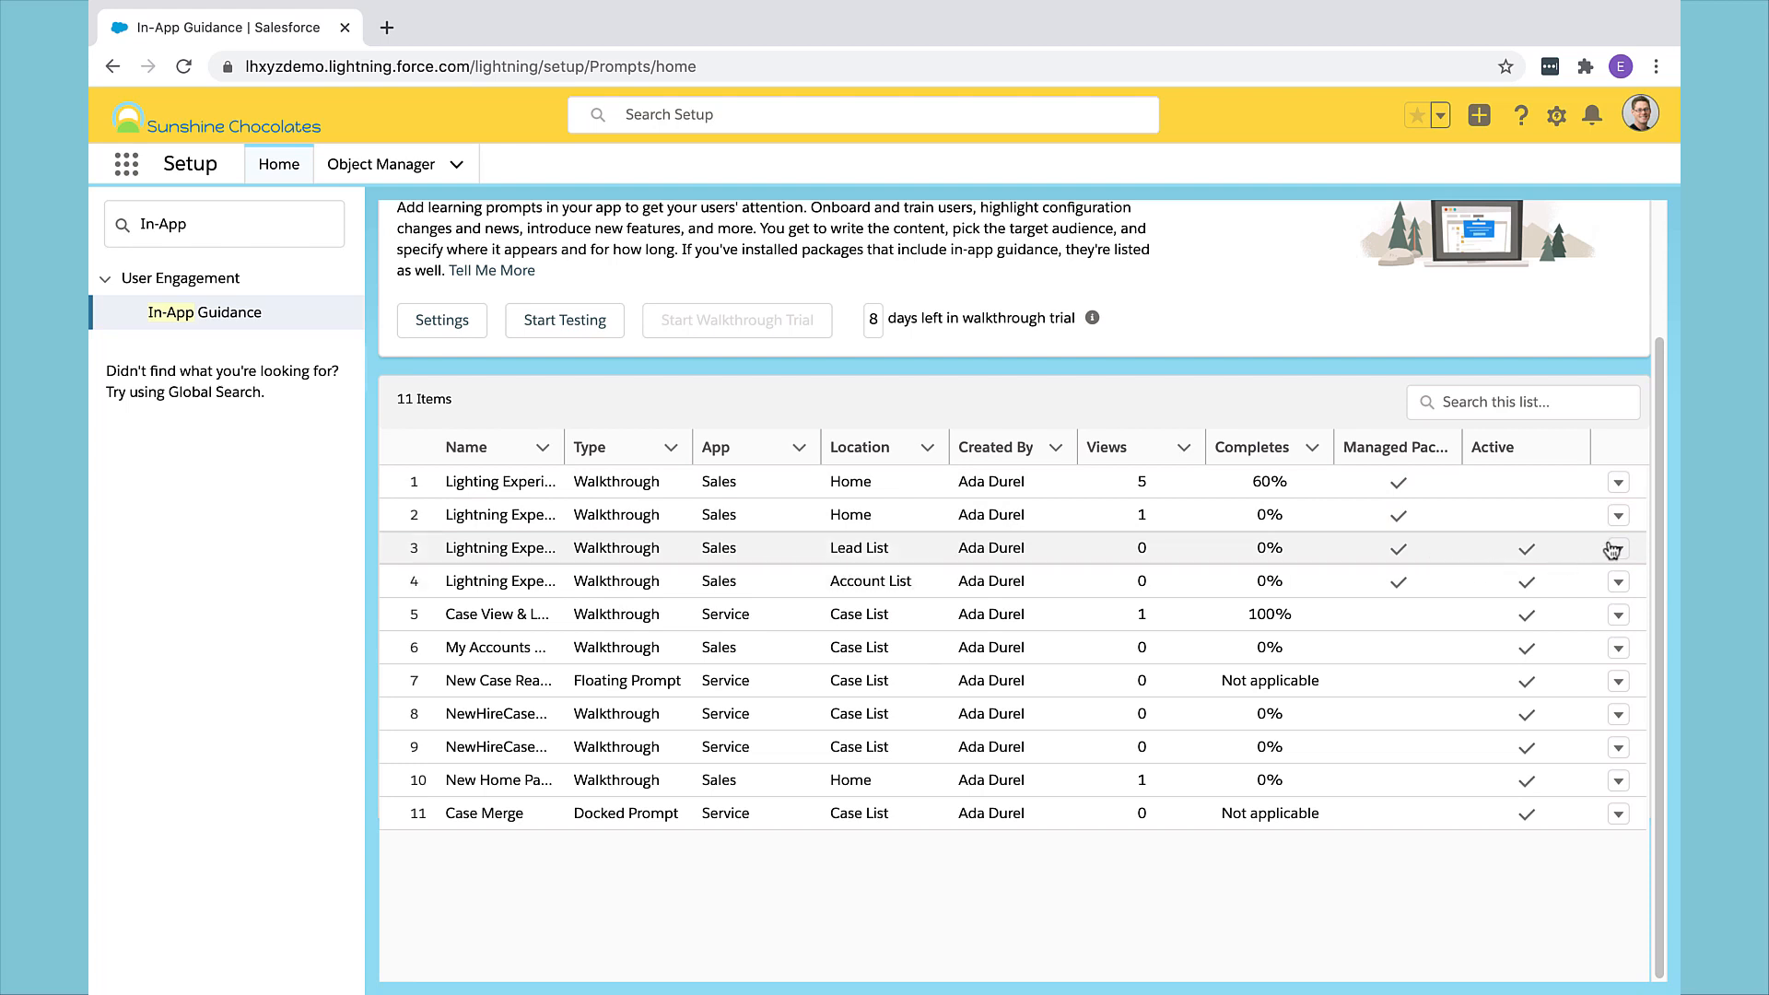
click(1618, 549)
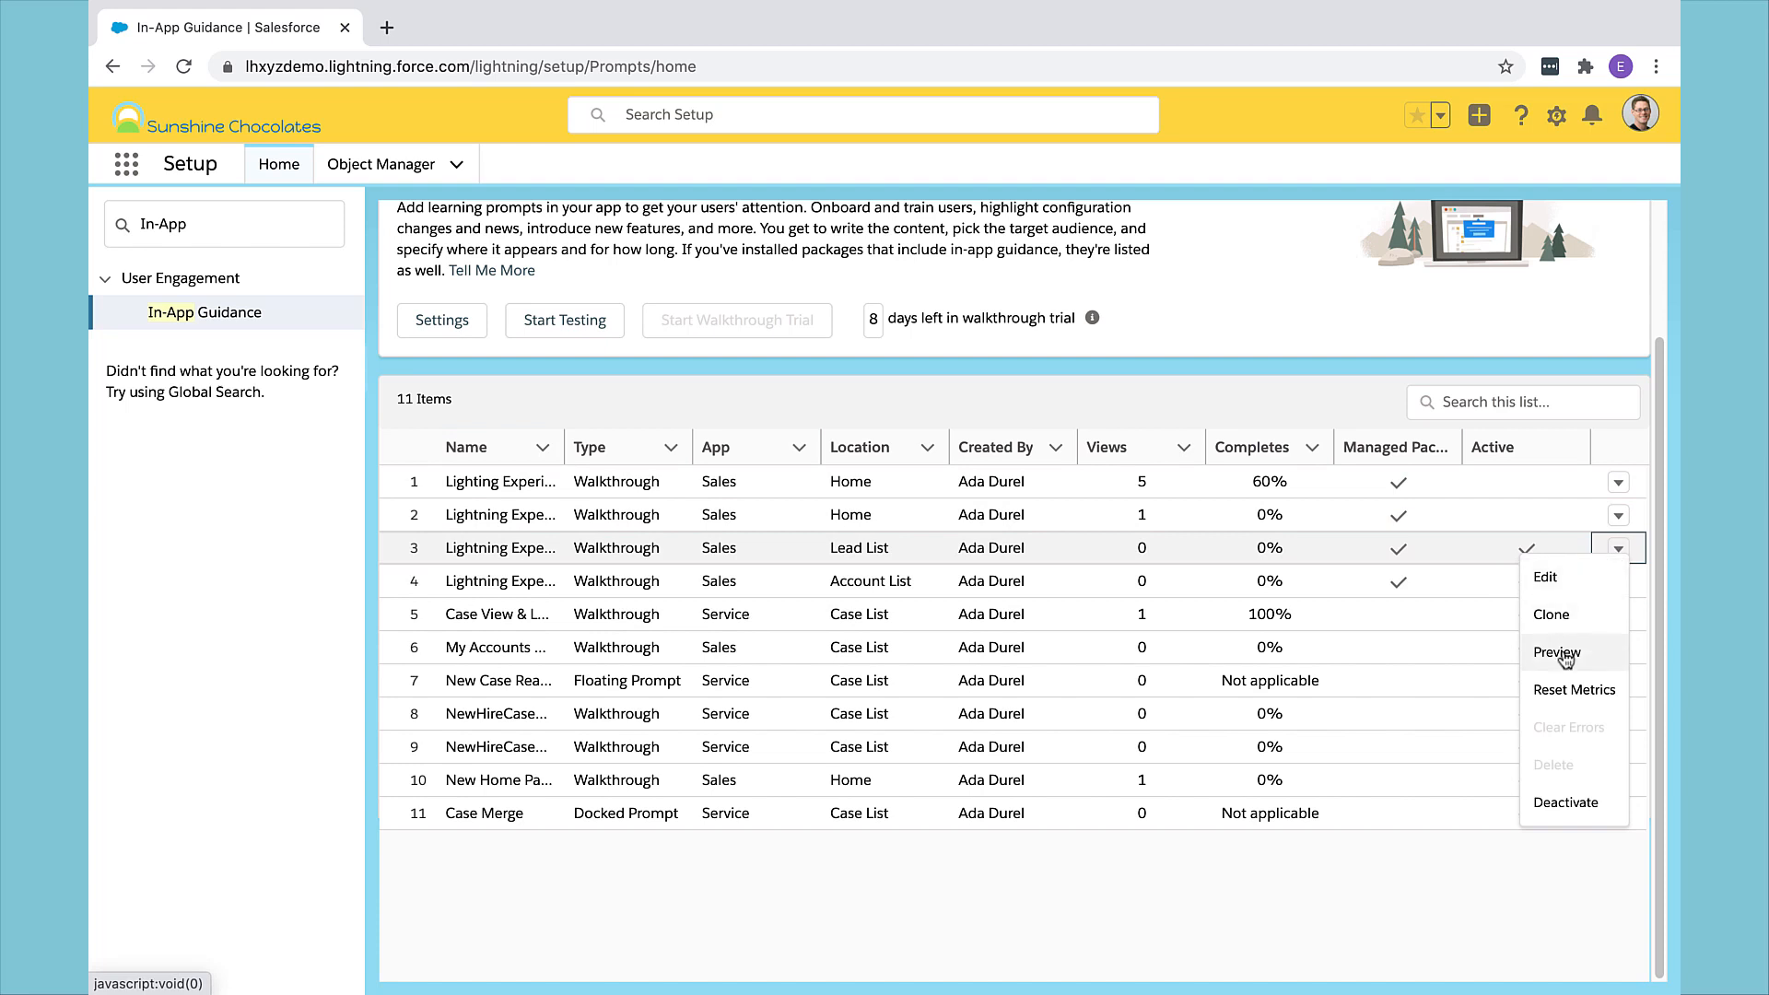
Step: Preview the Work with Data walkthrough, advancing through steps 1-5 and finishing it
click(1556, 653)
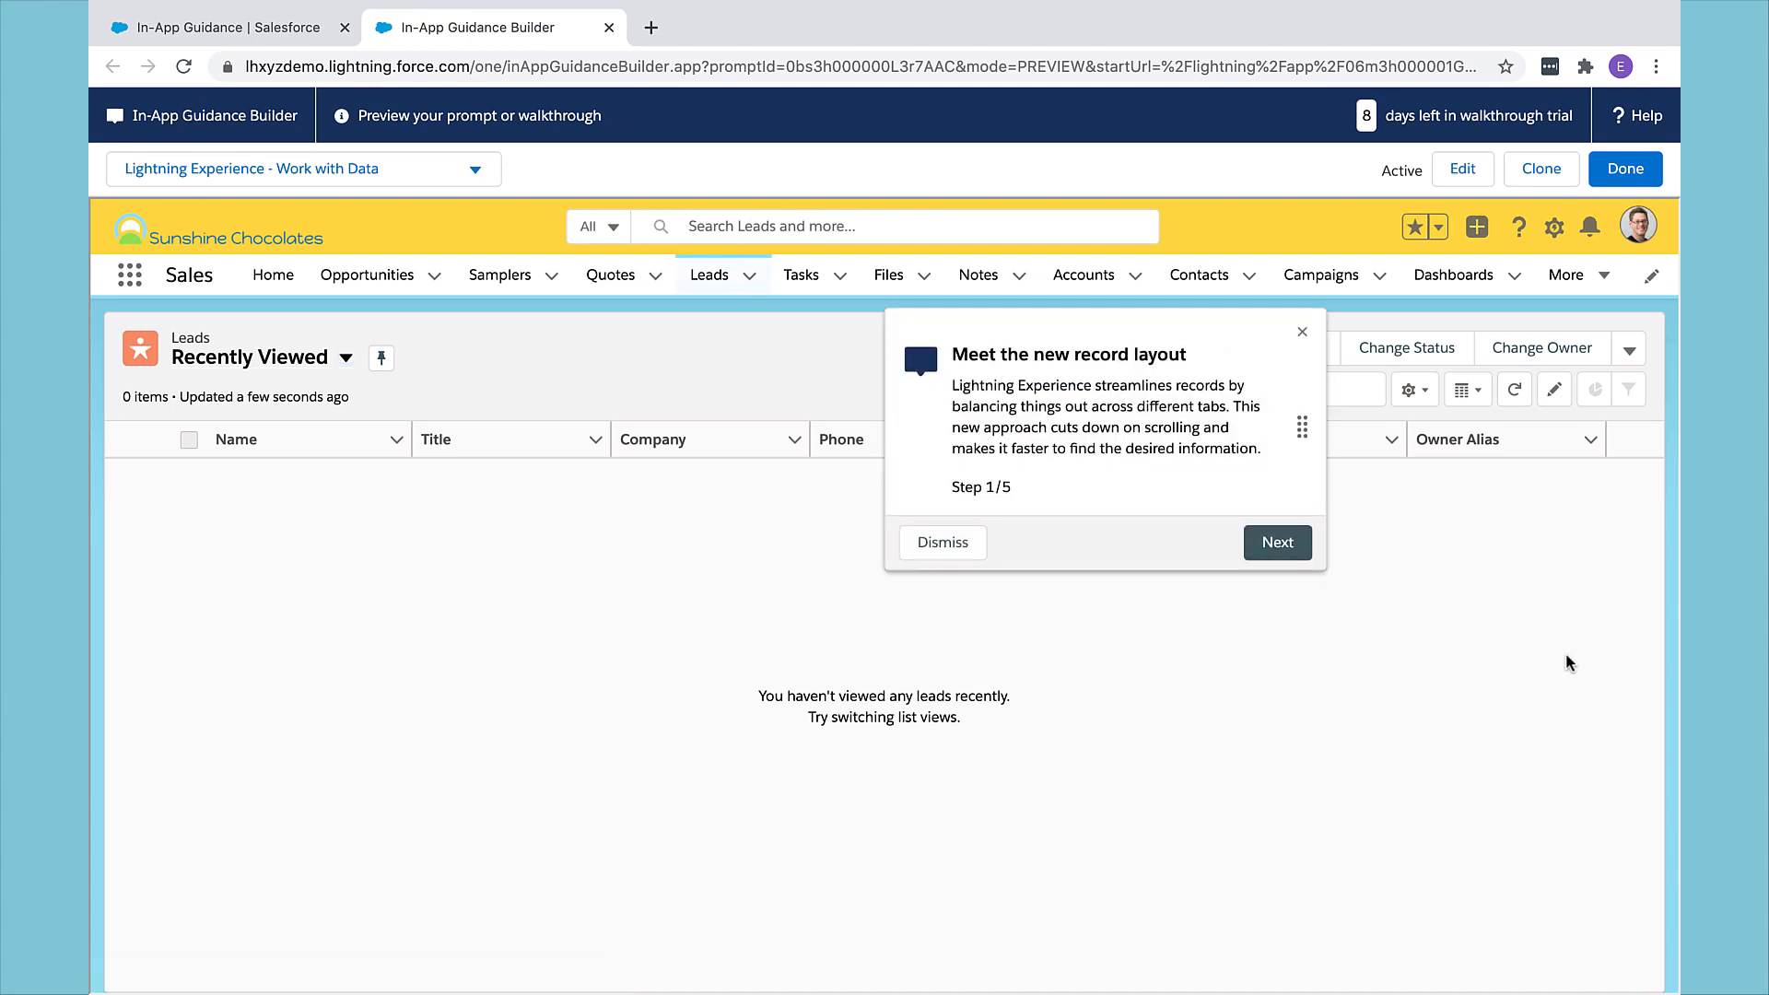
mouse_move(1277, 542)
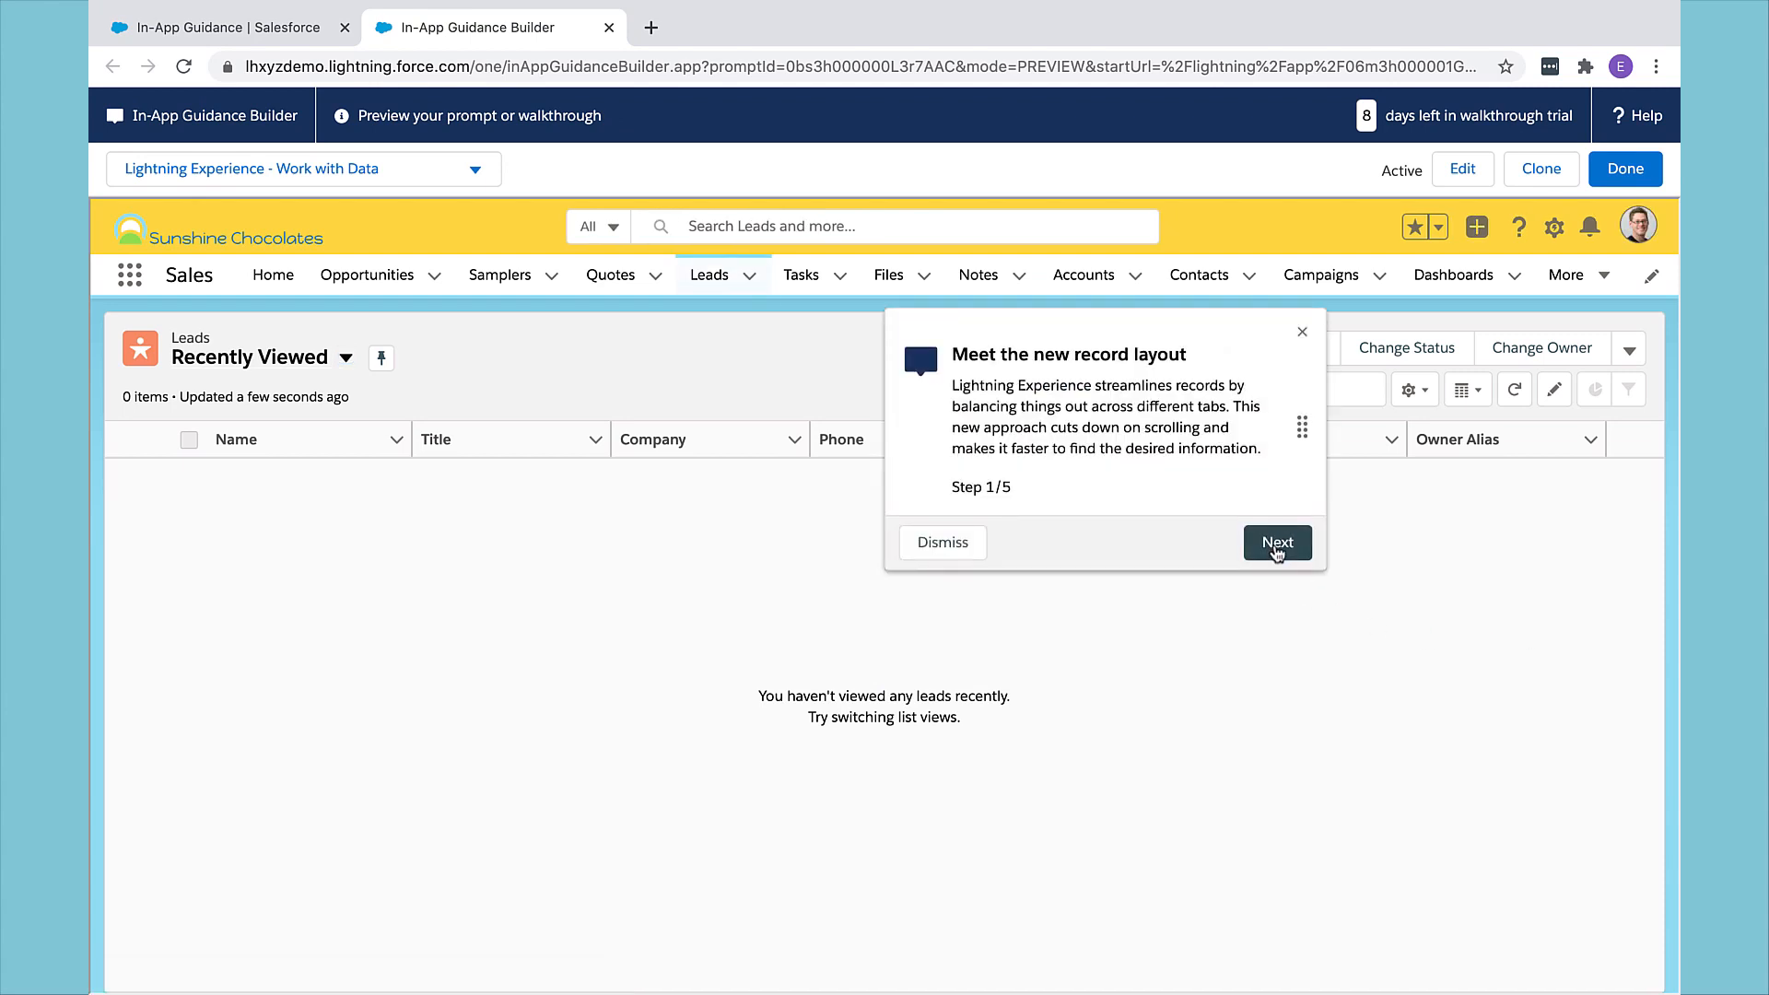
click(1275, 542)
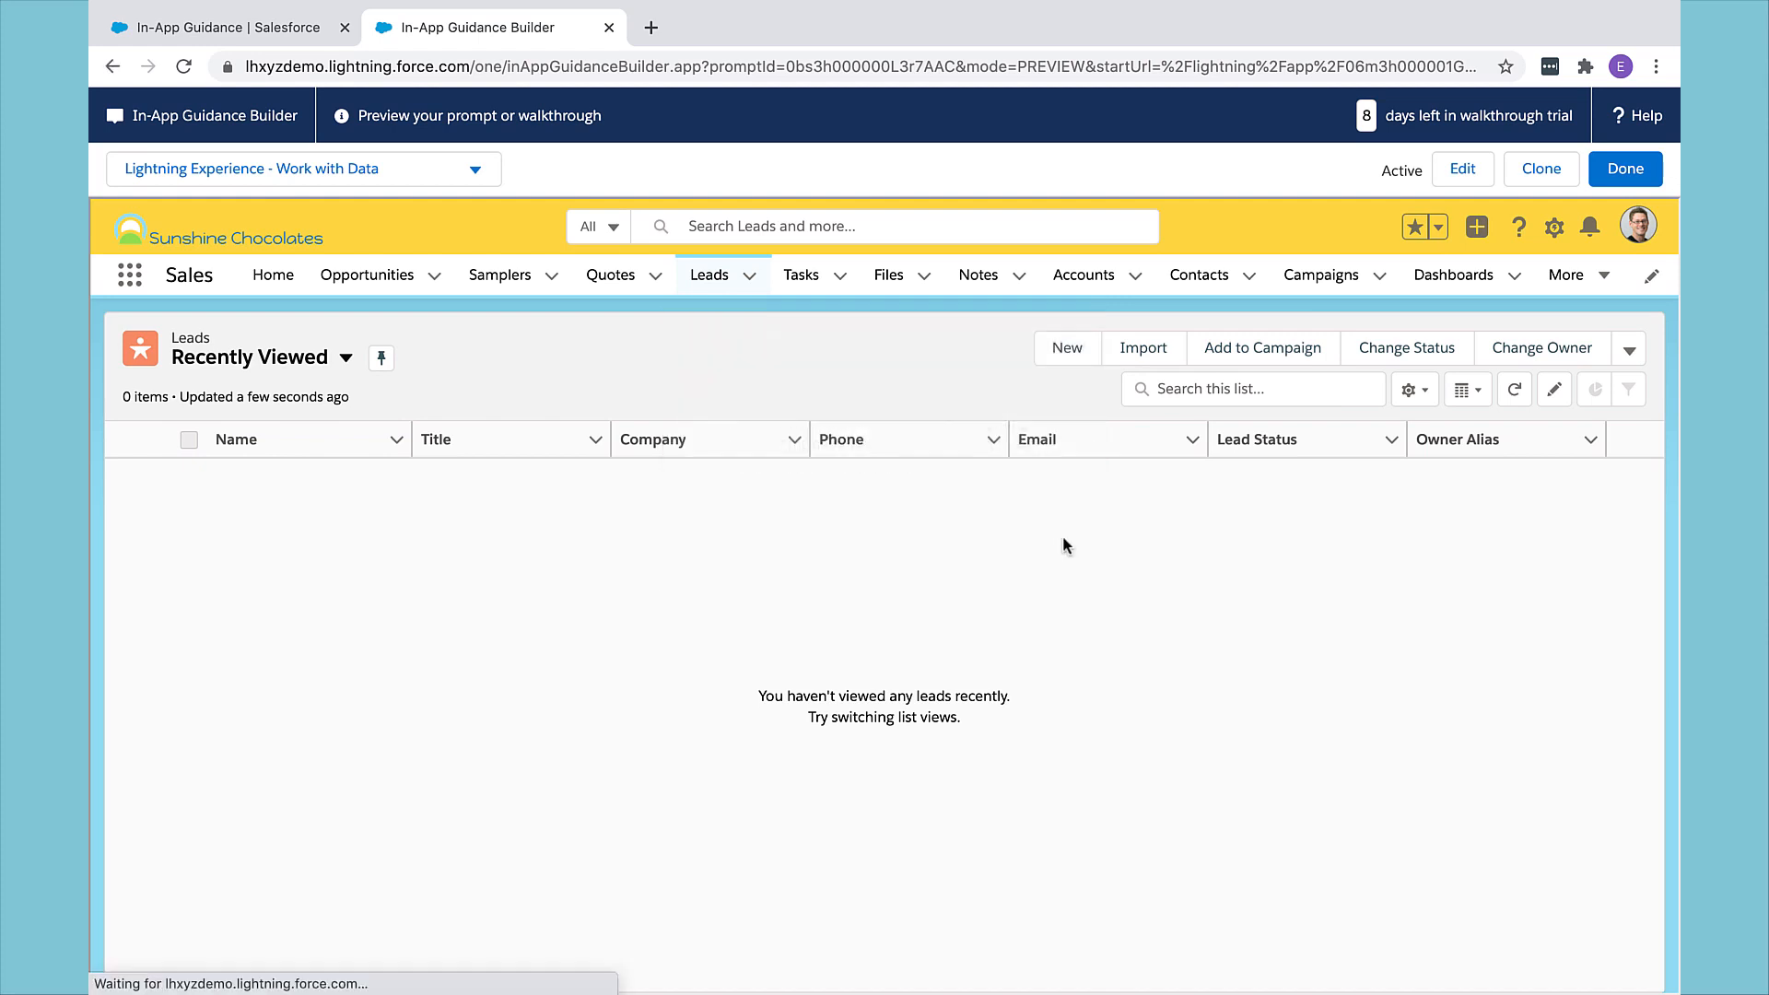
click(1082, 274)
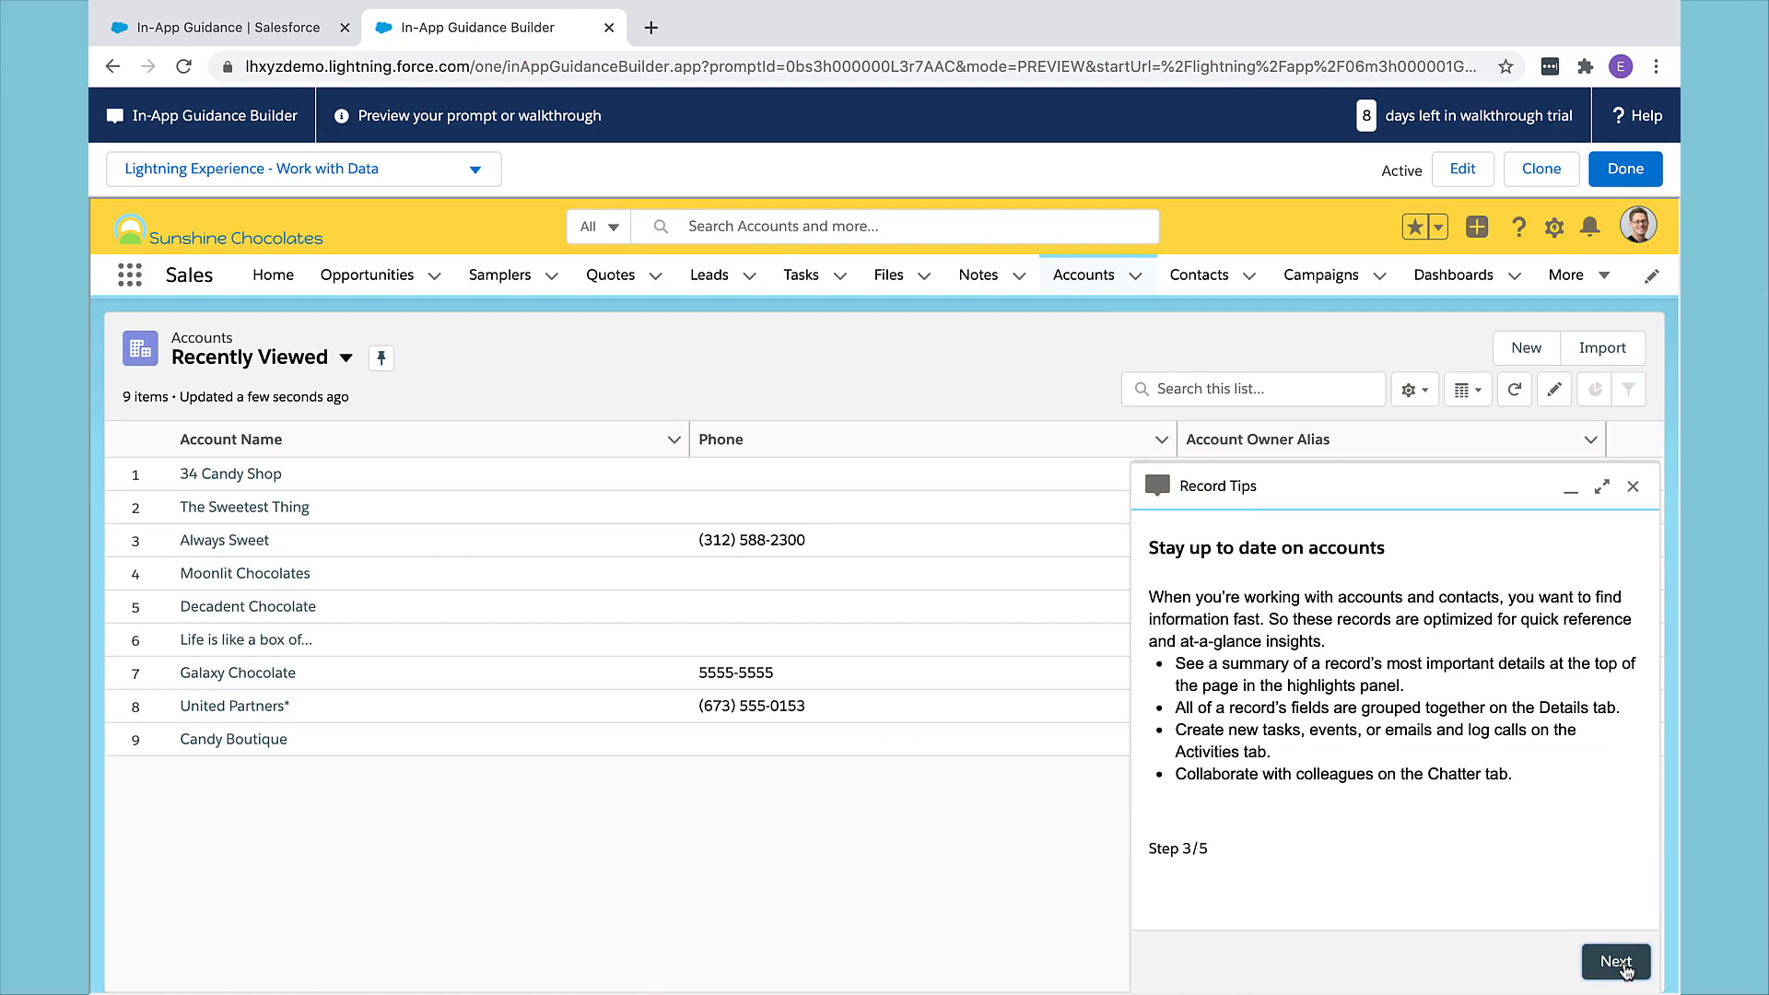
click(1615, 962)
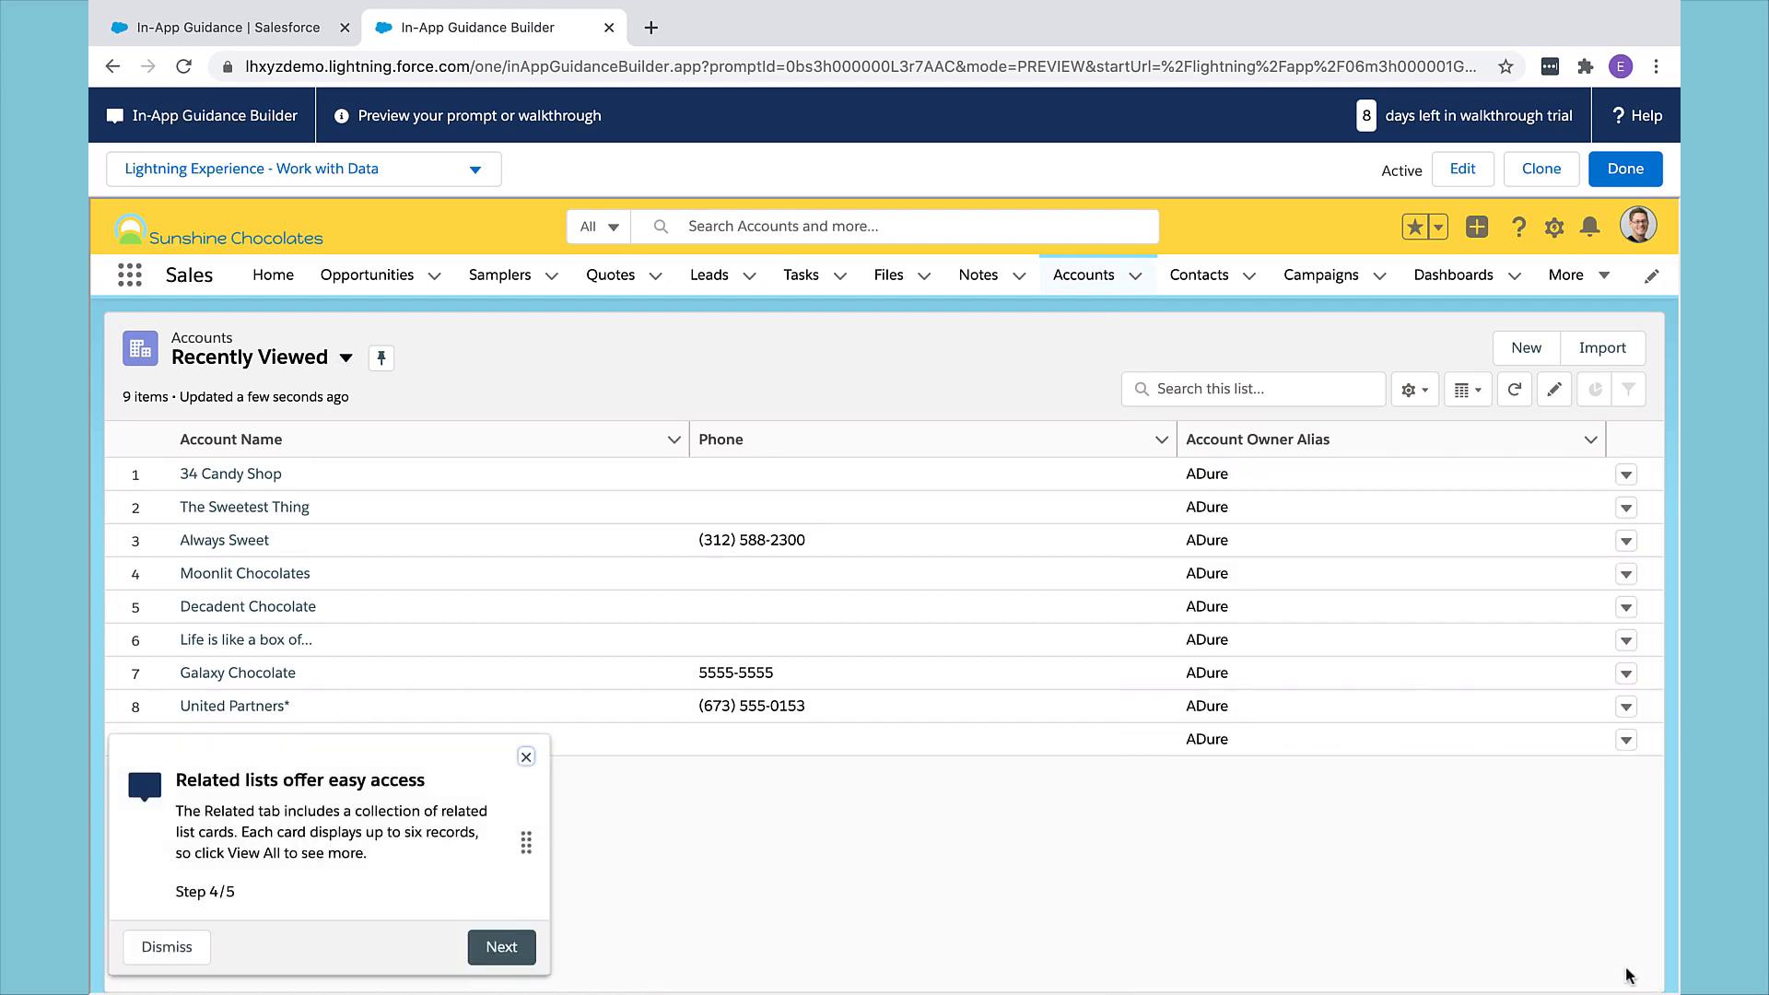
click(501, 947)
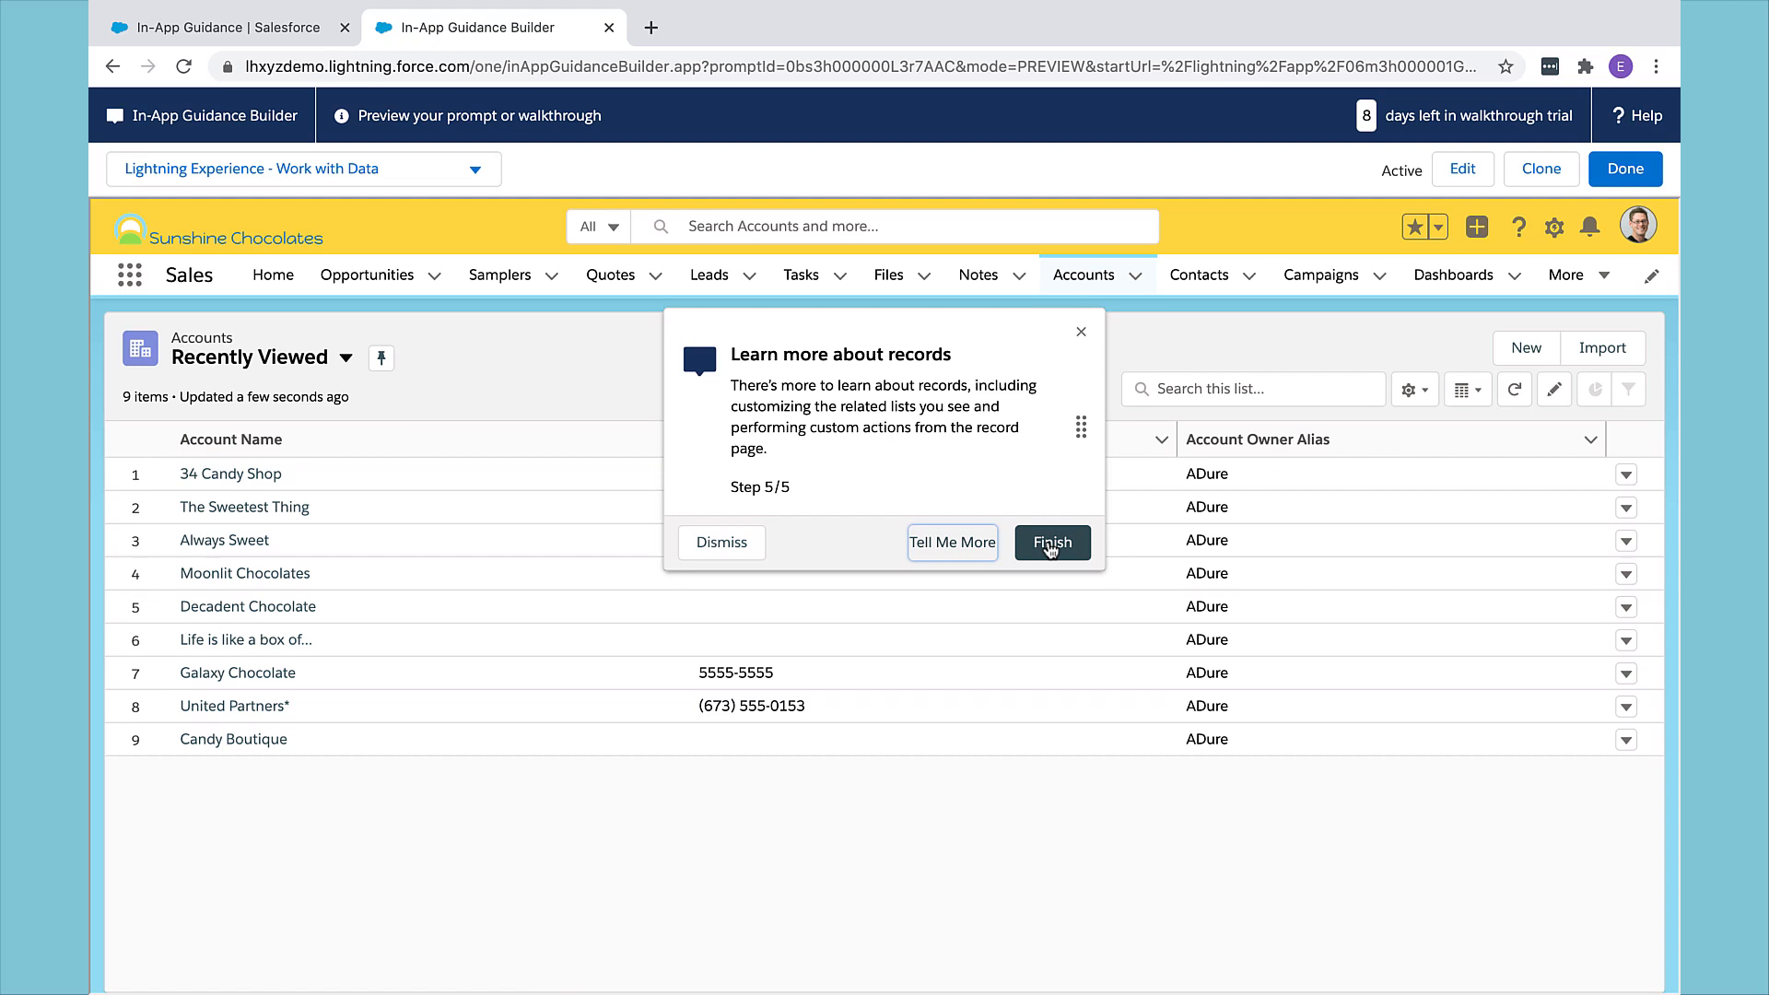
click(1051, 542)
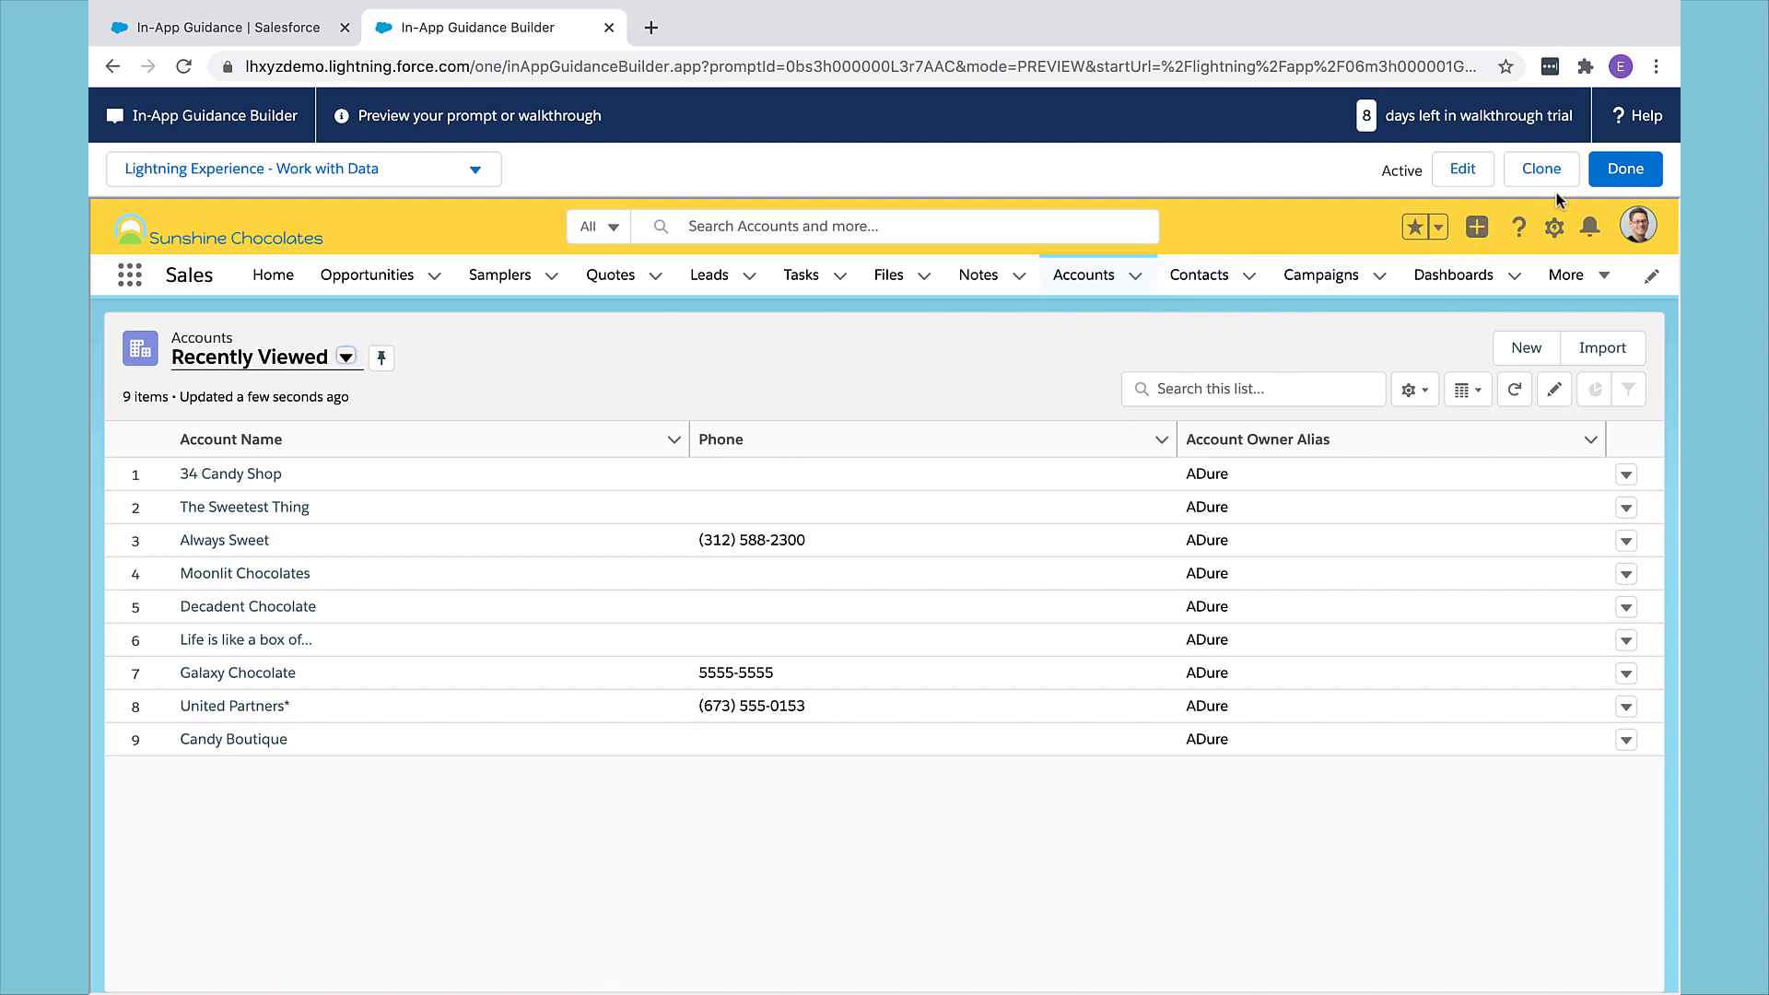
mouse_move(1541, 168)
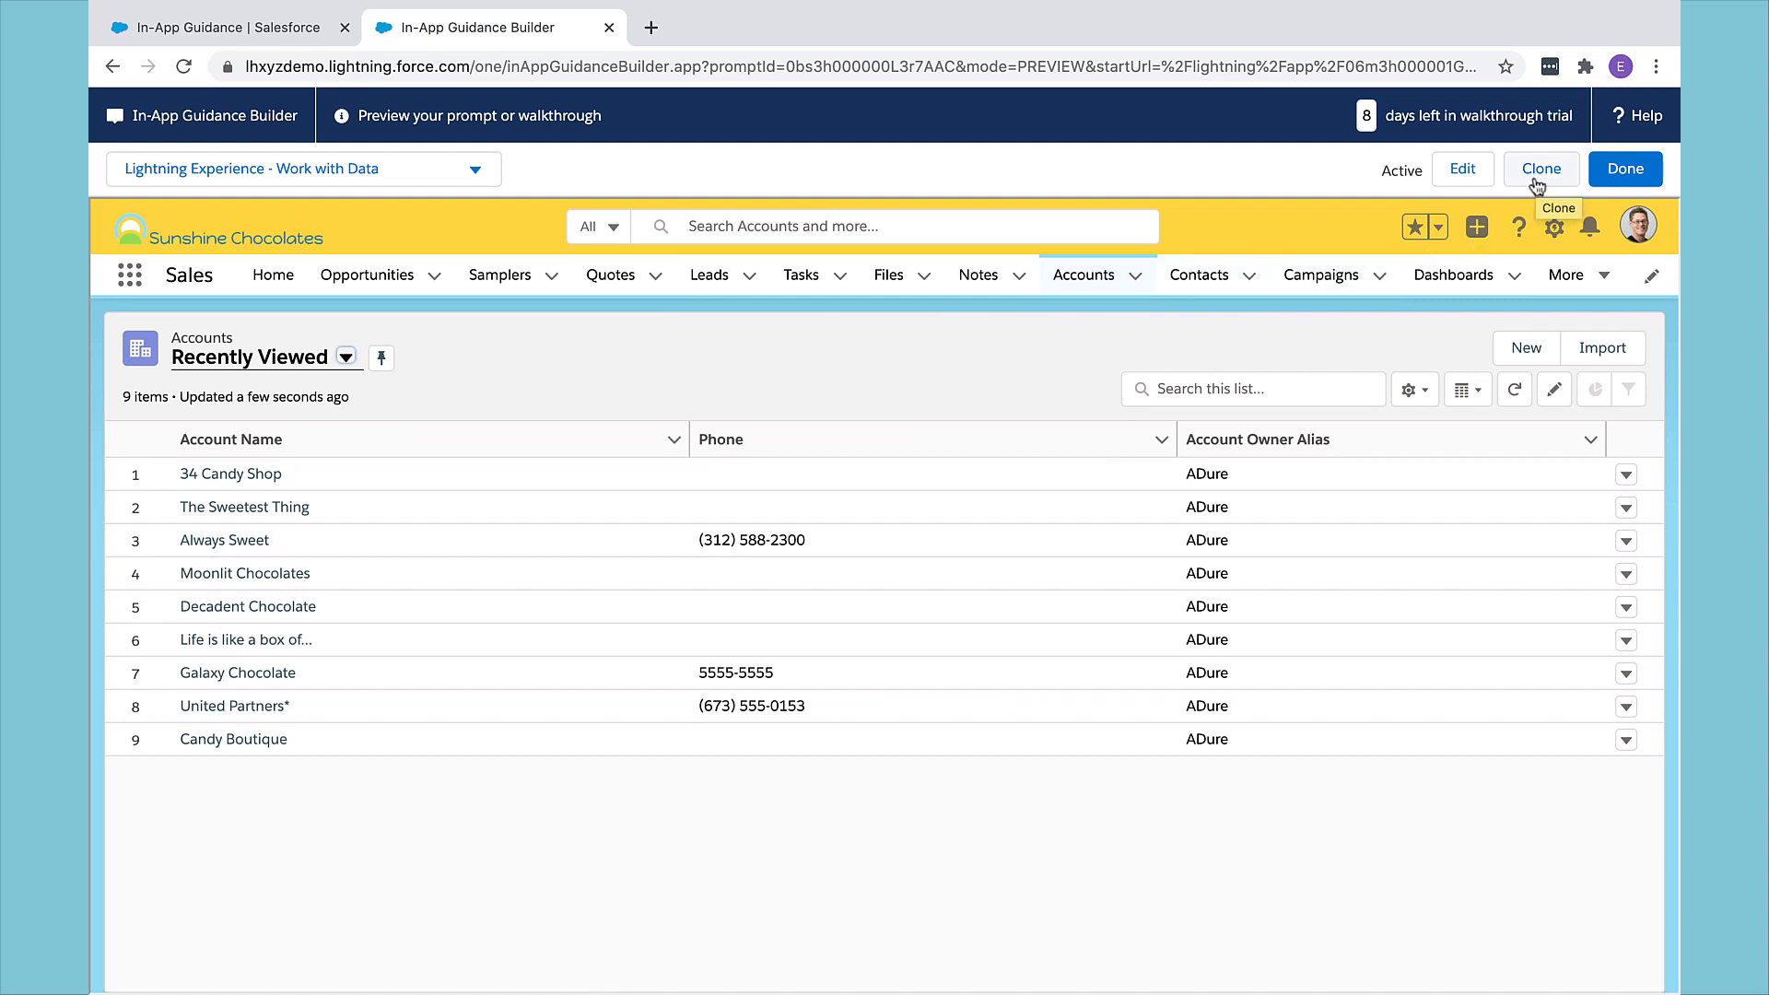
mouse_move(1461, 168)
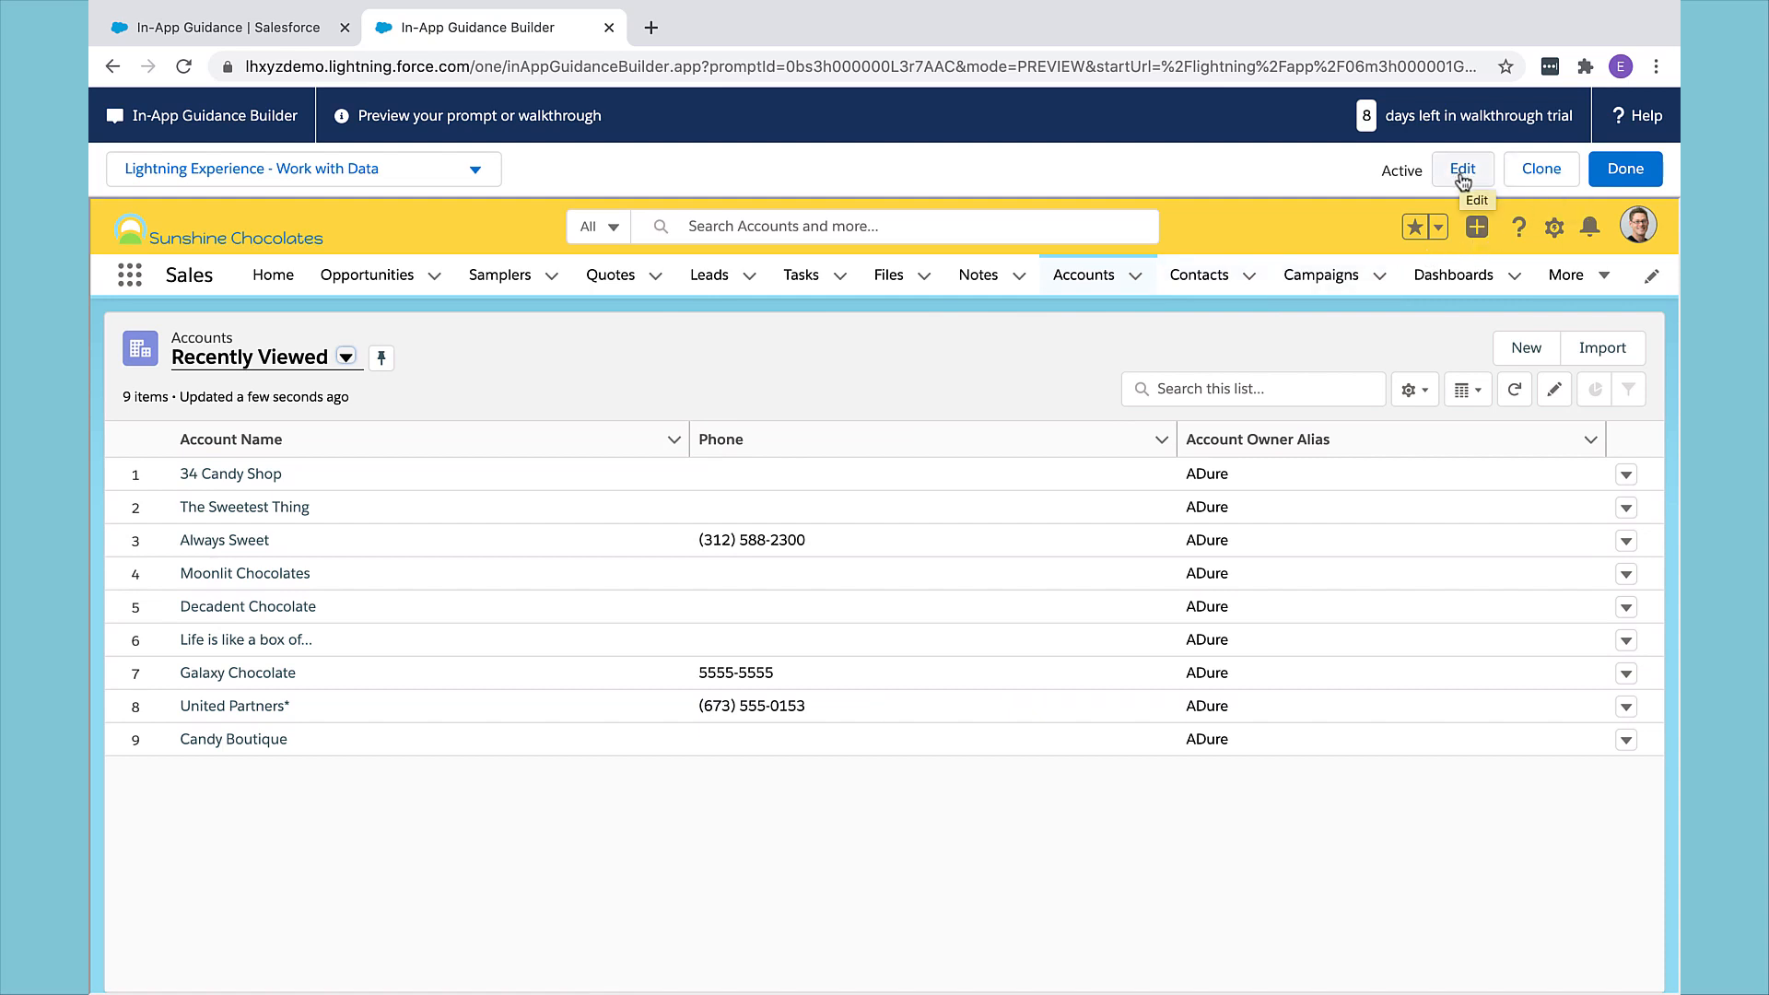
Step: Switch the Work with Data walkthrough to edit mode and show its In-App Guidance Settings
click(1462, 170)
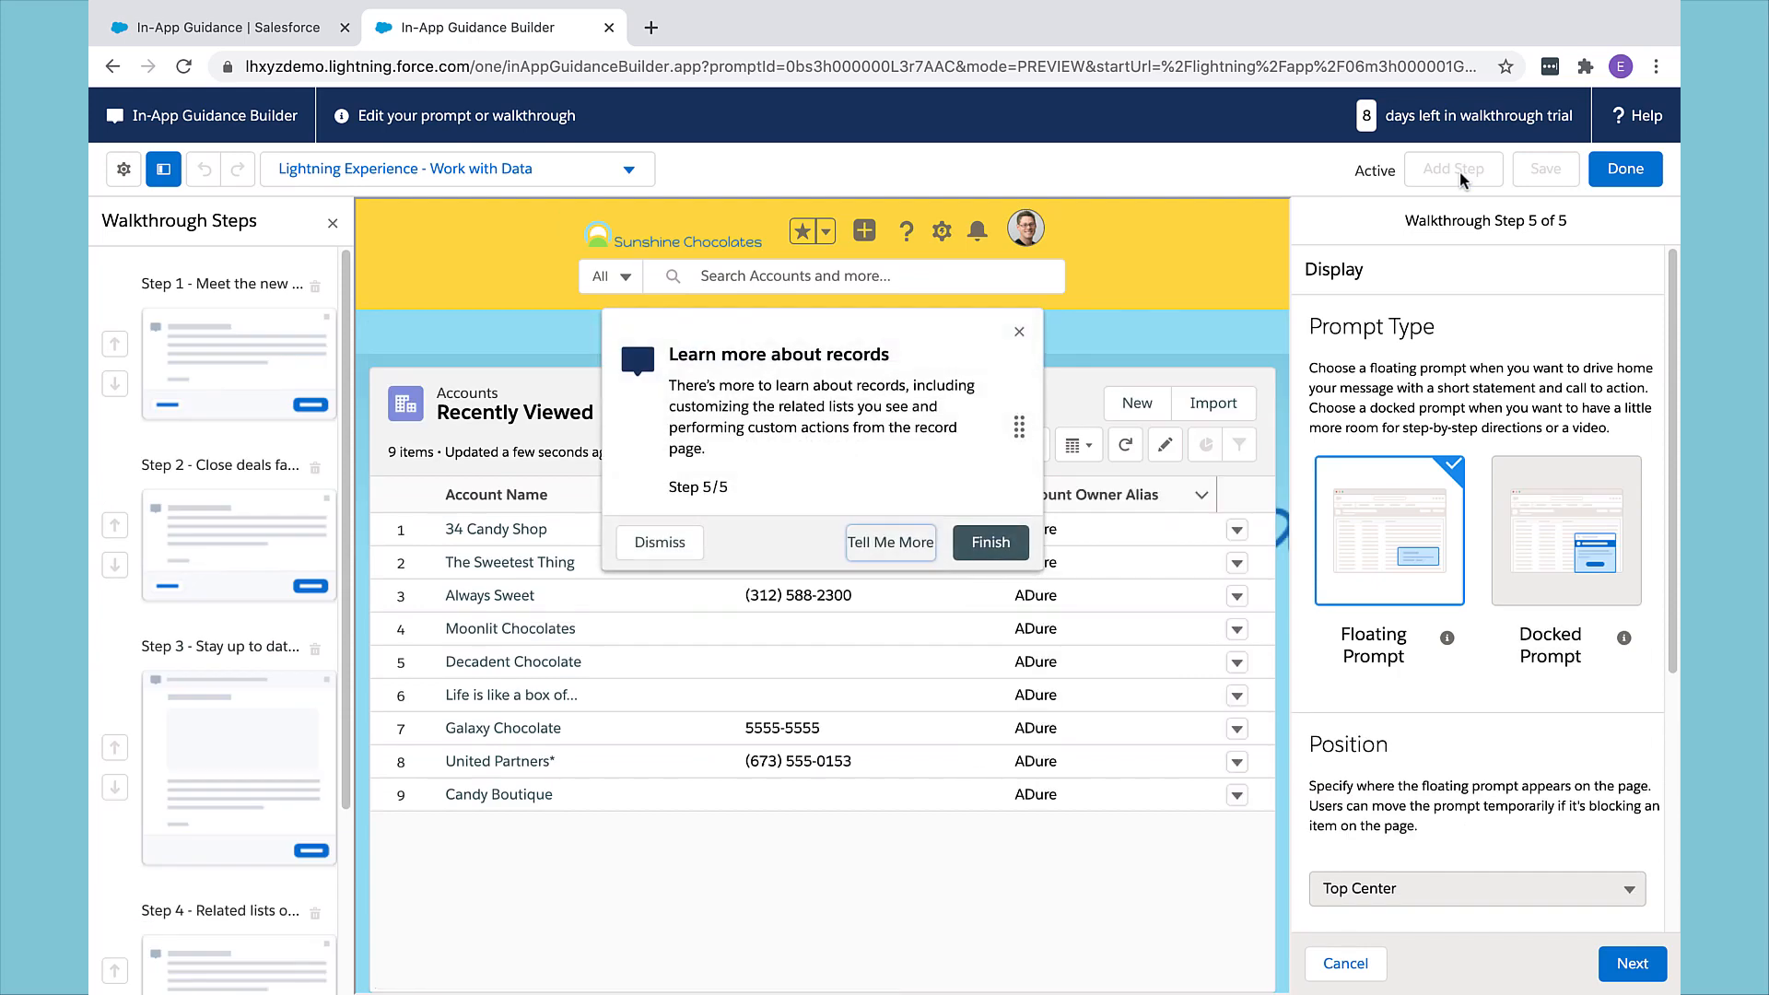
mouse_move(244, 313)
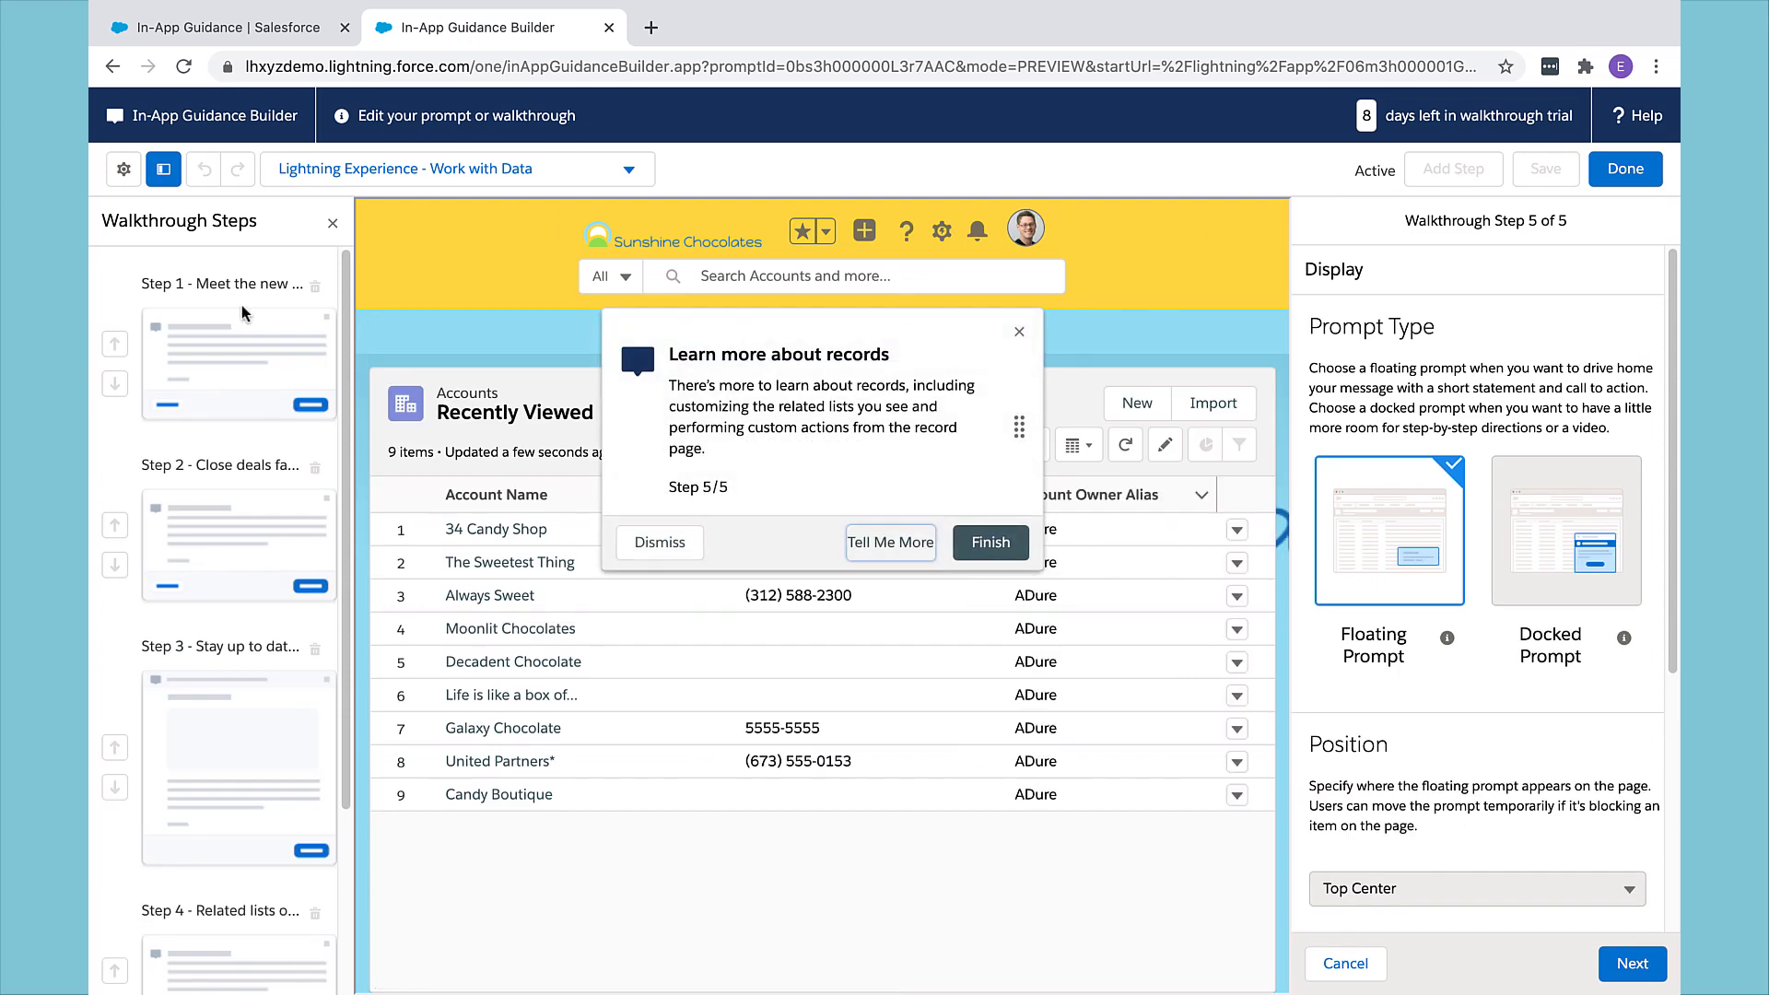
click(121, 170)
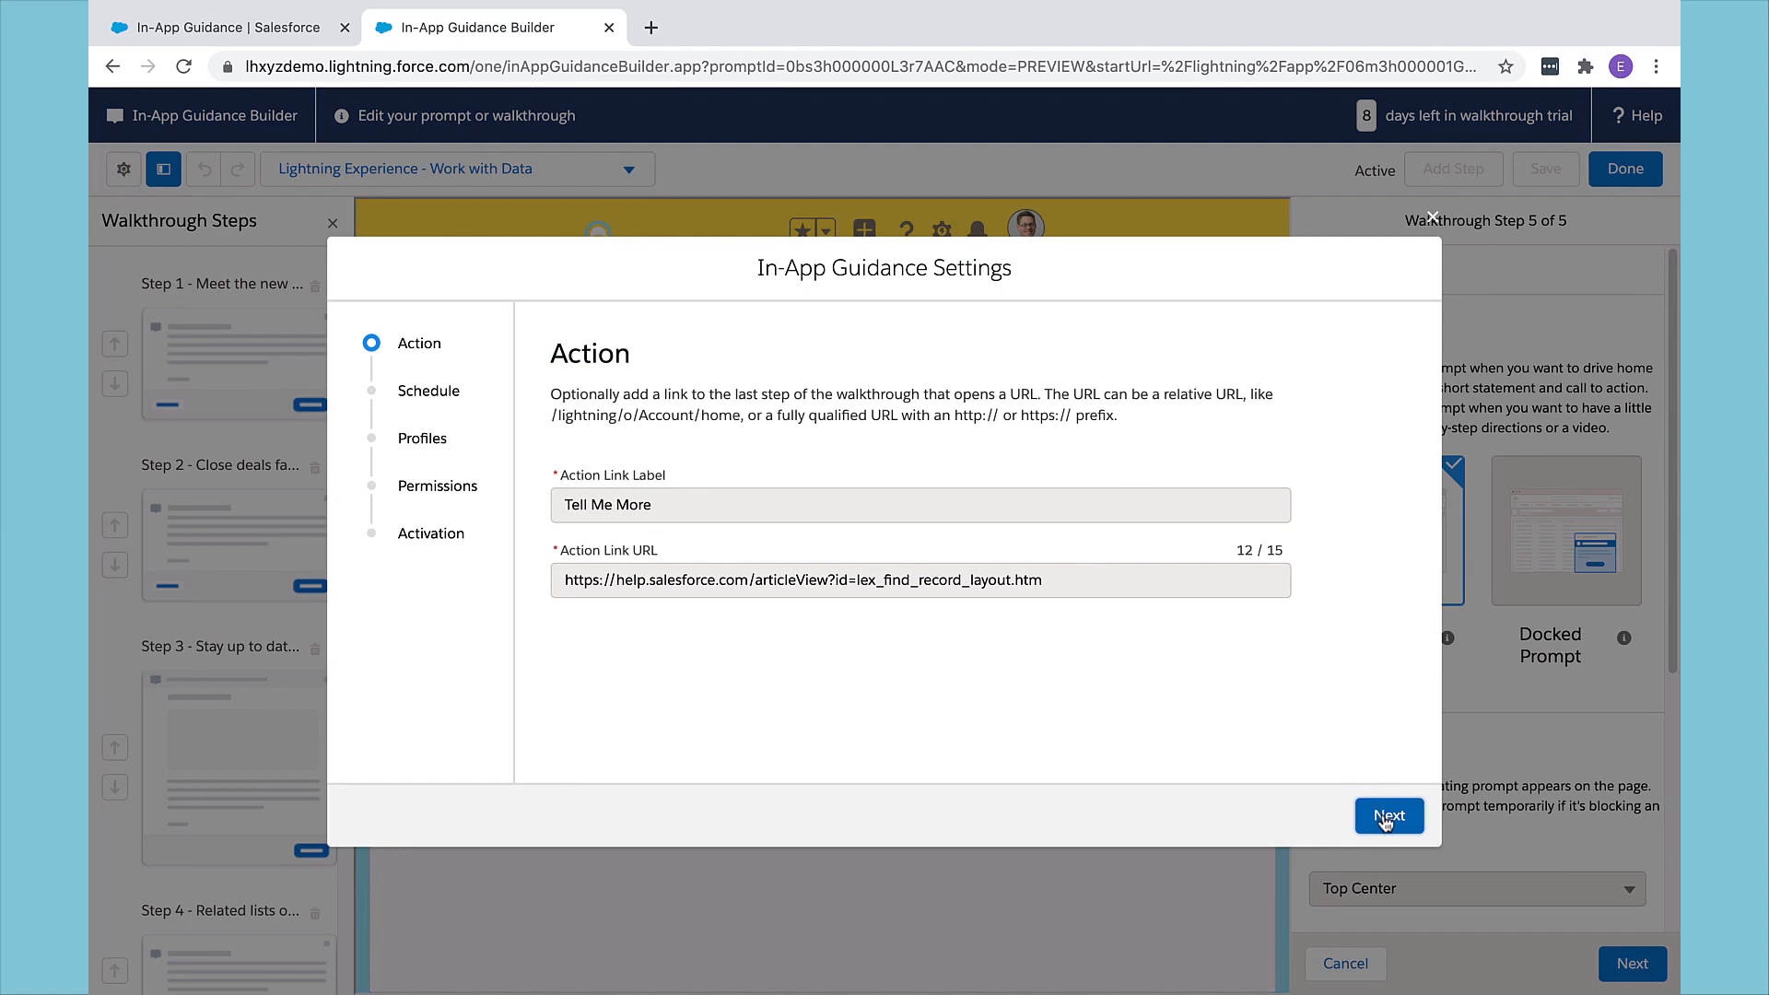
Step: Schedule the walkthrough to end Nov 6, 2020 with 14 days in between showings
click(1390, 817)
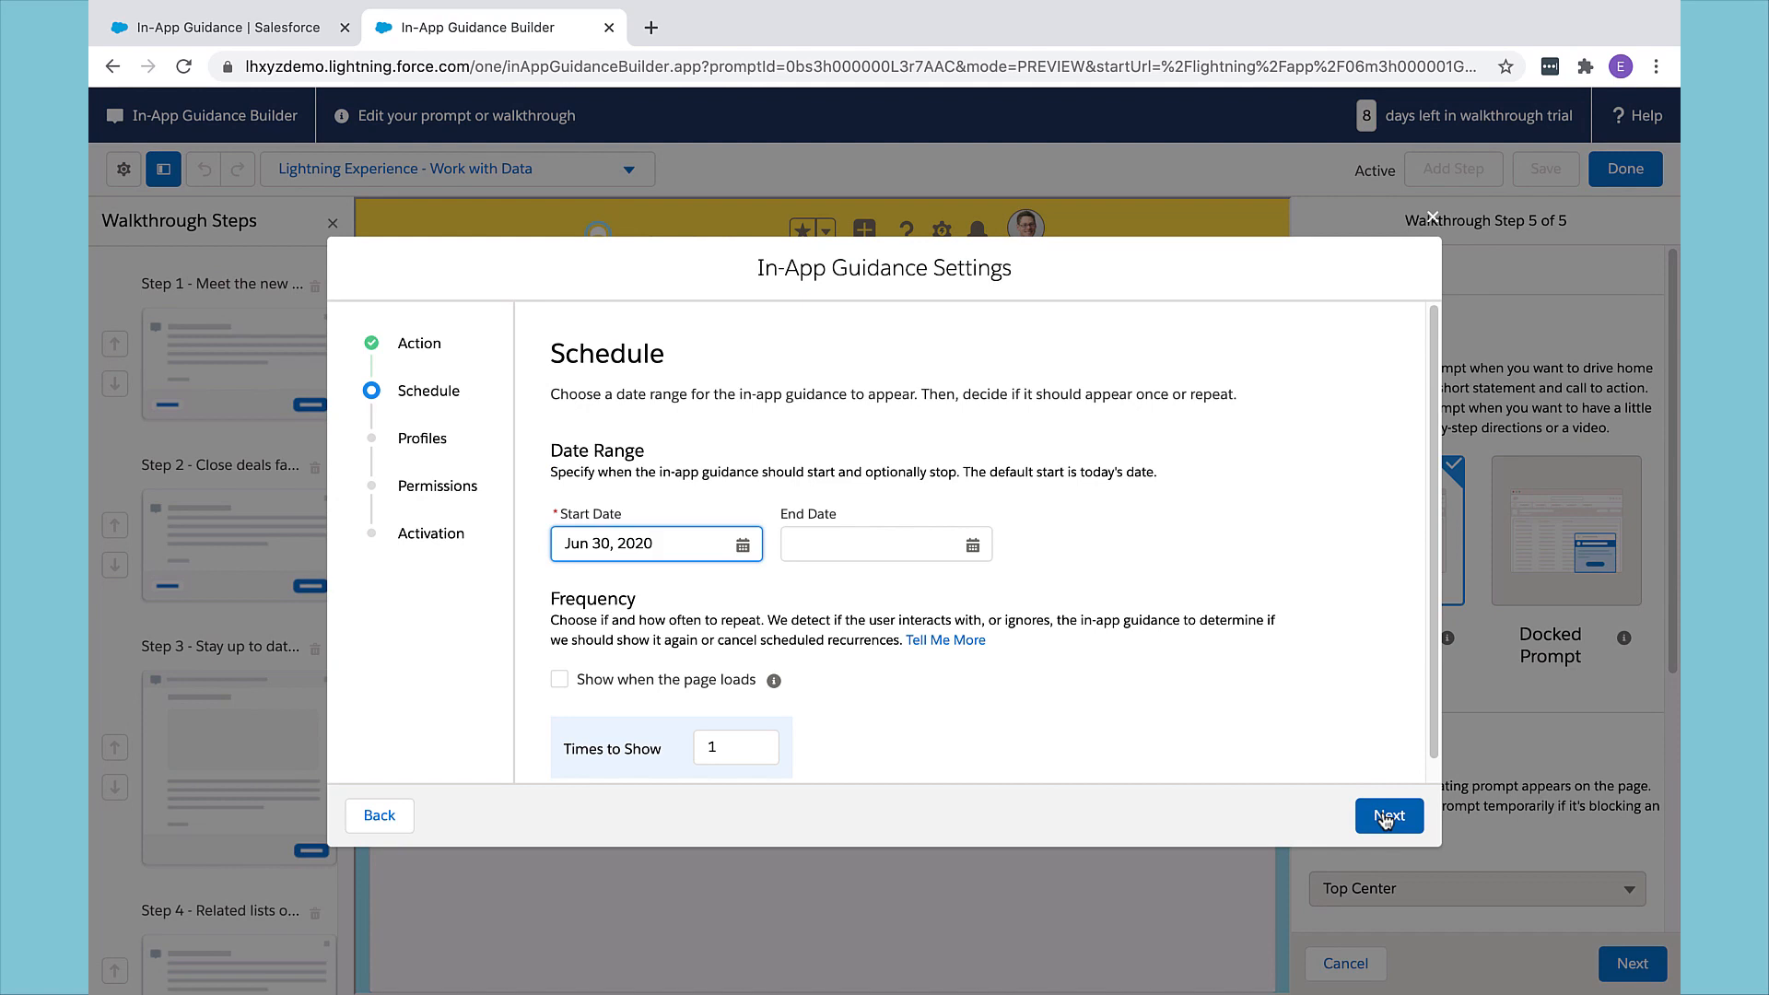
click(973, 544)
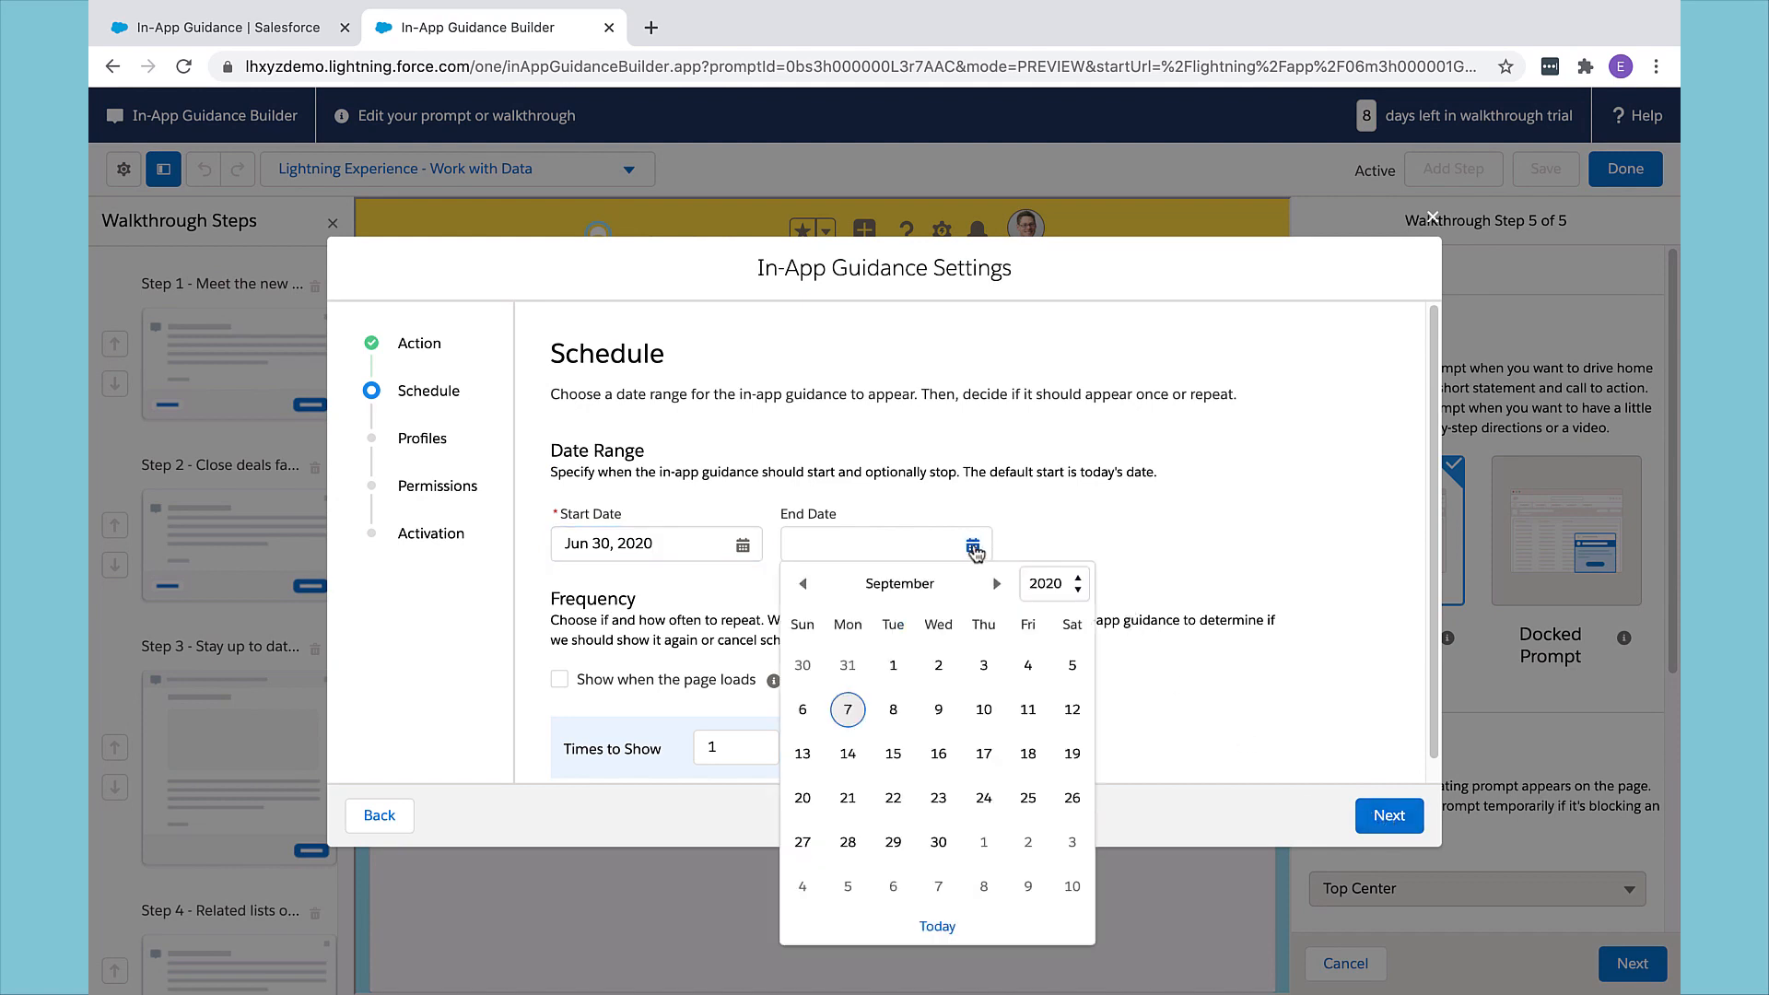
click(997, 585)
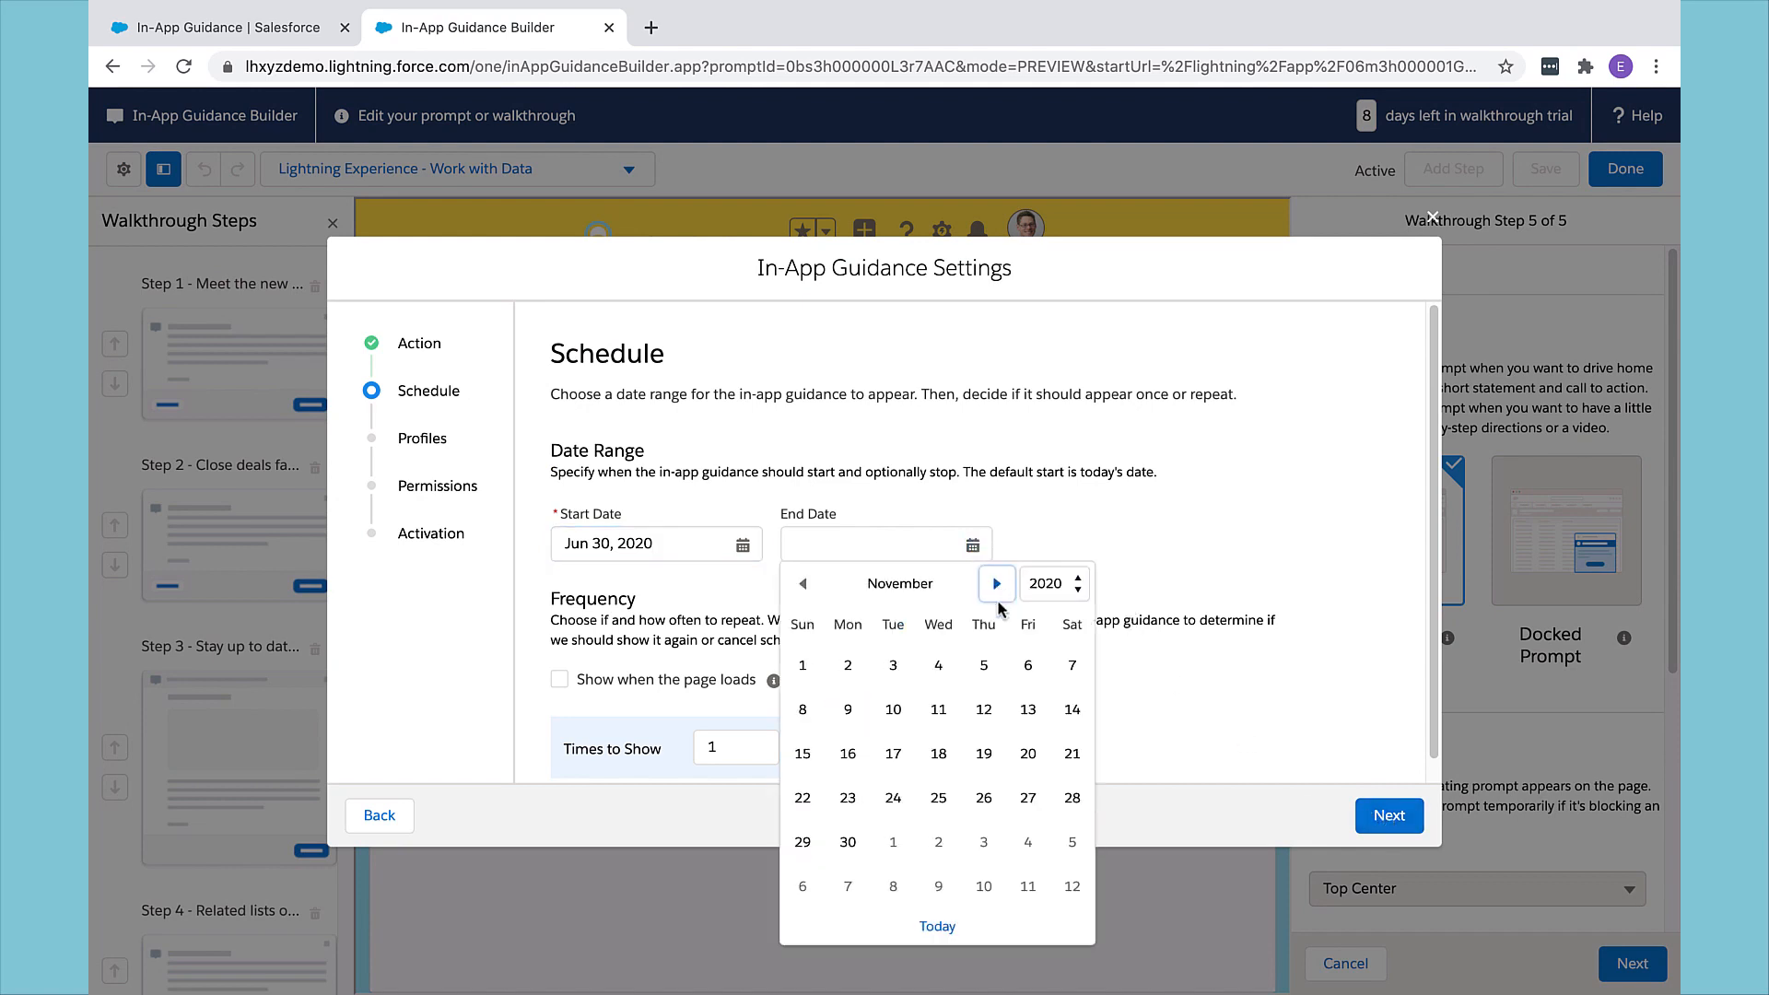
click(1027, 666)
text(6)
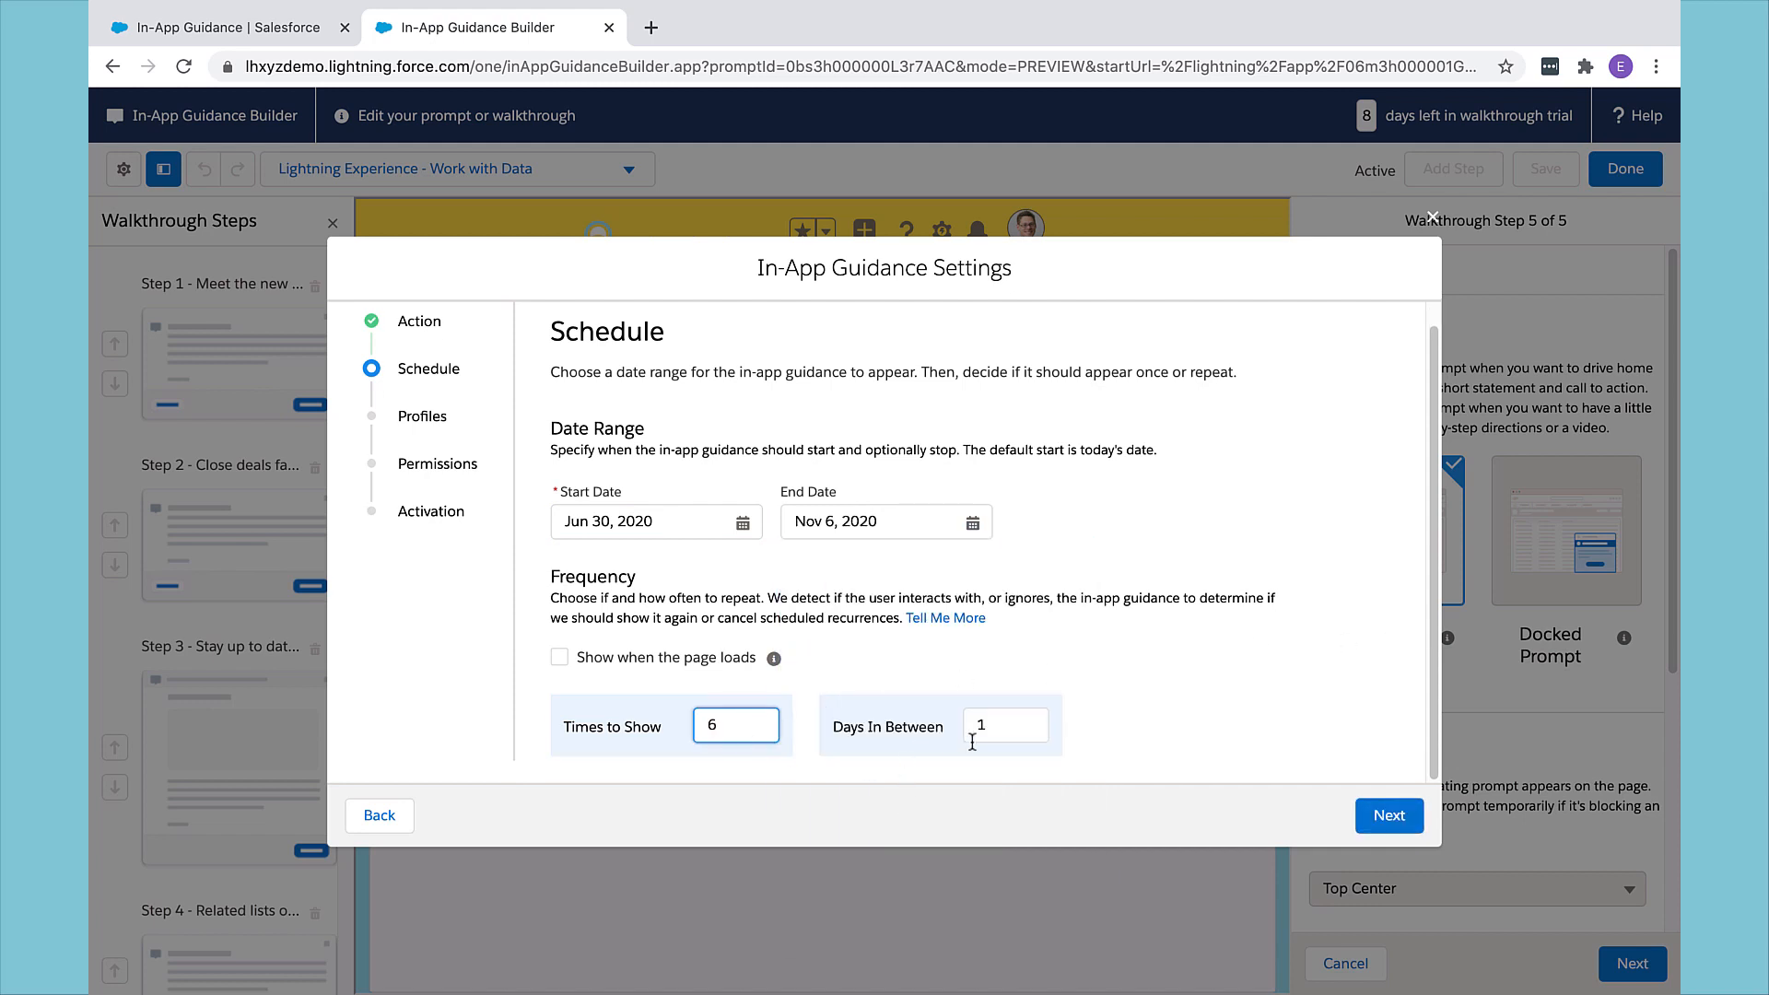
text(14)
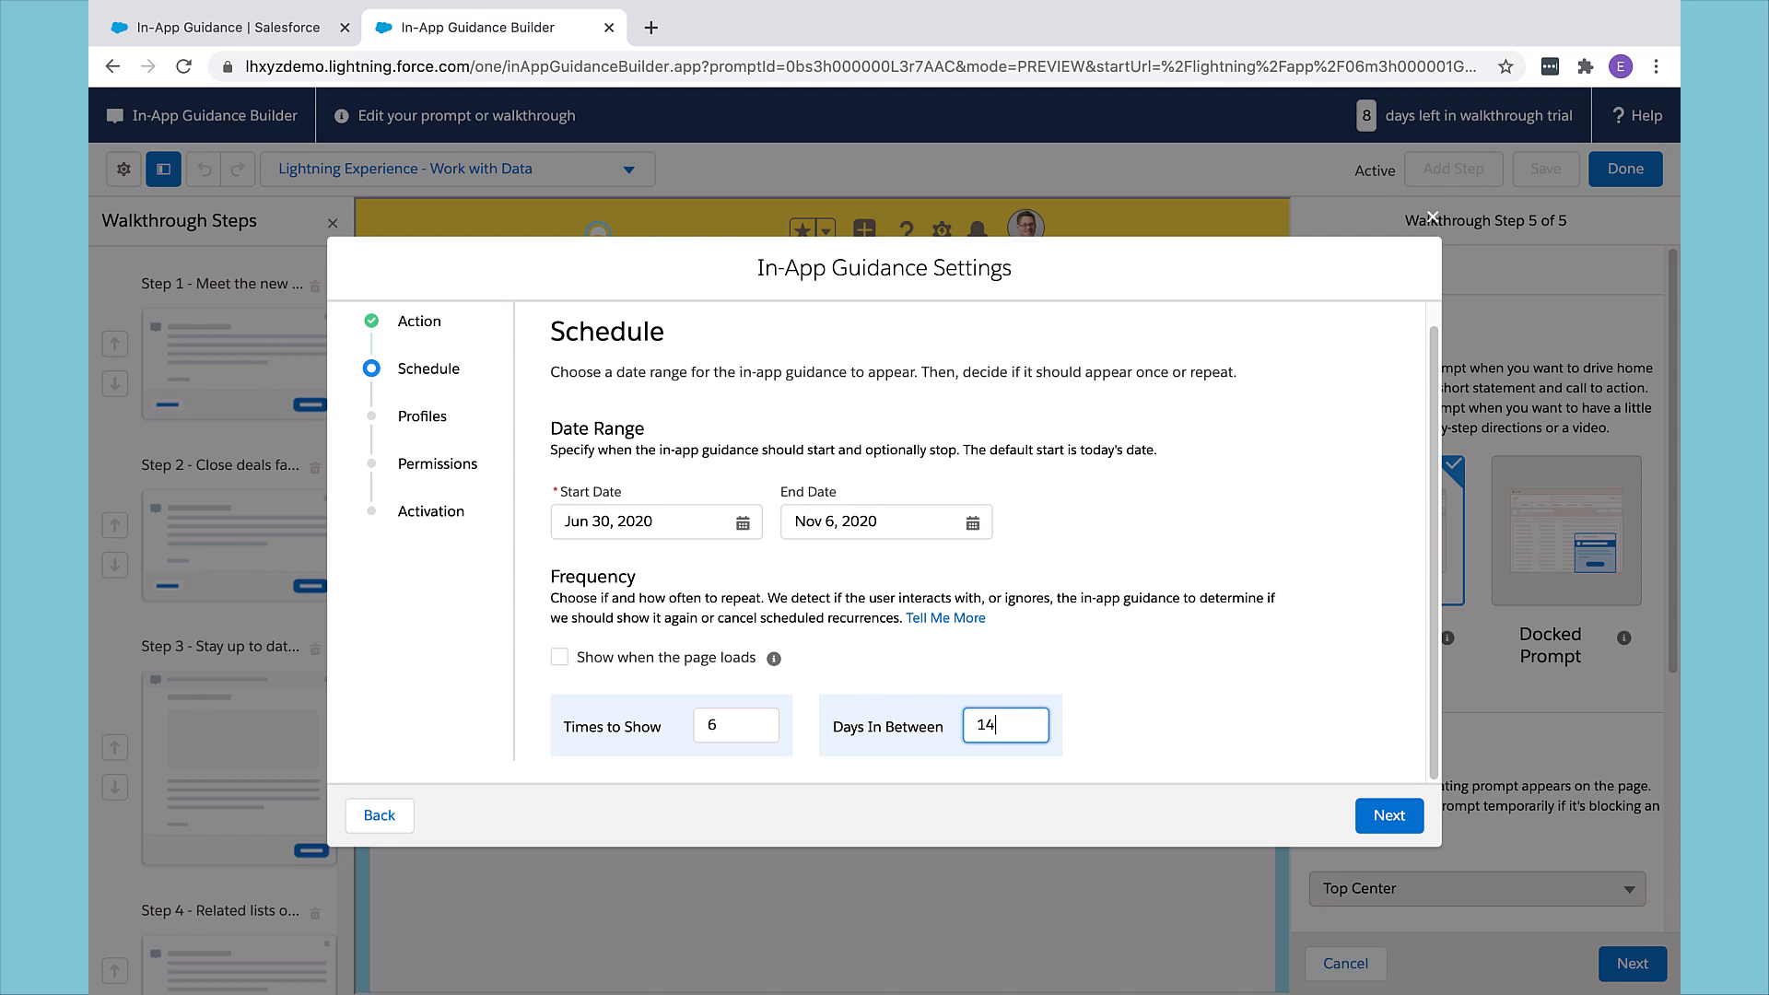
Step: Accept the profile and activation settings, save the walkthrough active and return to the guidance list
click(1390, 815)
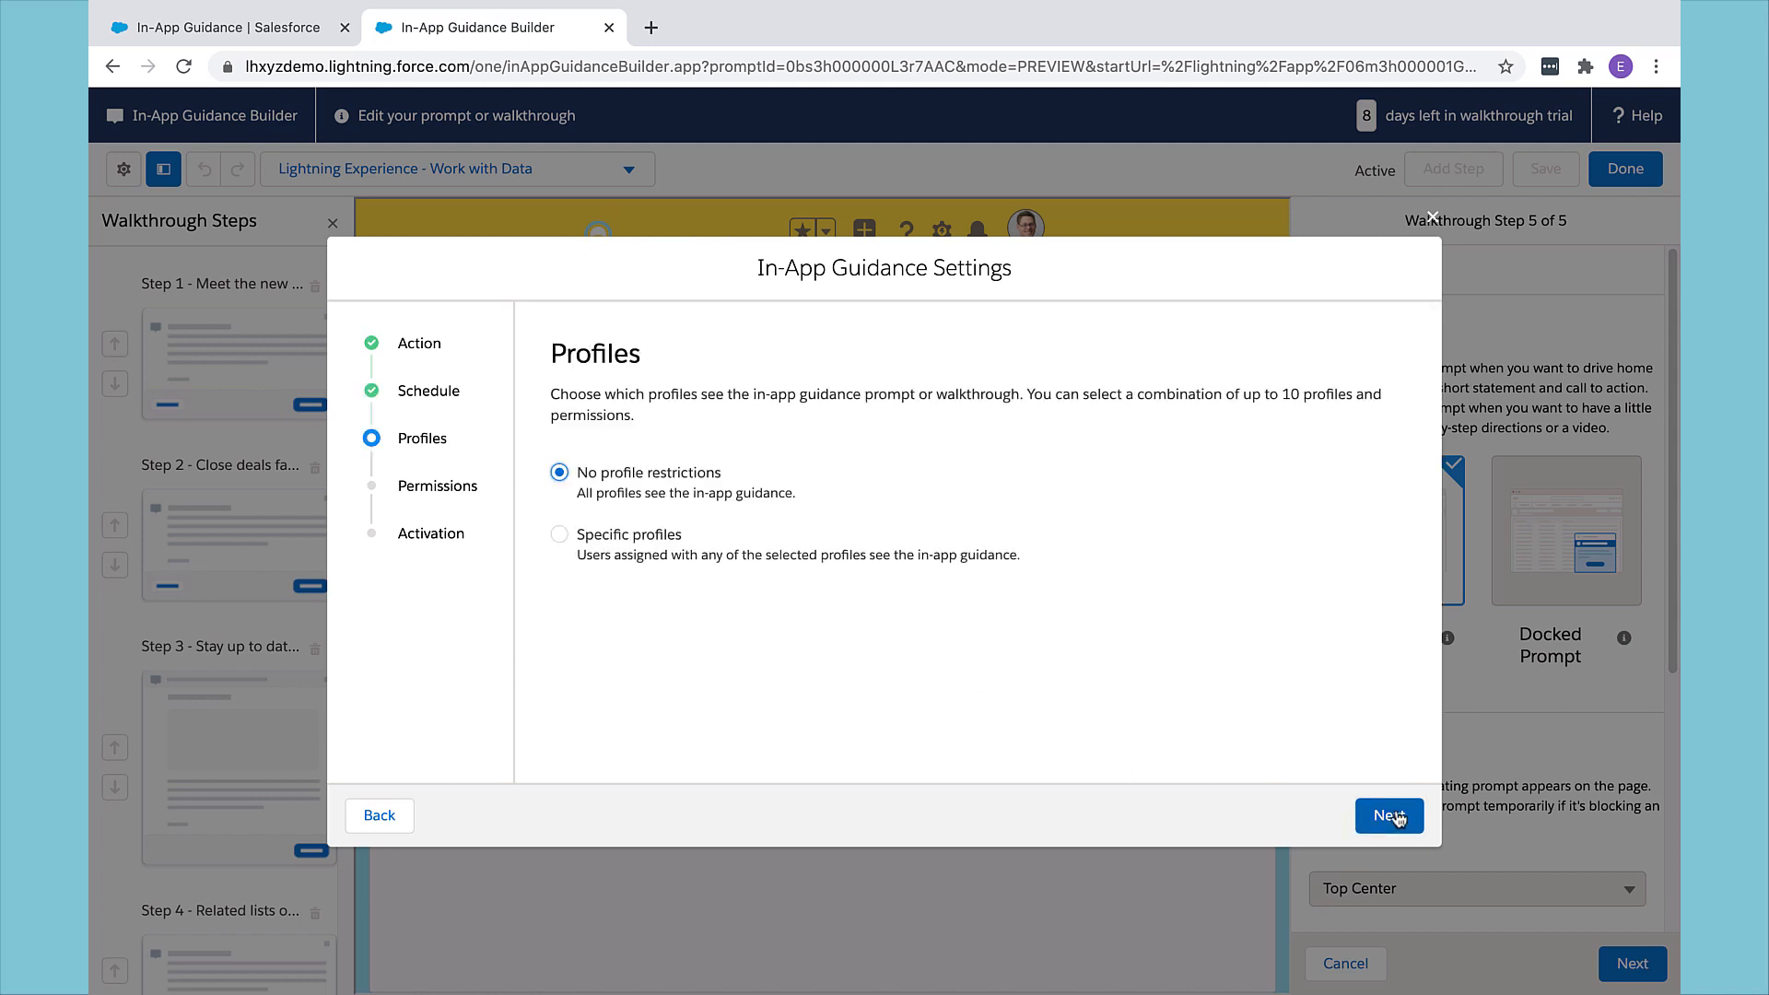
click(1390, 816)
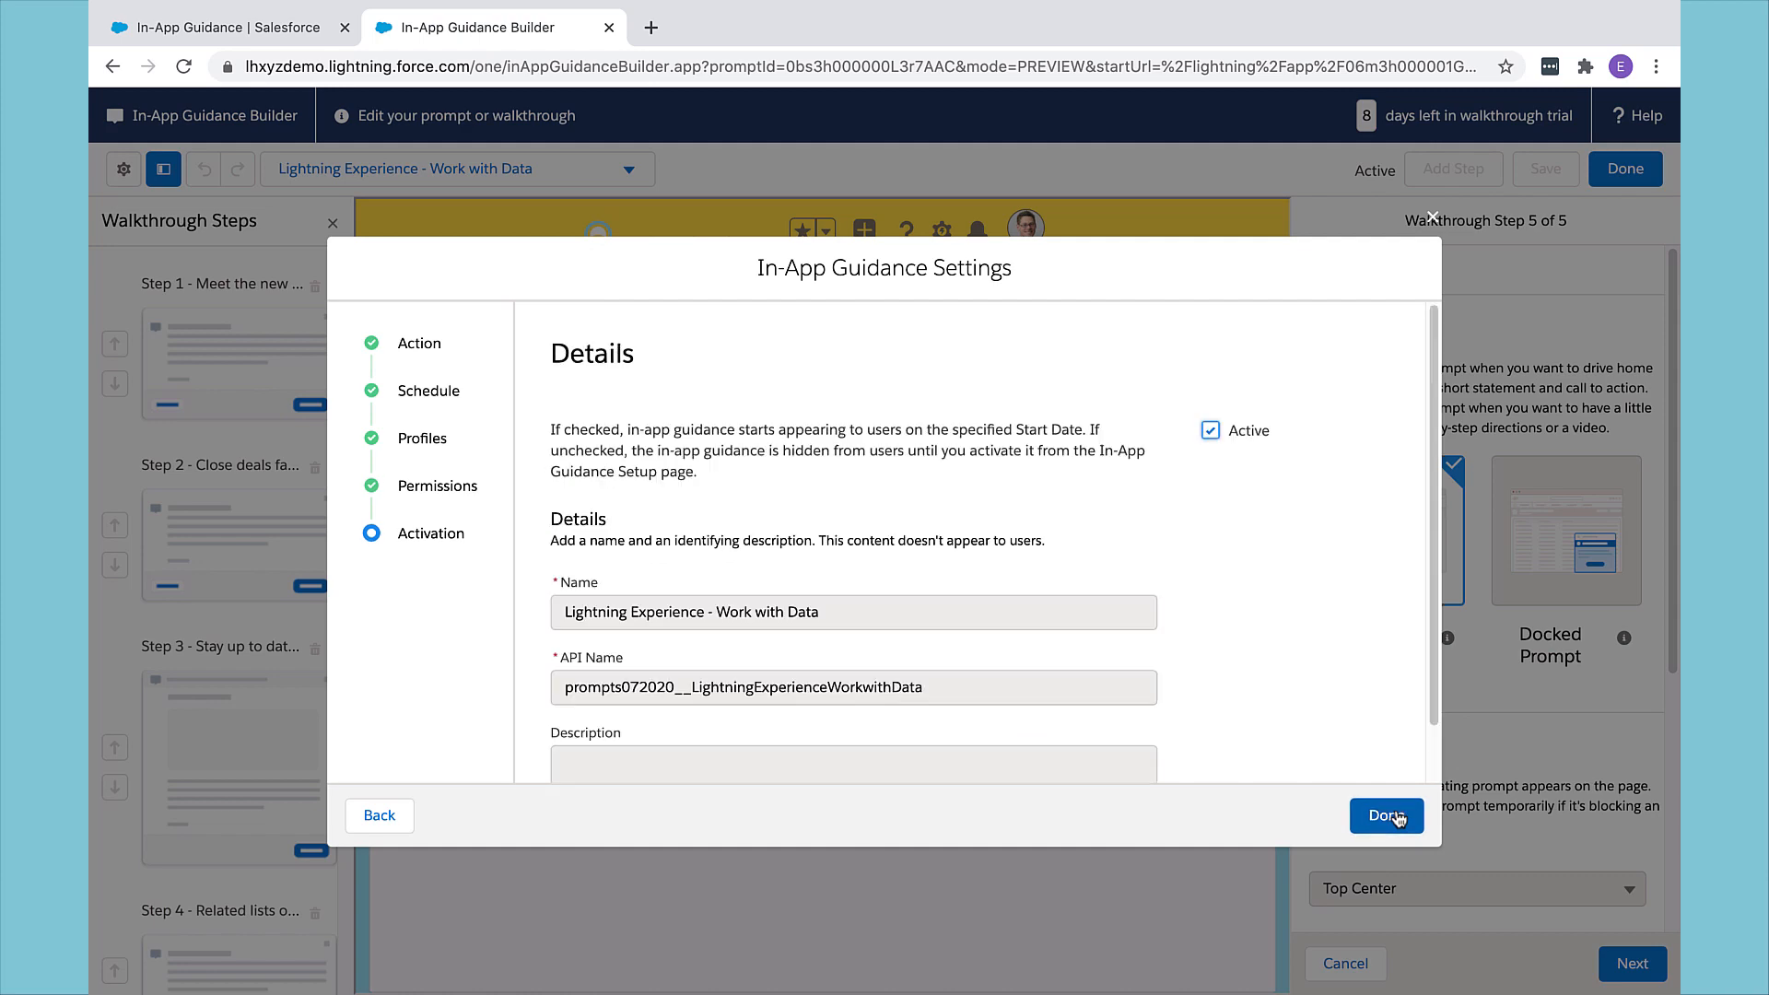
click(1386, 817)
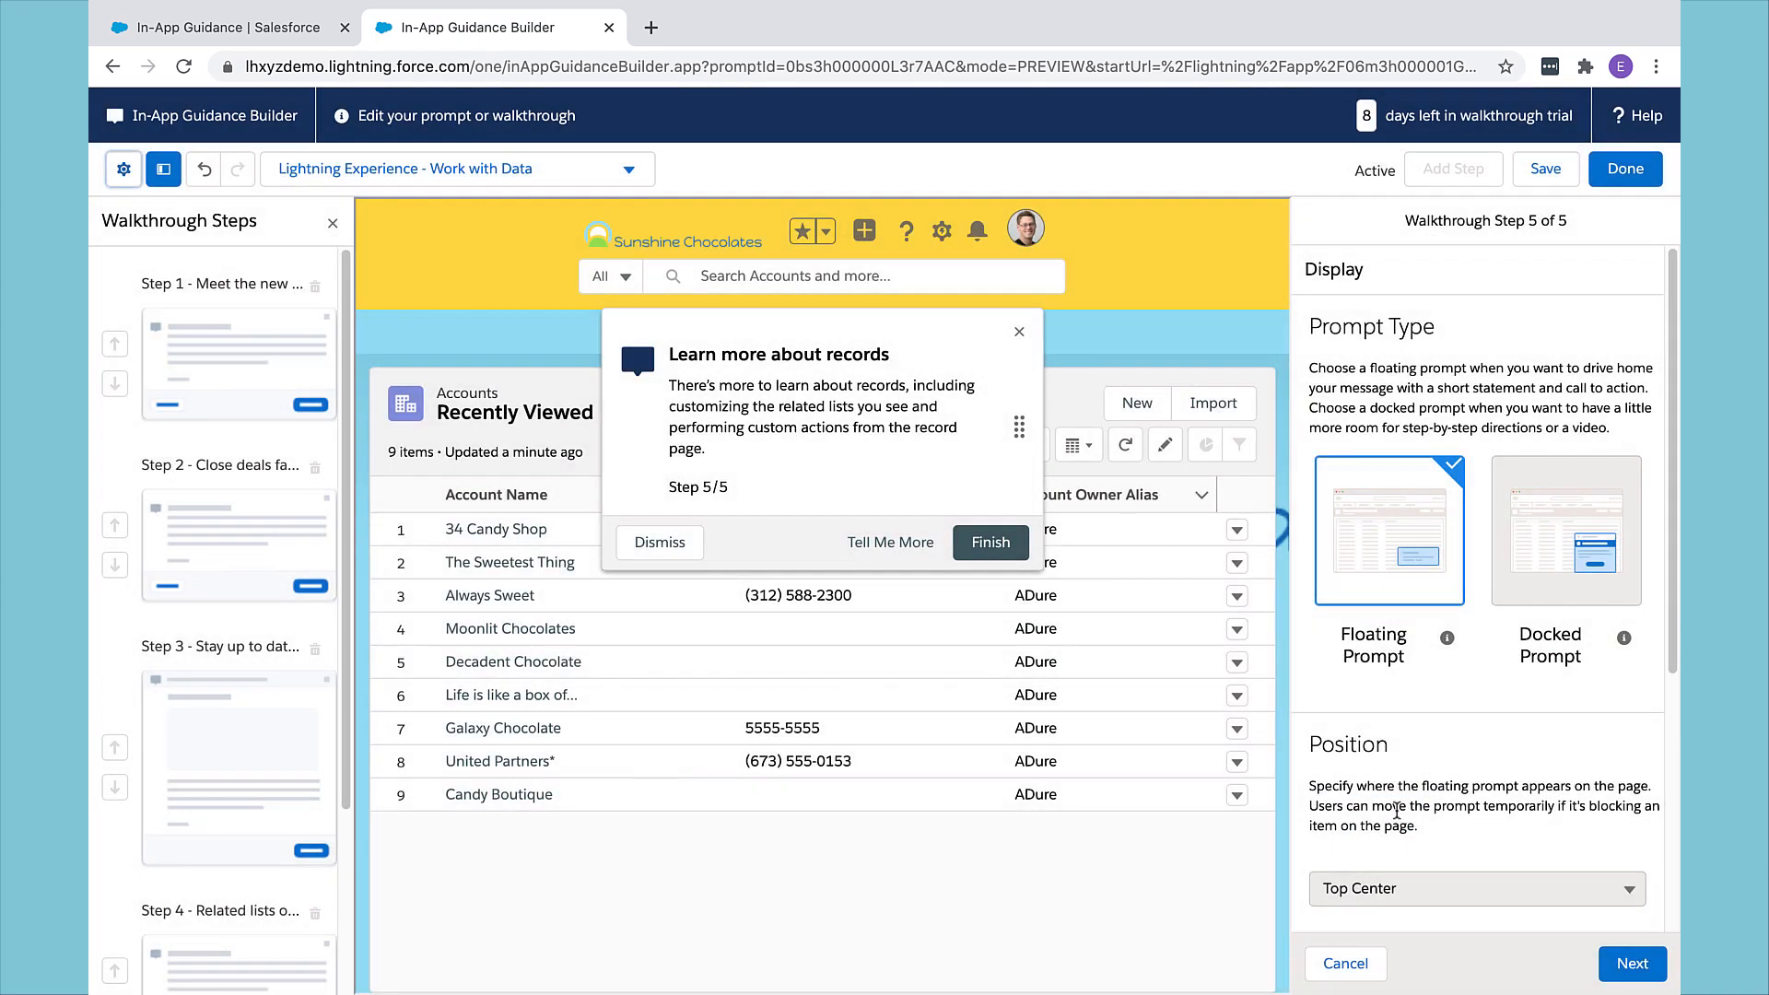
click(1545, 168)
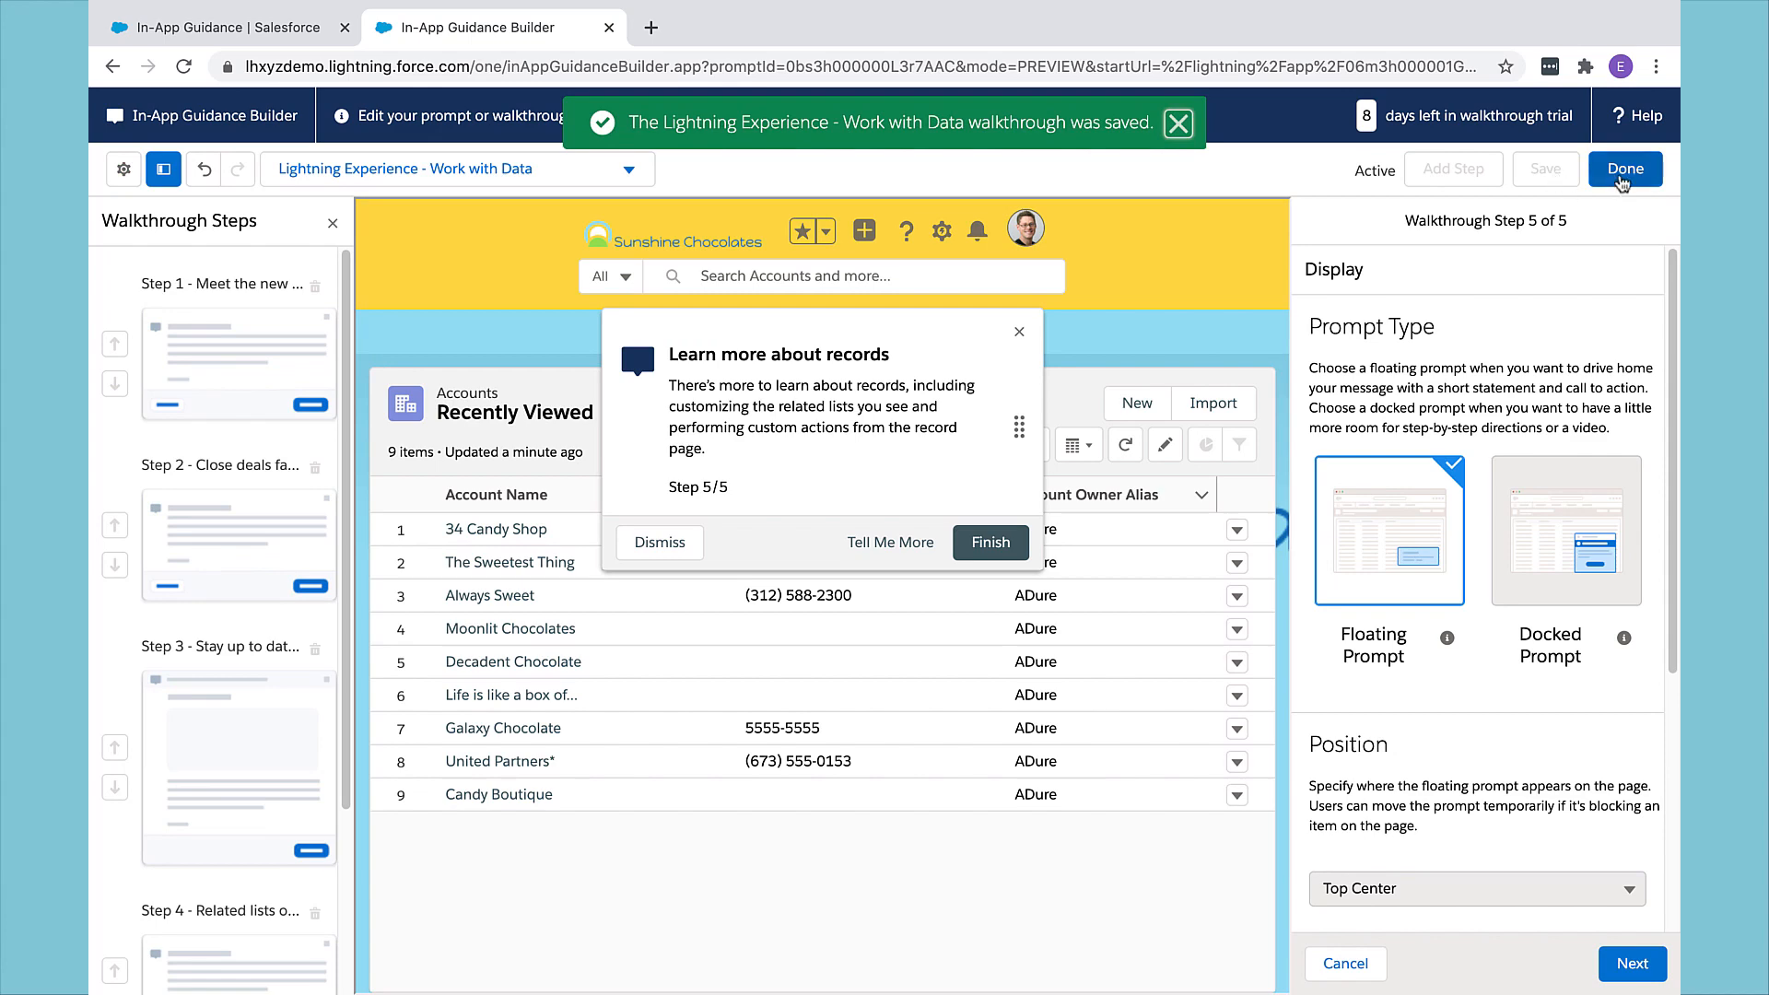
mouse_move(1625, 170)
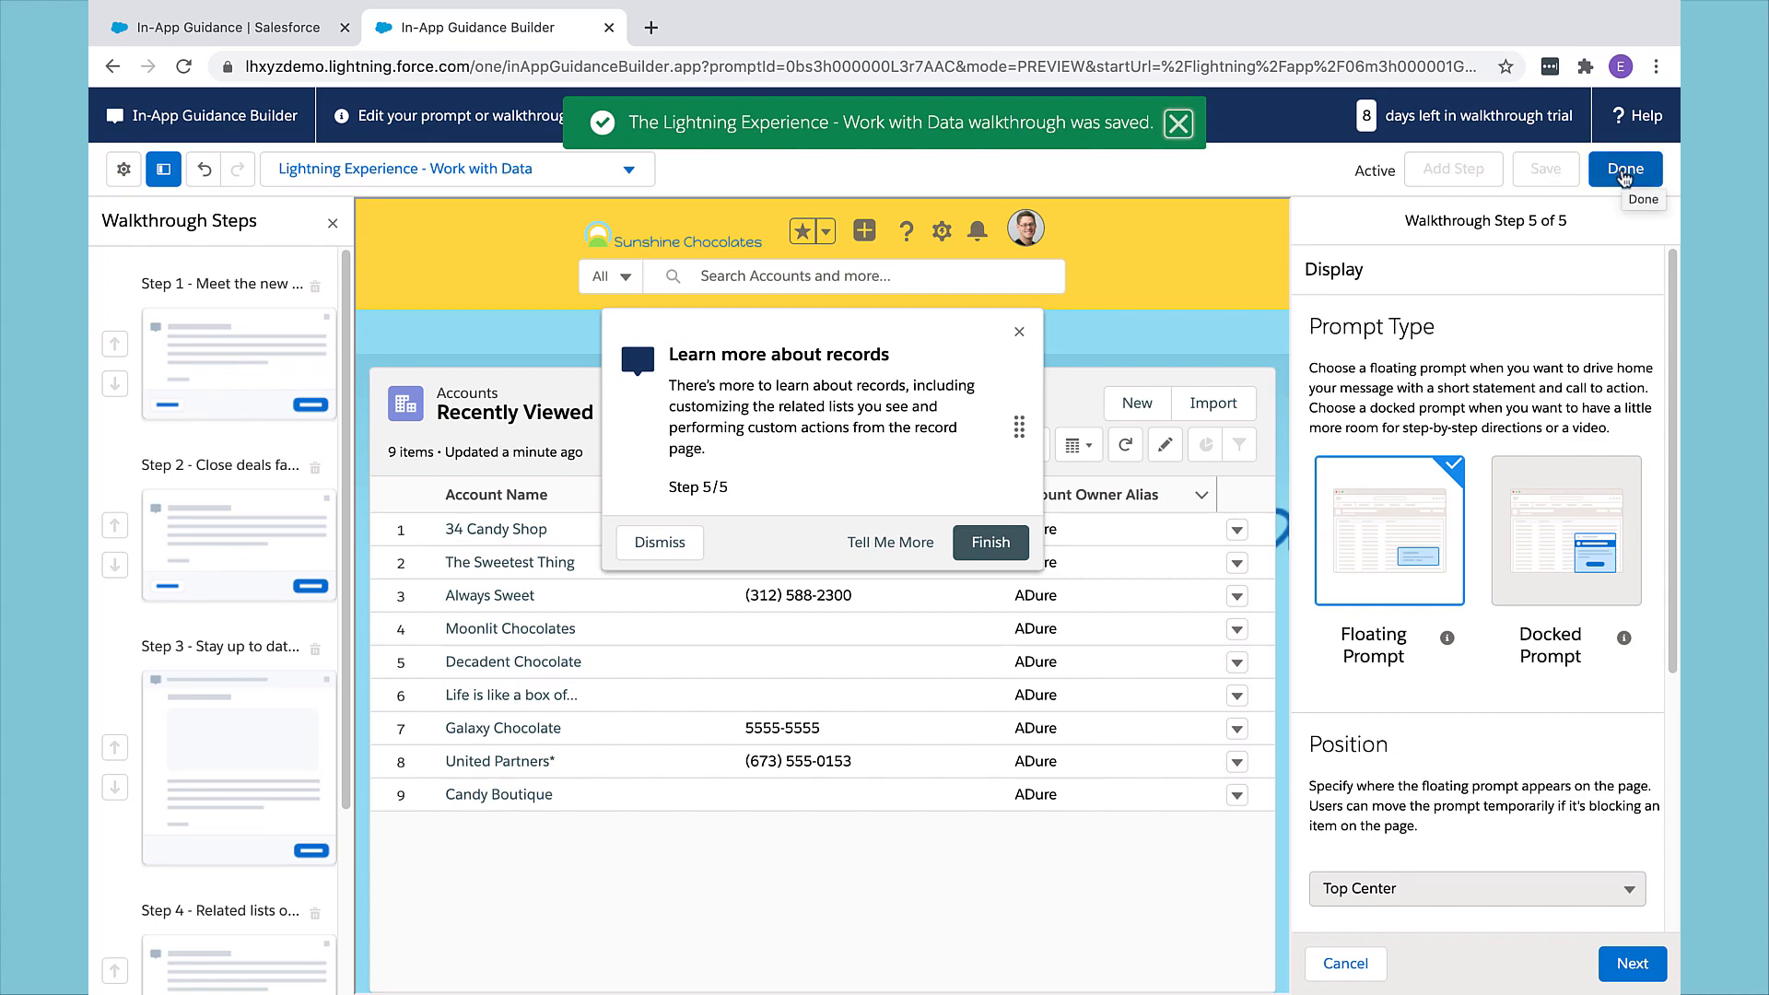
click(214, 28)
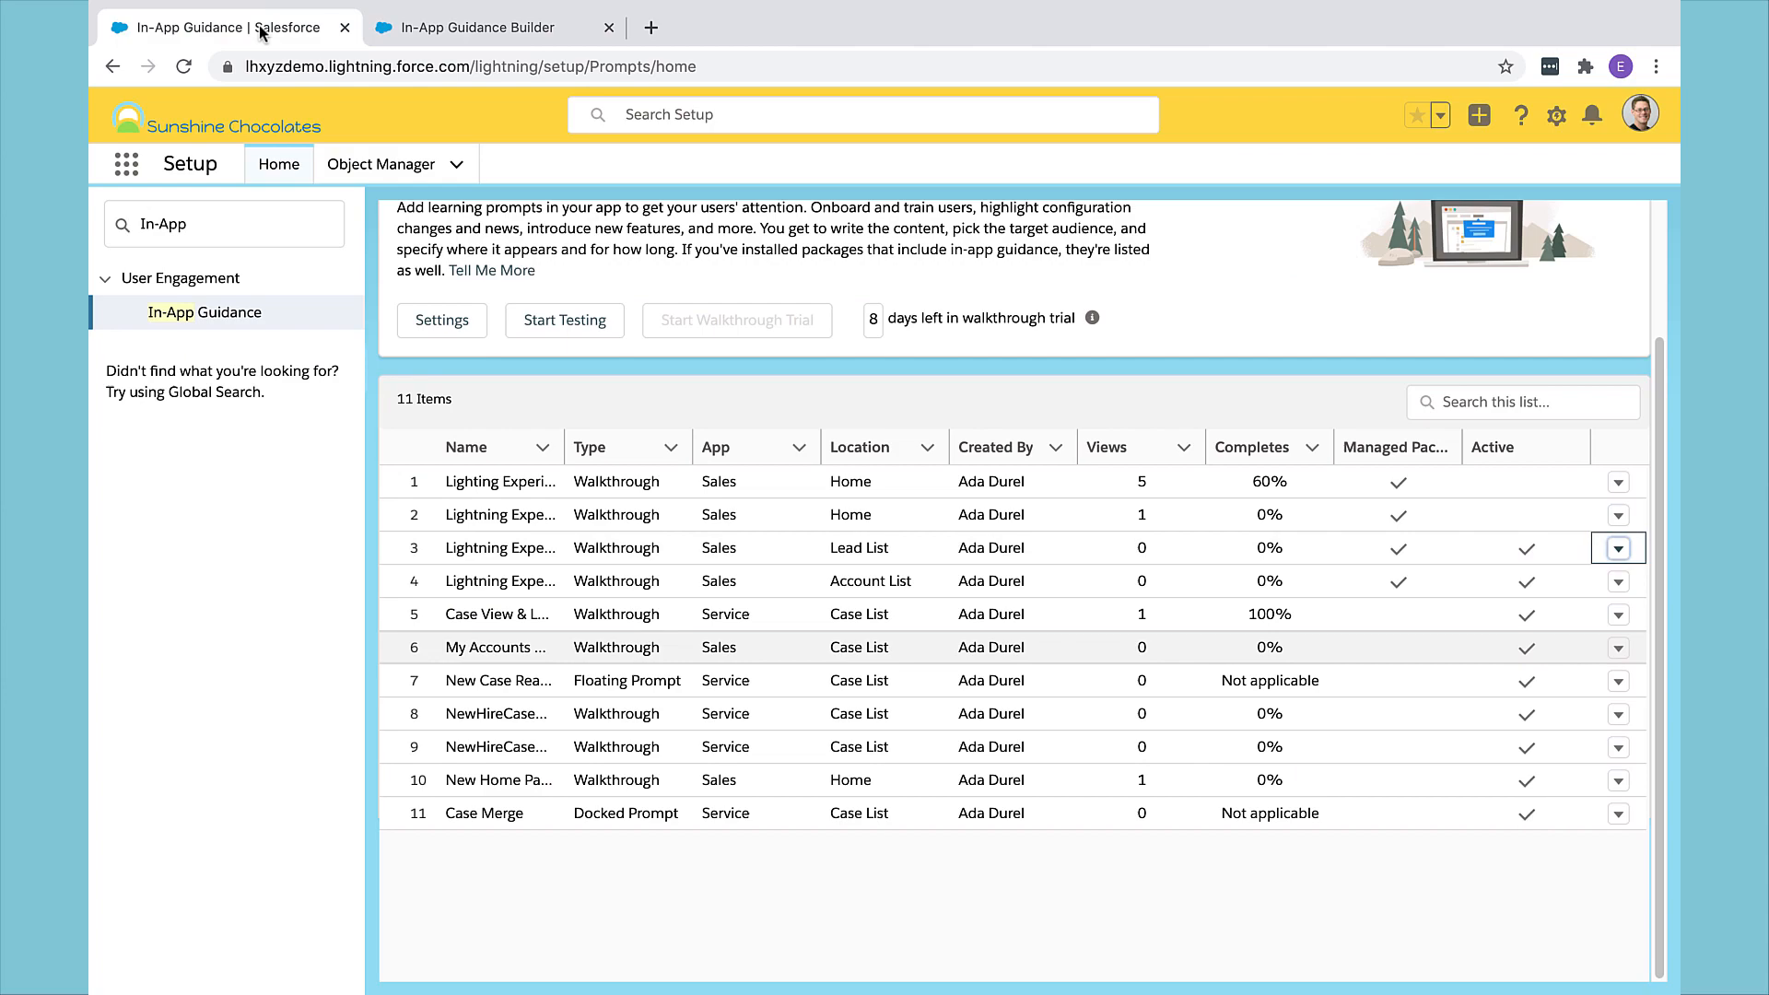